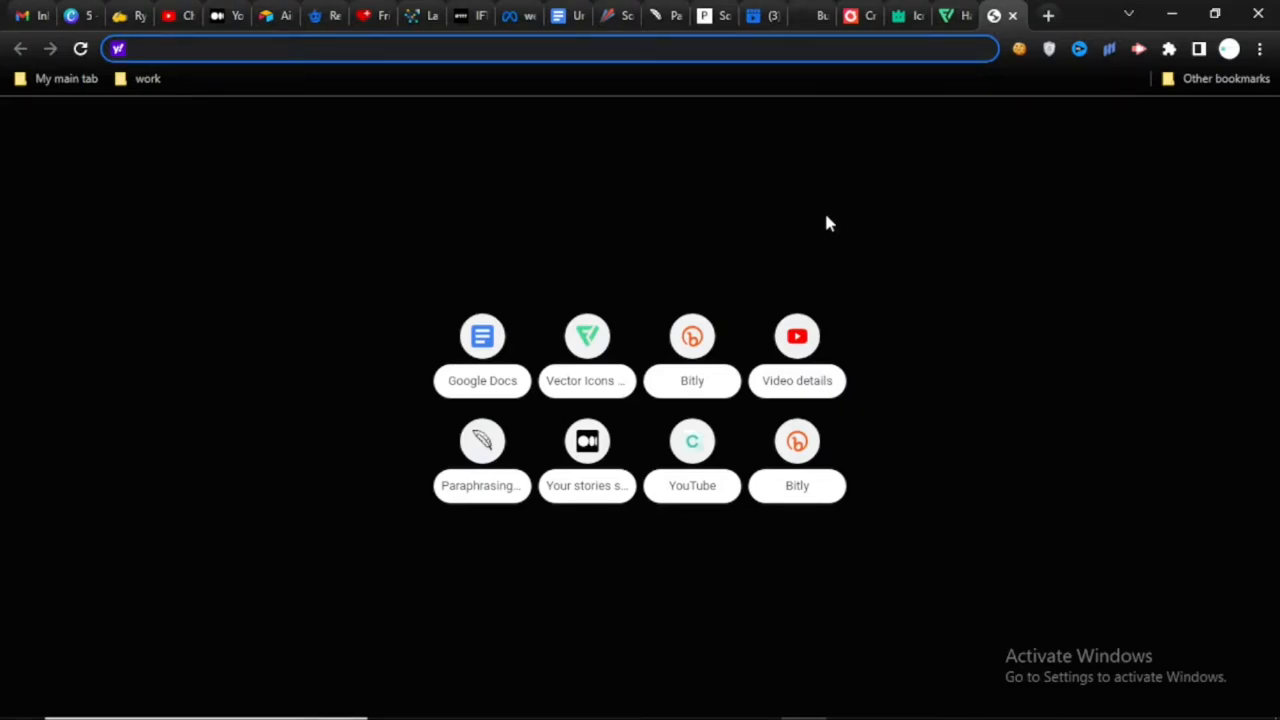
mouse_move(1052, 224)
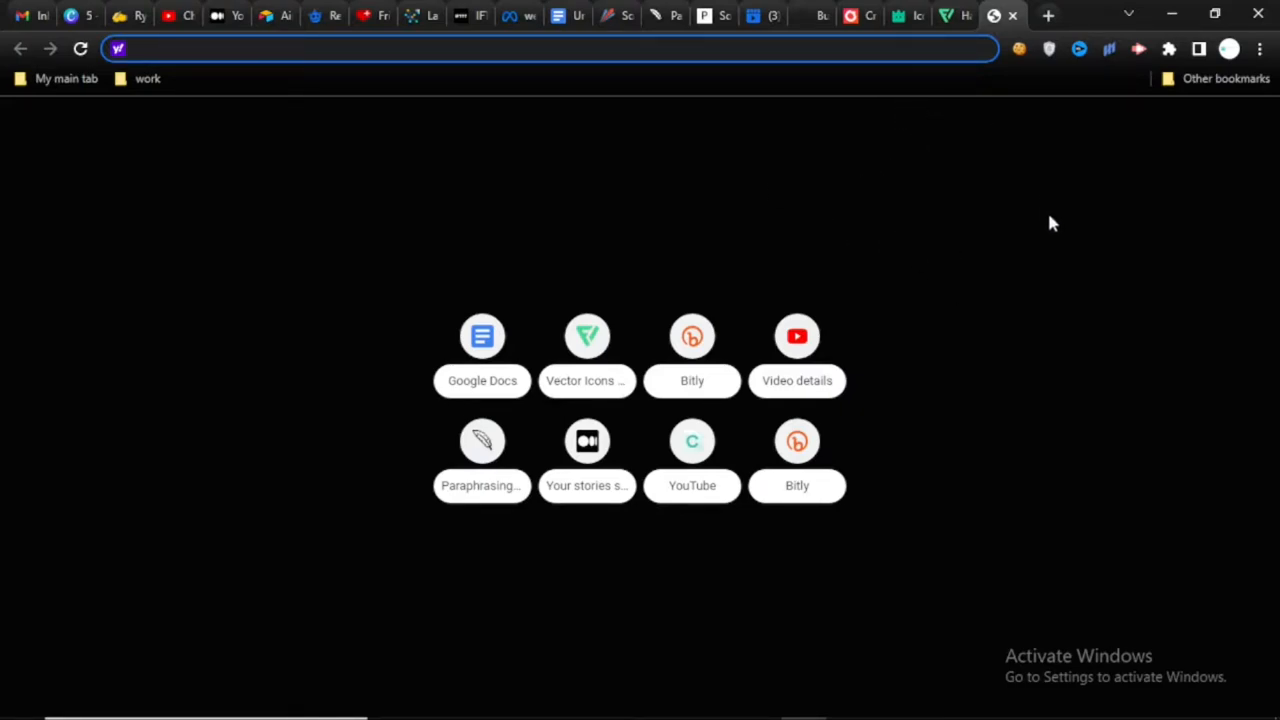
mouse_move(792, 222)
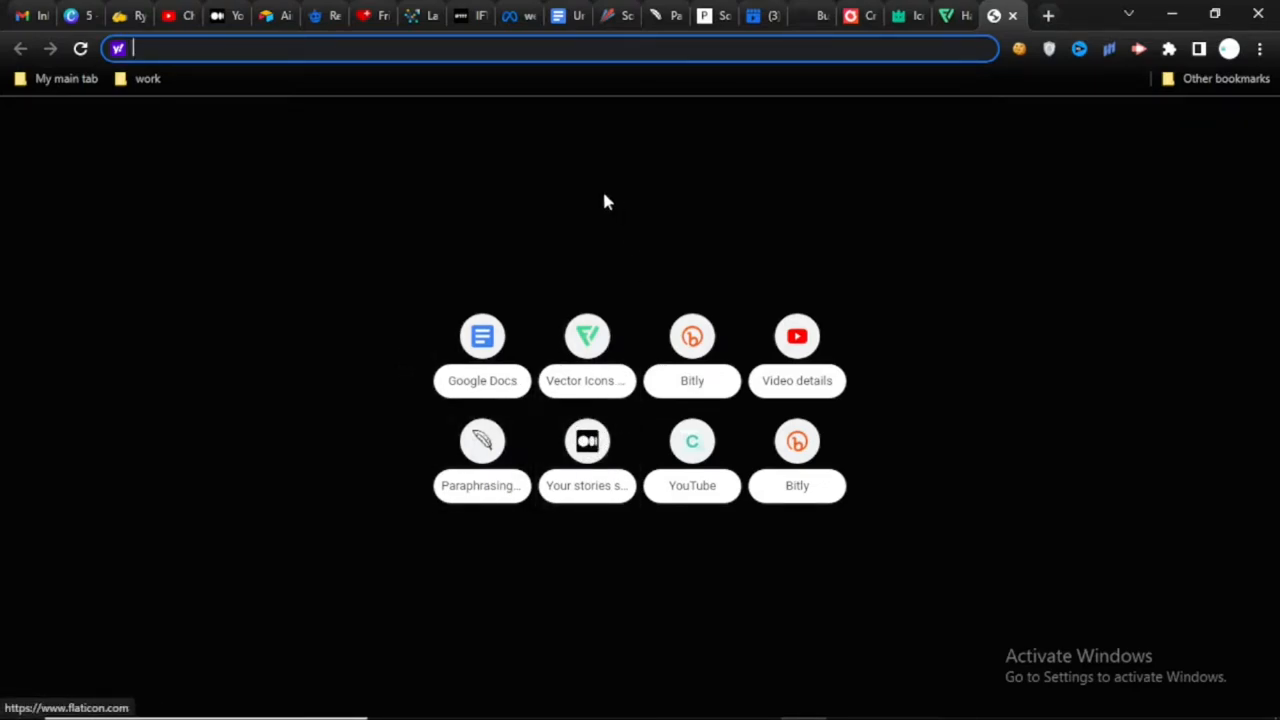
mouse_move(796, 336)
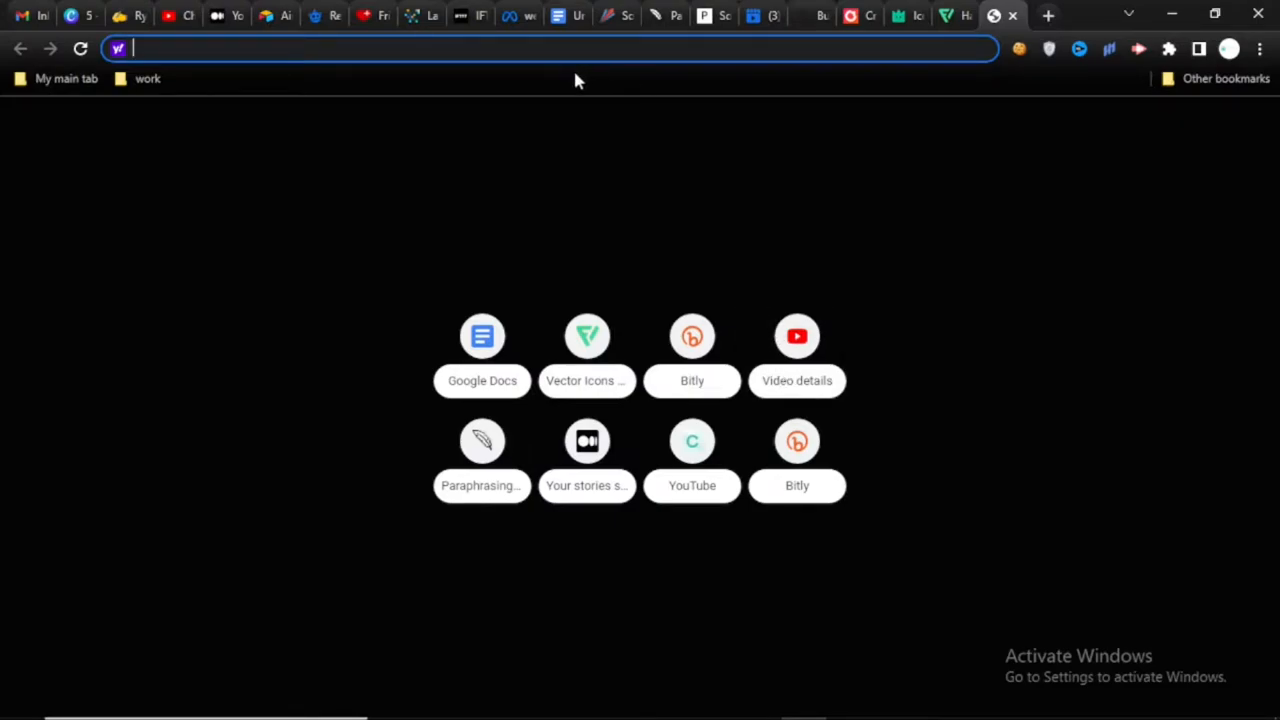
mouse_move(920, 138)
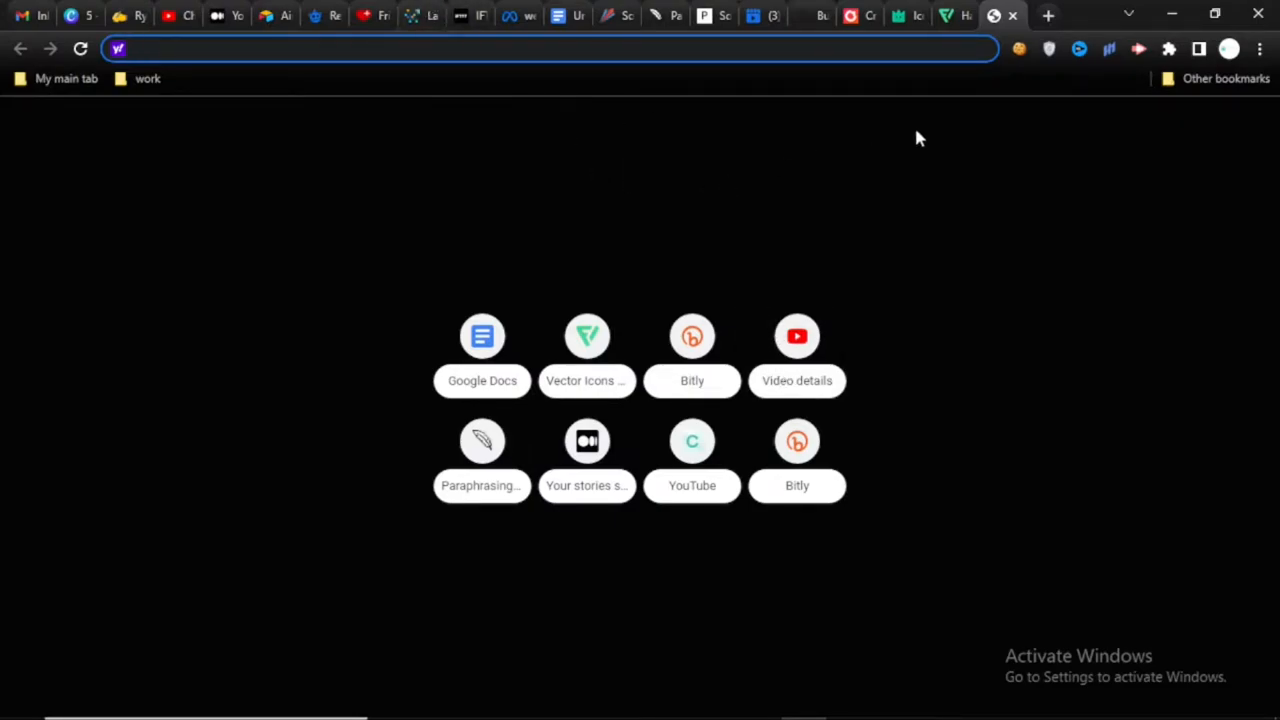
mouse_move(1210, 388)
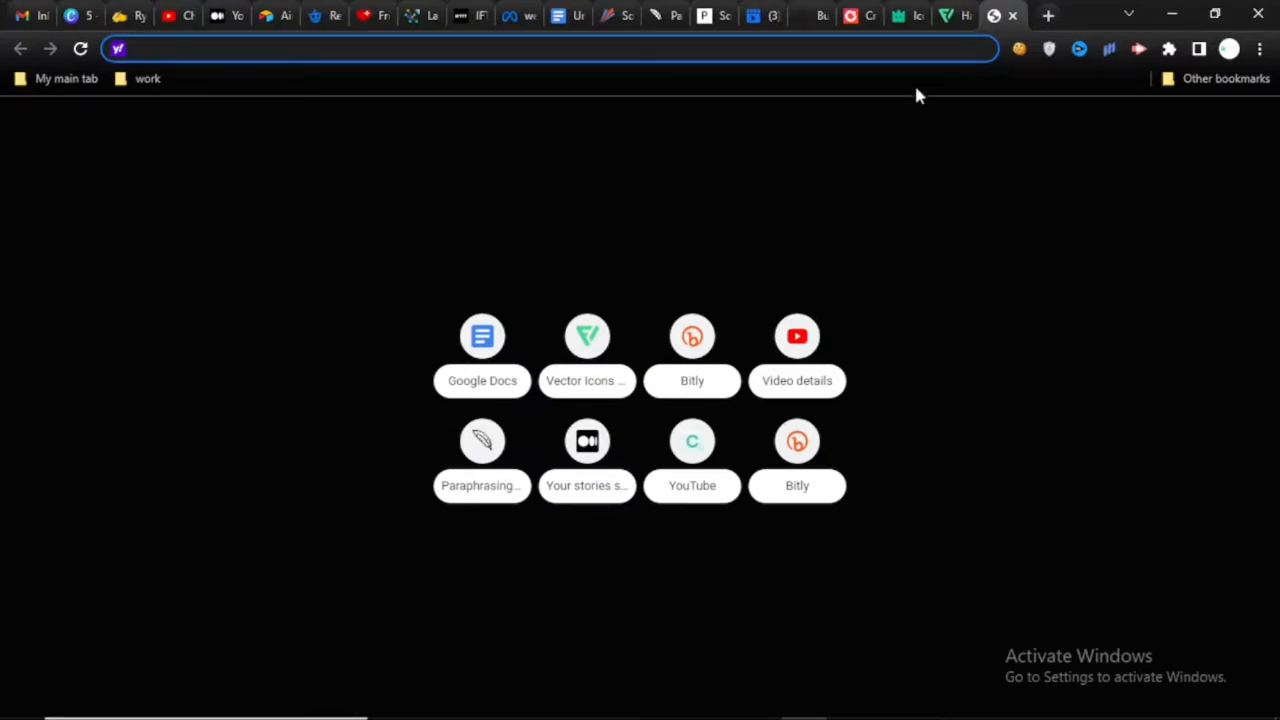
Step: Load crowdfireapp.com and highlight the tagline about scheduling content and managing social accounts
type("crowdfireapp.com")
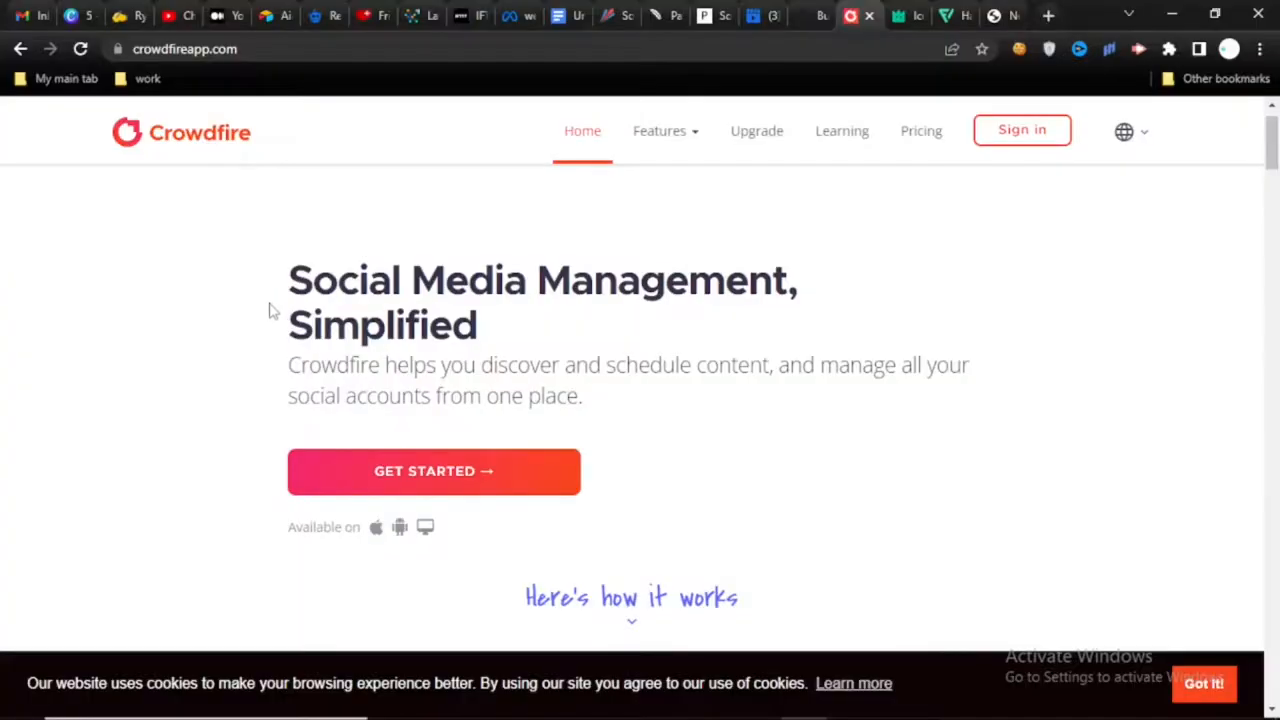
left_click_drag(288, 324, 676, 364)
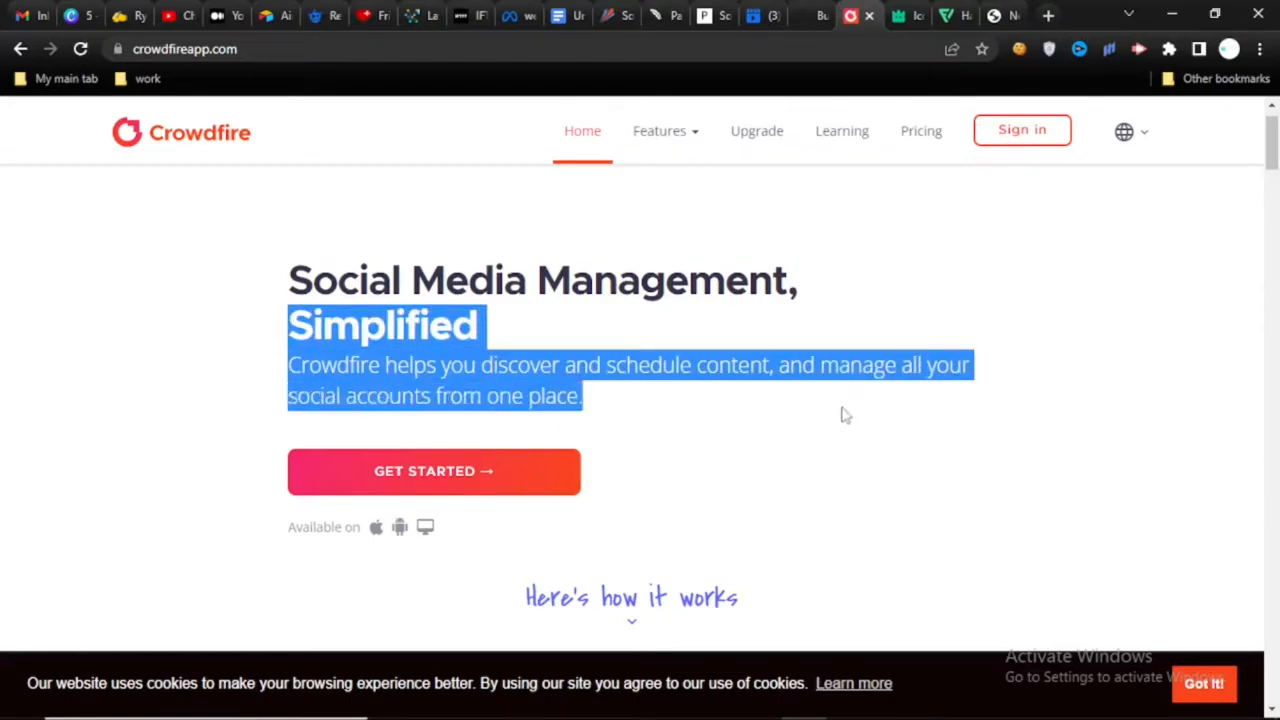
scroll("down", 3)
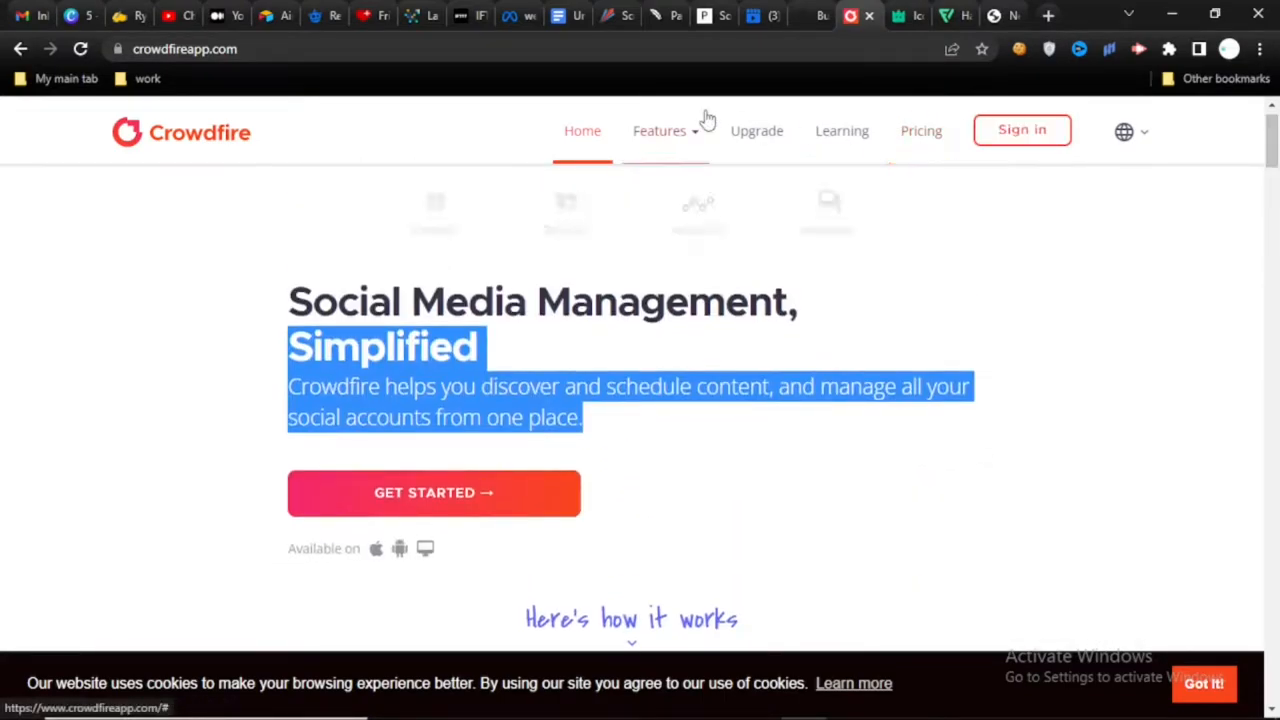
Step: Browse Crowdfire's Publish features page through its publishing and scheduling sections
left_click(660, 130)
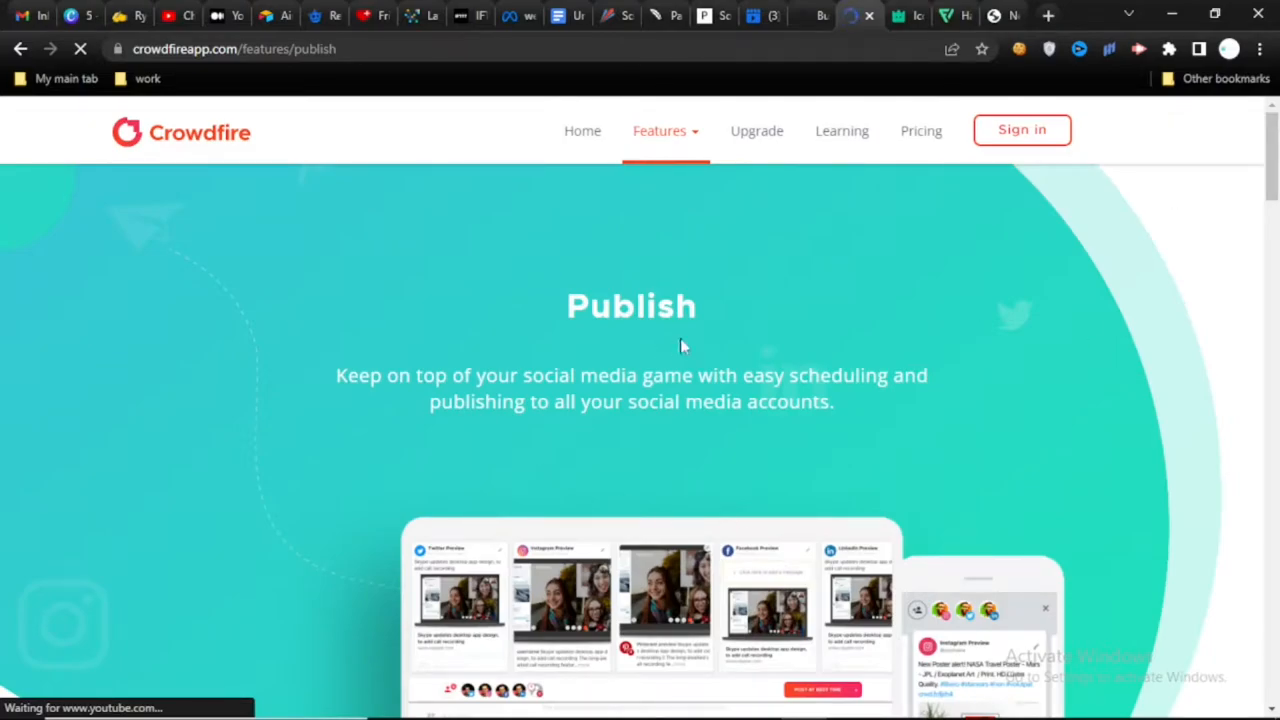
scroll("down", 3)
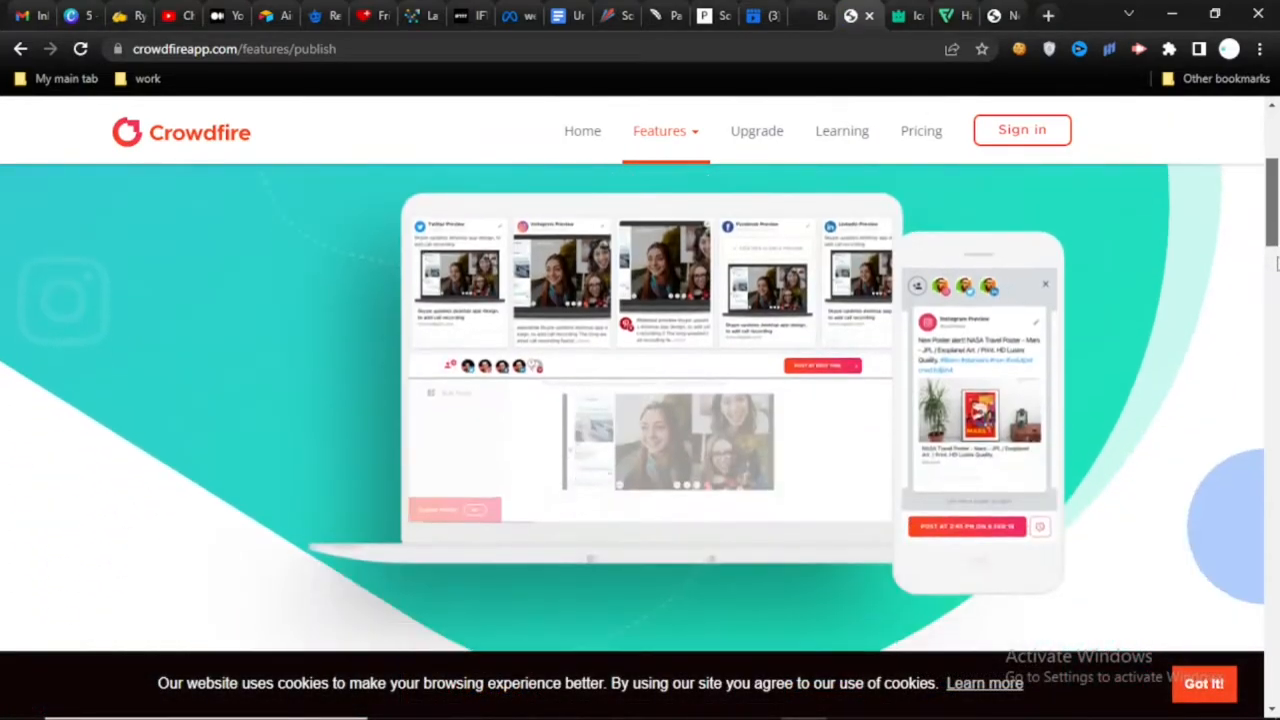
scroll("down", 3)
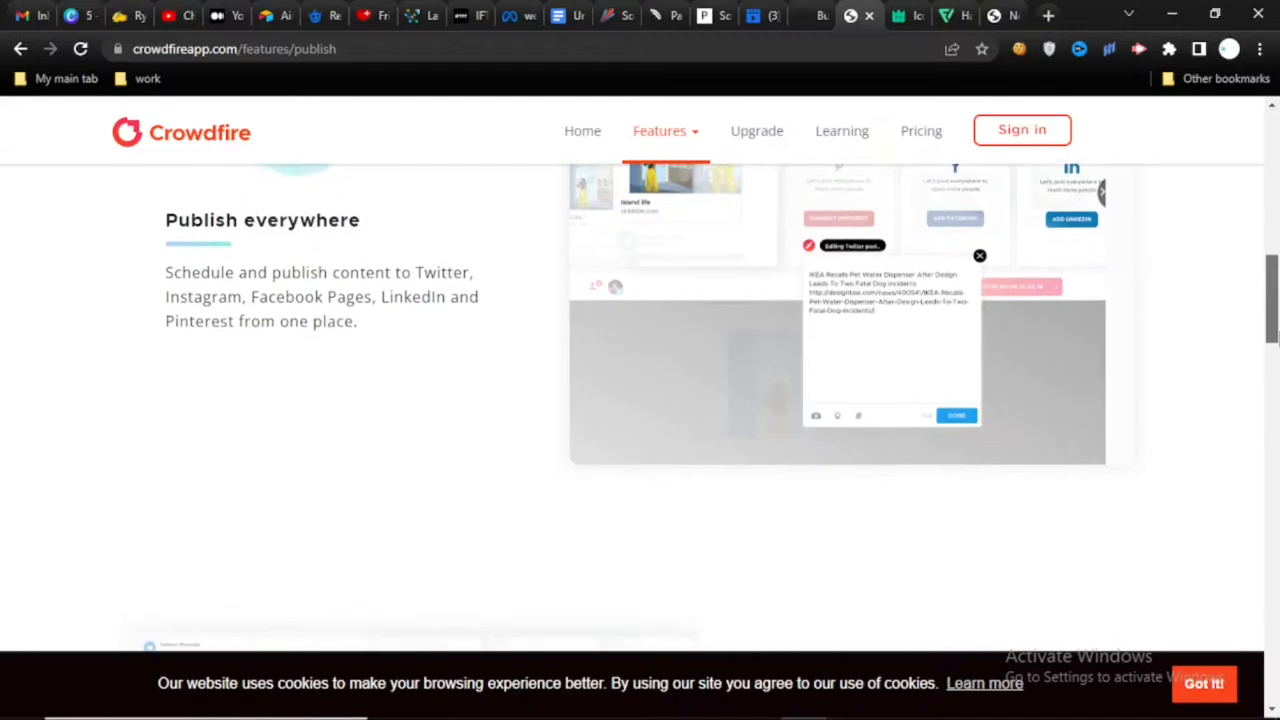
scroll("down", 3)
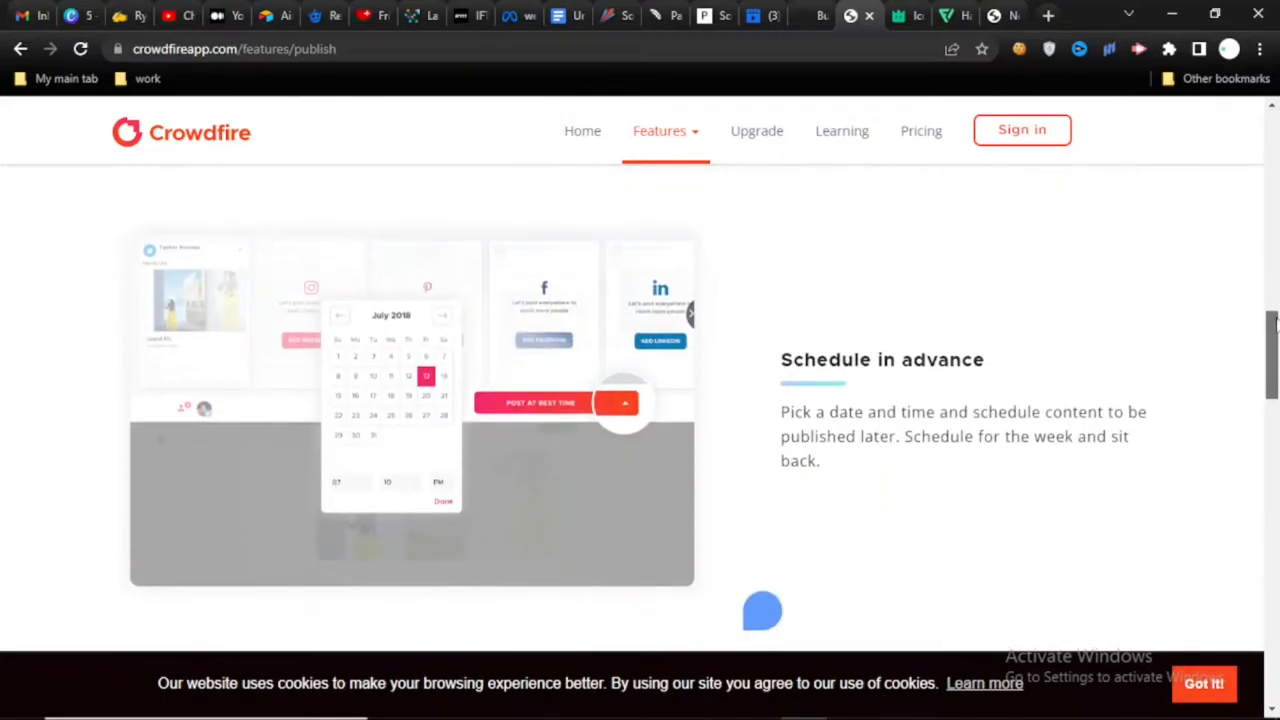
left_click_drag(780, 412, 908, 412)
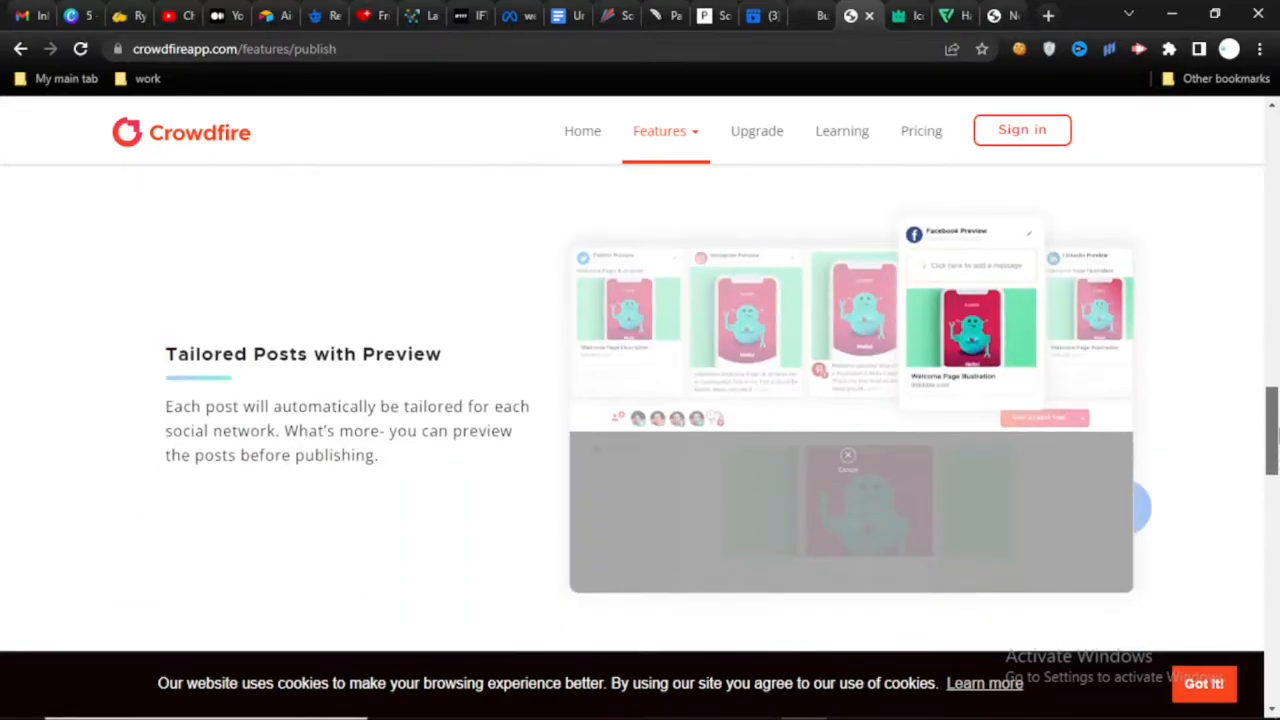
Step: Highlight the Tailored Posts with Preview description, then continue to best posting times and the Queue Meter
scroll("down", 3)
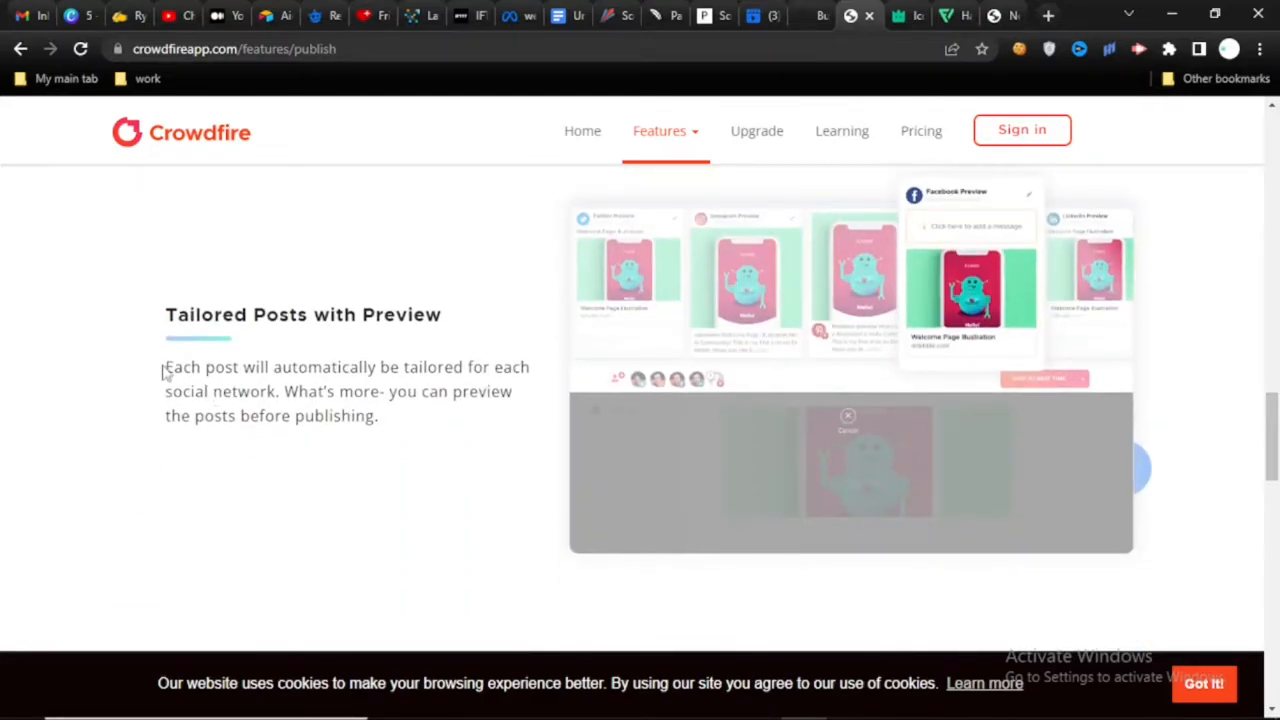
left_click_drag(168, 366, 378, 416)
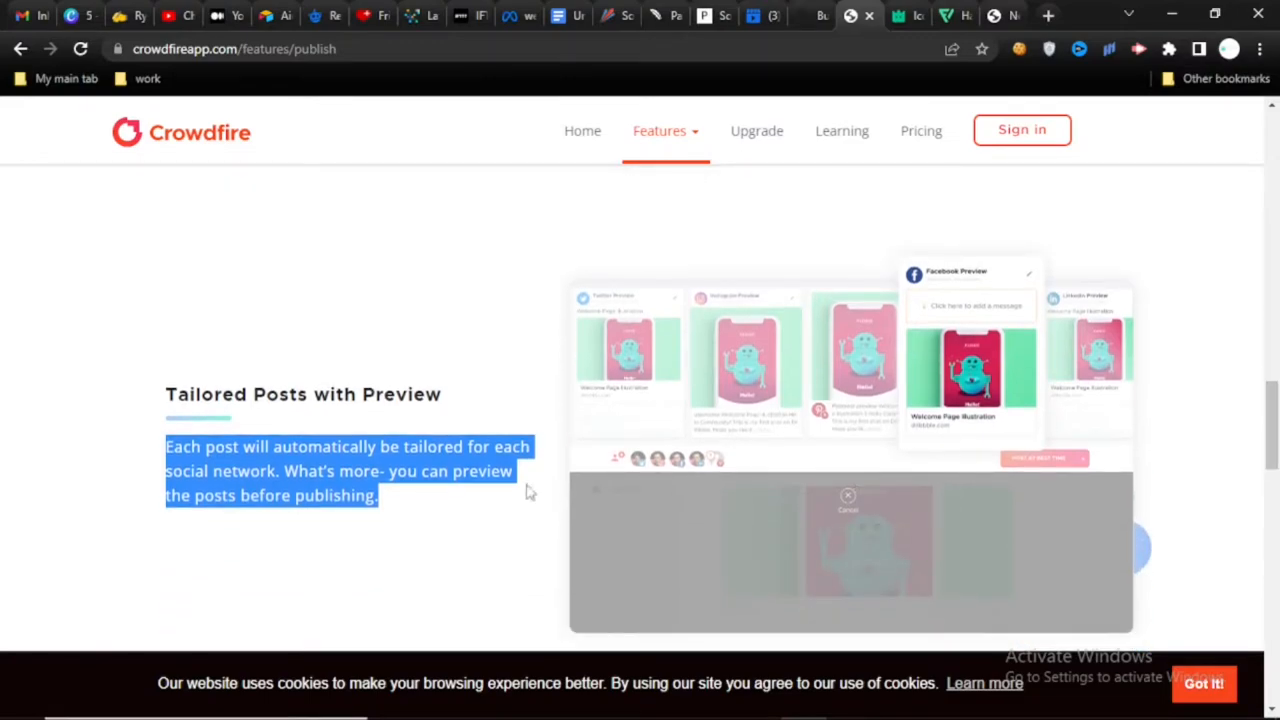
scroll("down", 3)
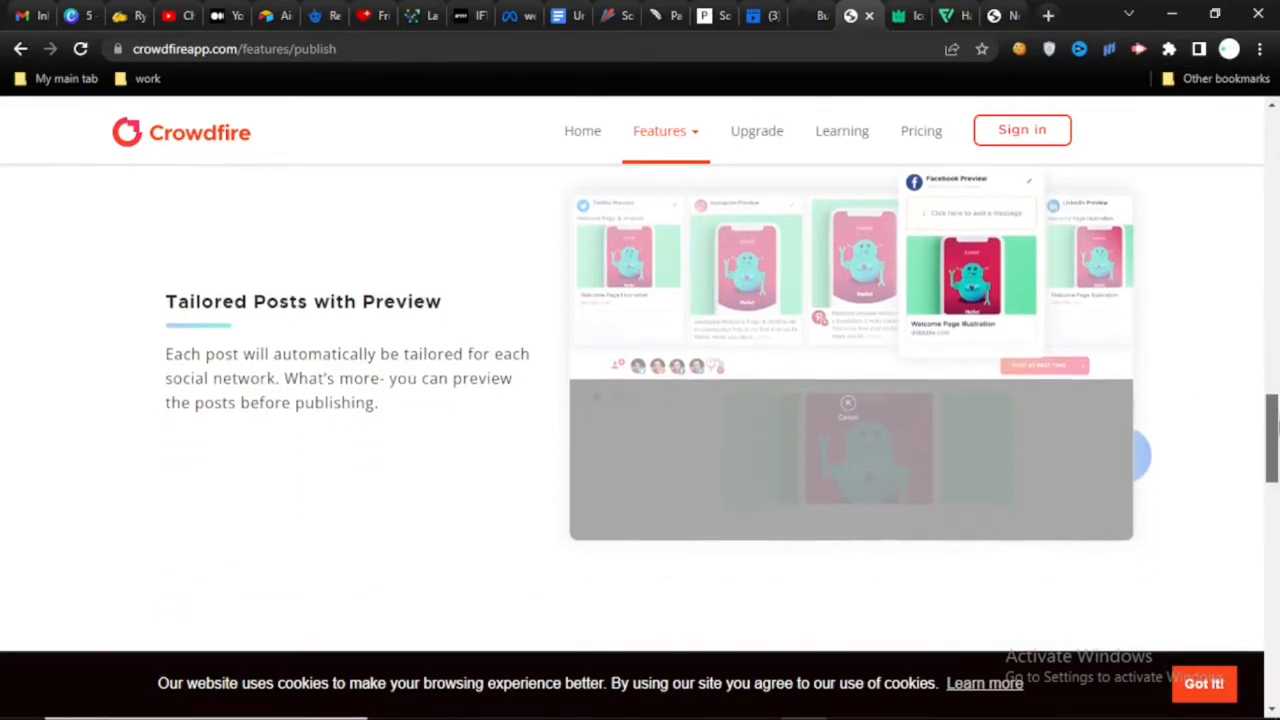
scroll("down", 3)
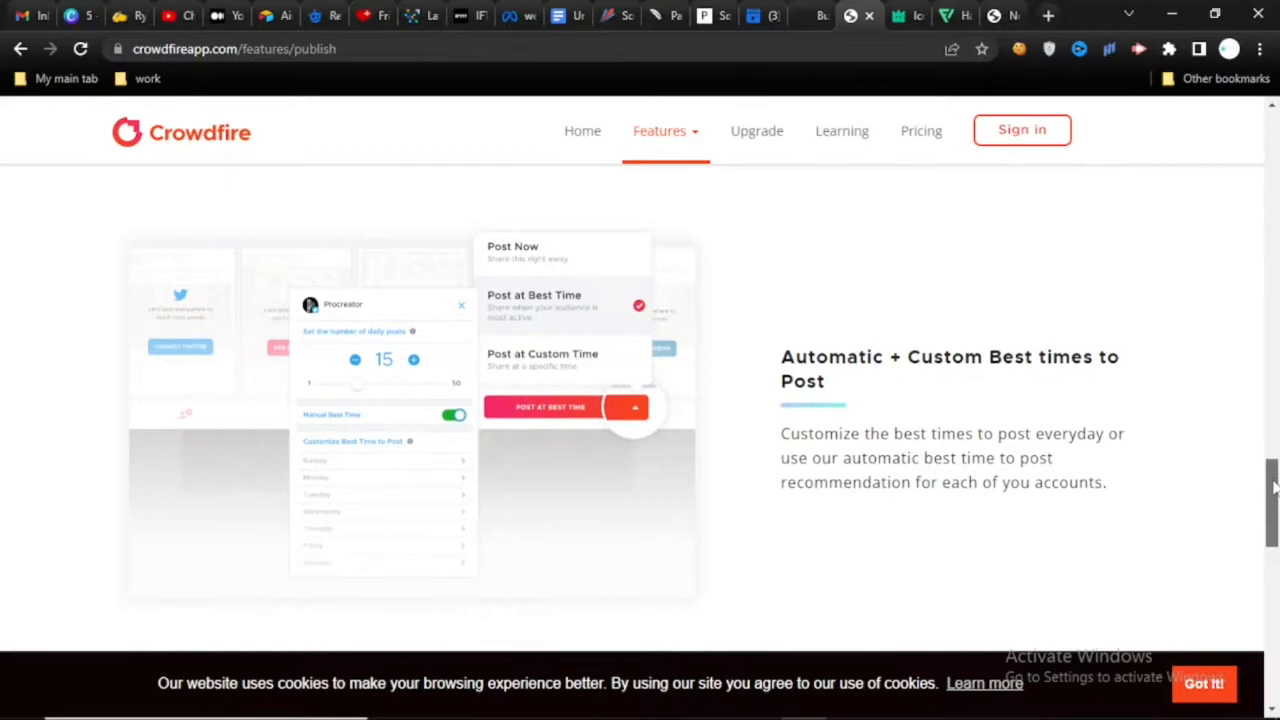
scroll("down", 3)
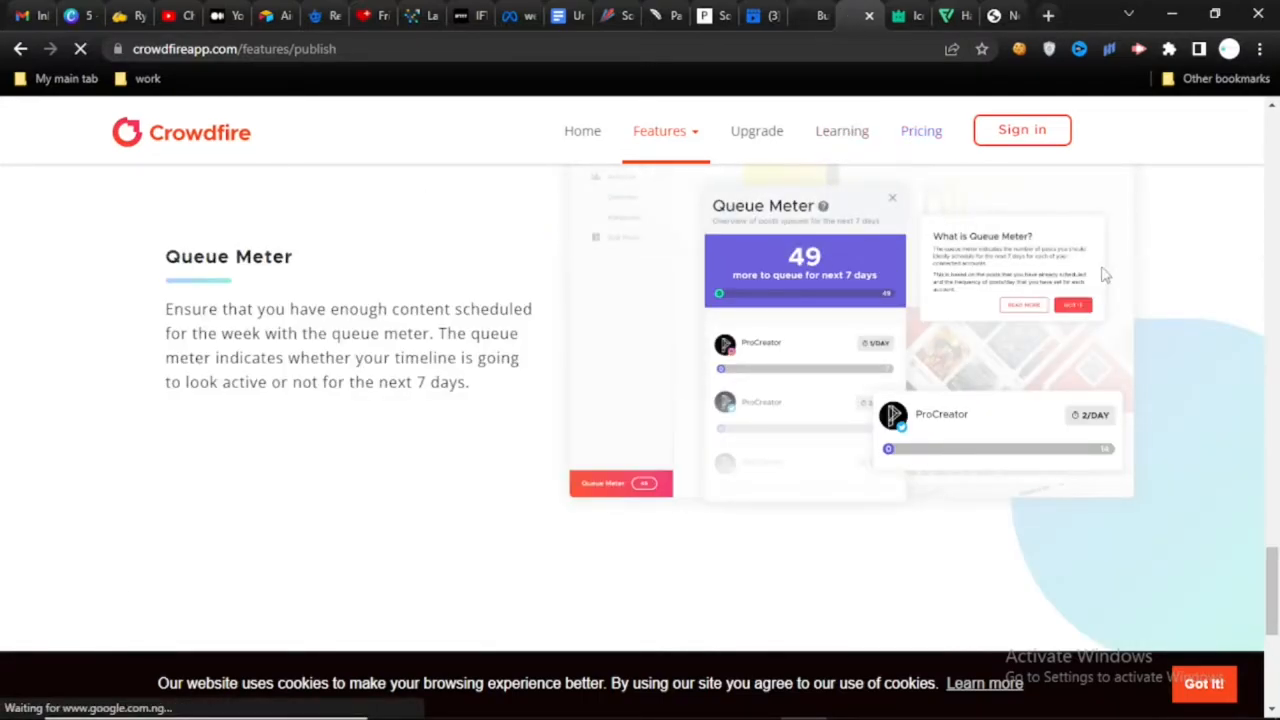
Step: Review Crowdfire's Free, Plus, Premium and VIP plan comparison, then move on to Buffer's homepage
left_click(920, 130)
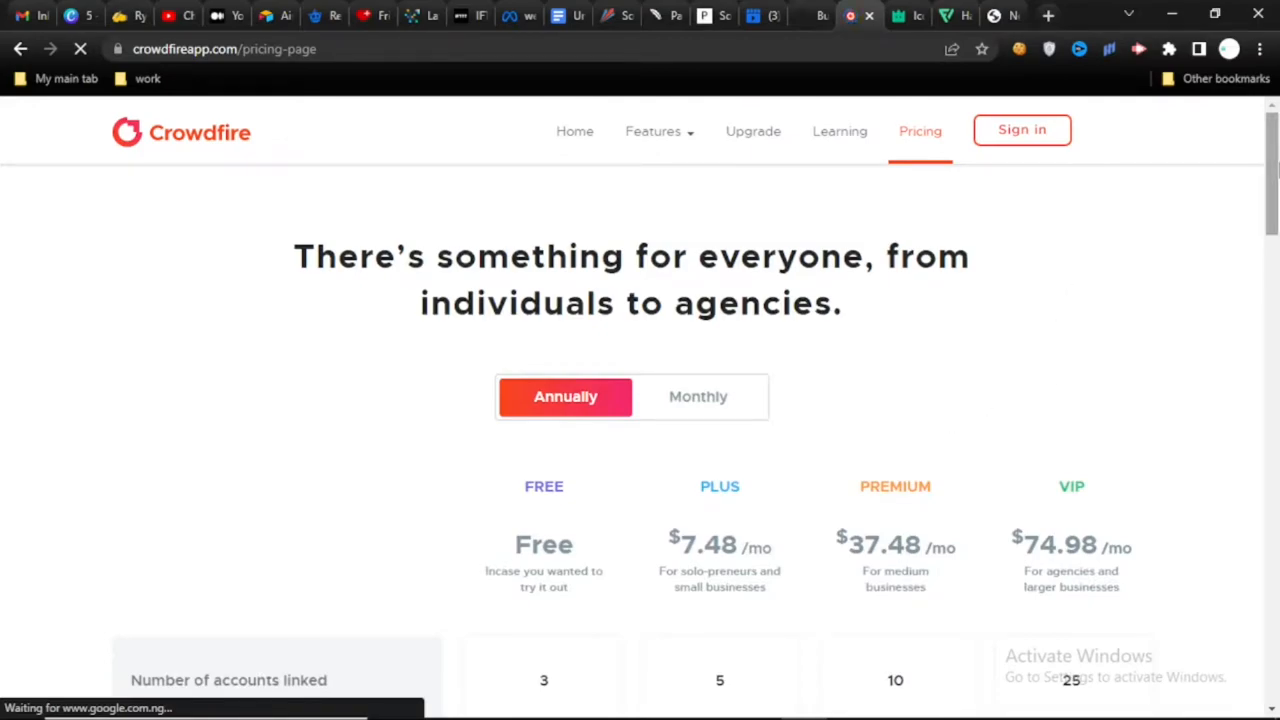
scroll("down", 3)
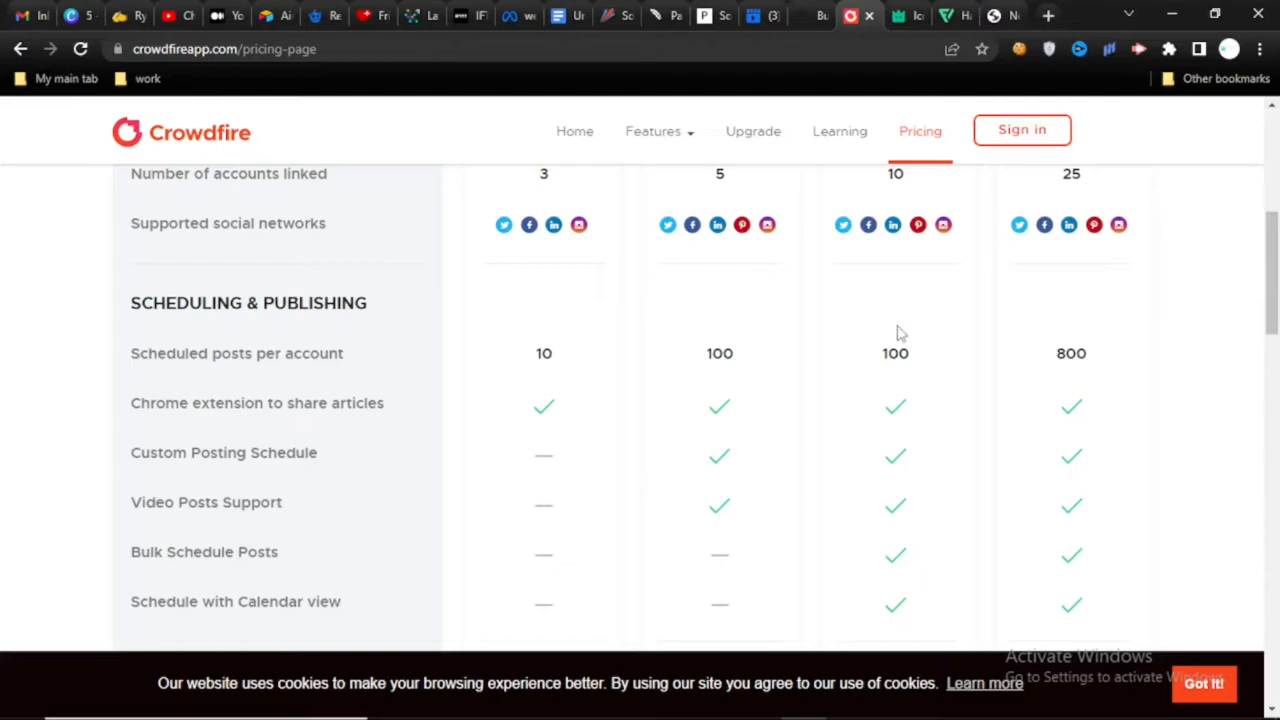
scroll("down", 3)
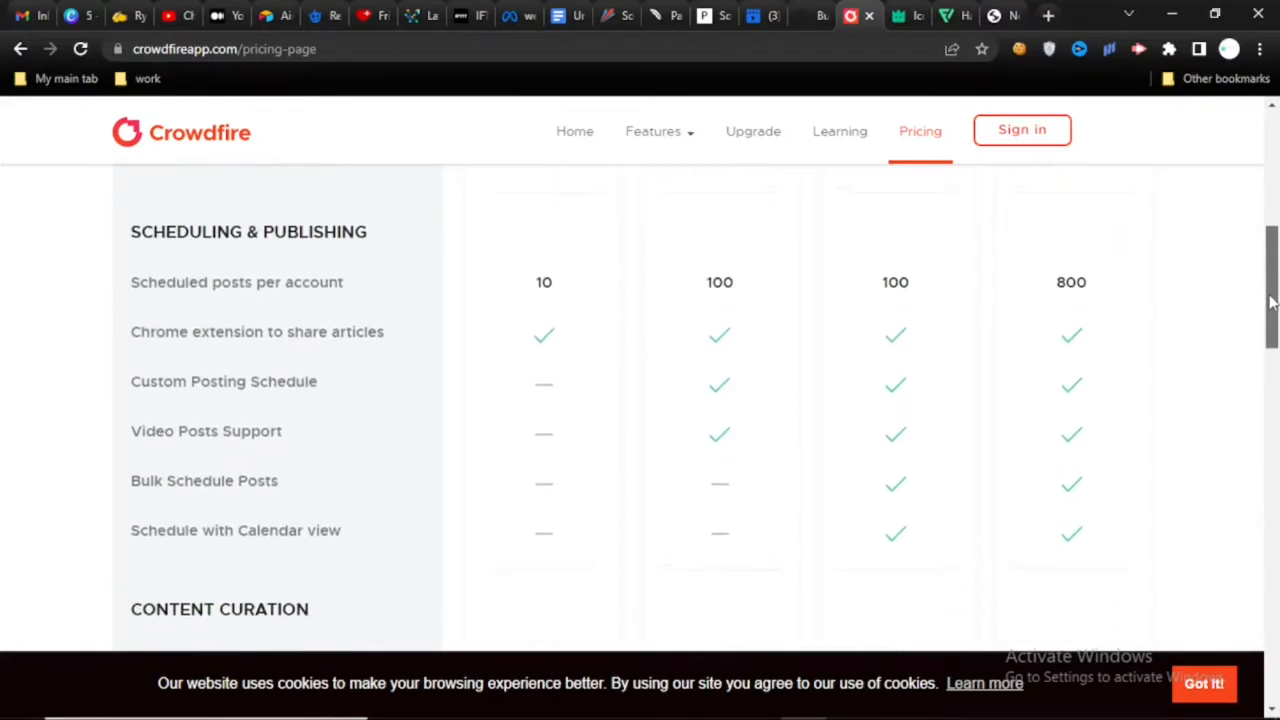
scroll("up", 3)
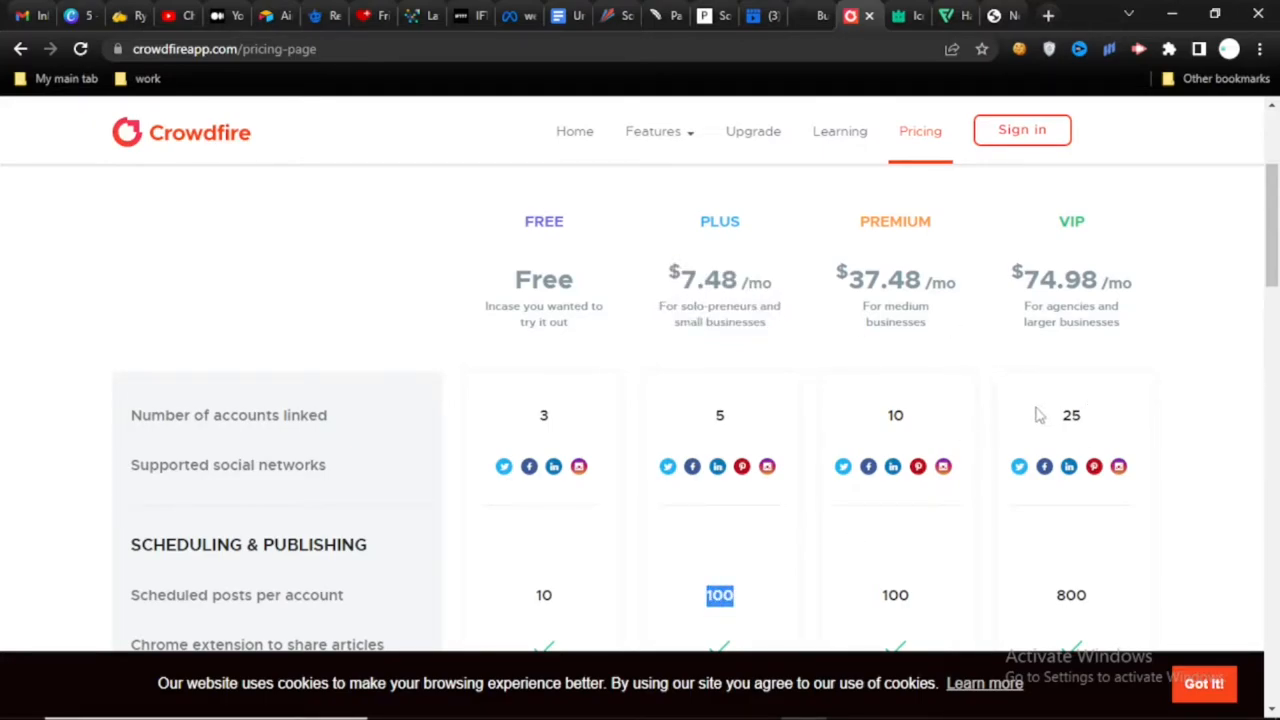
scroll("down", 3)
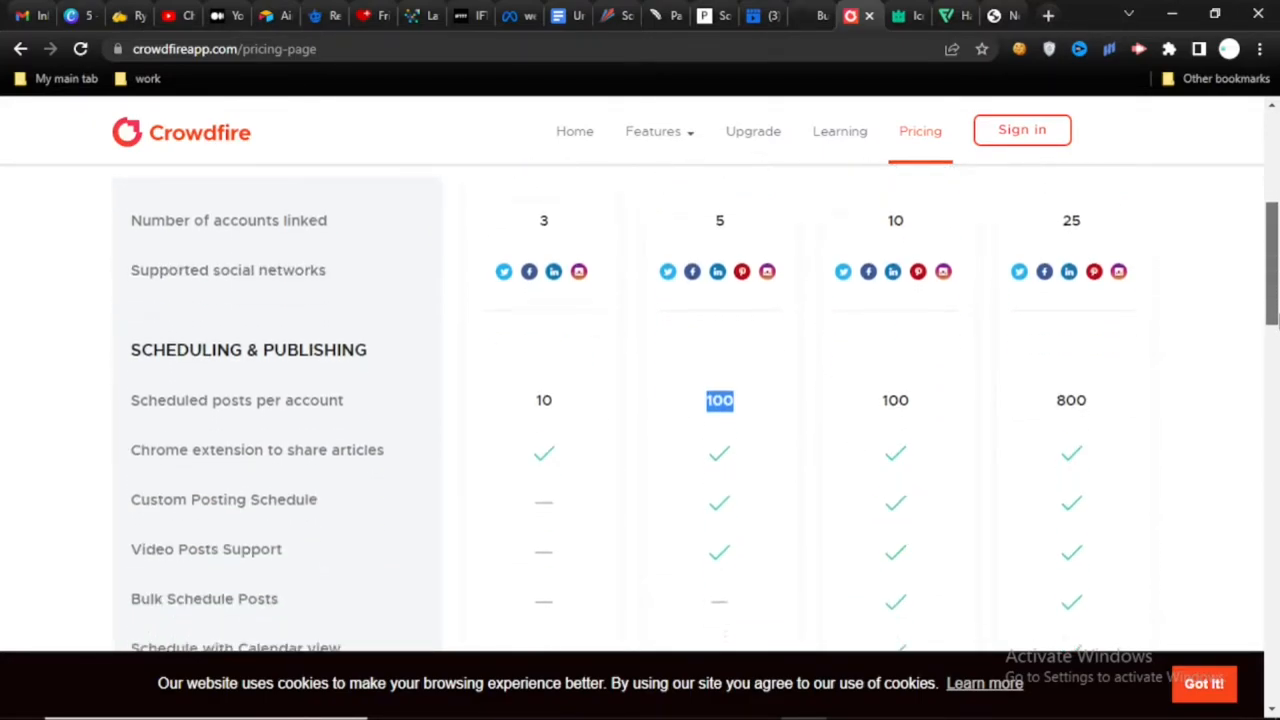
scroll("down", 3)
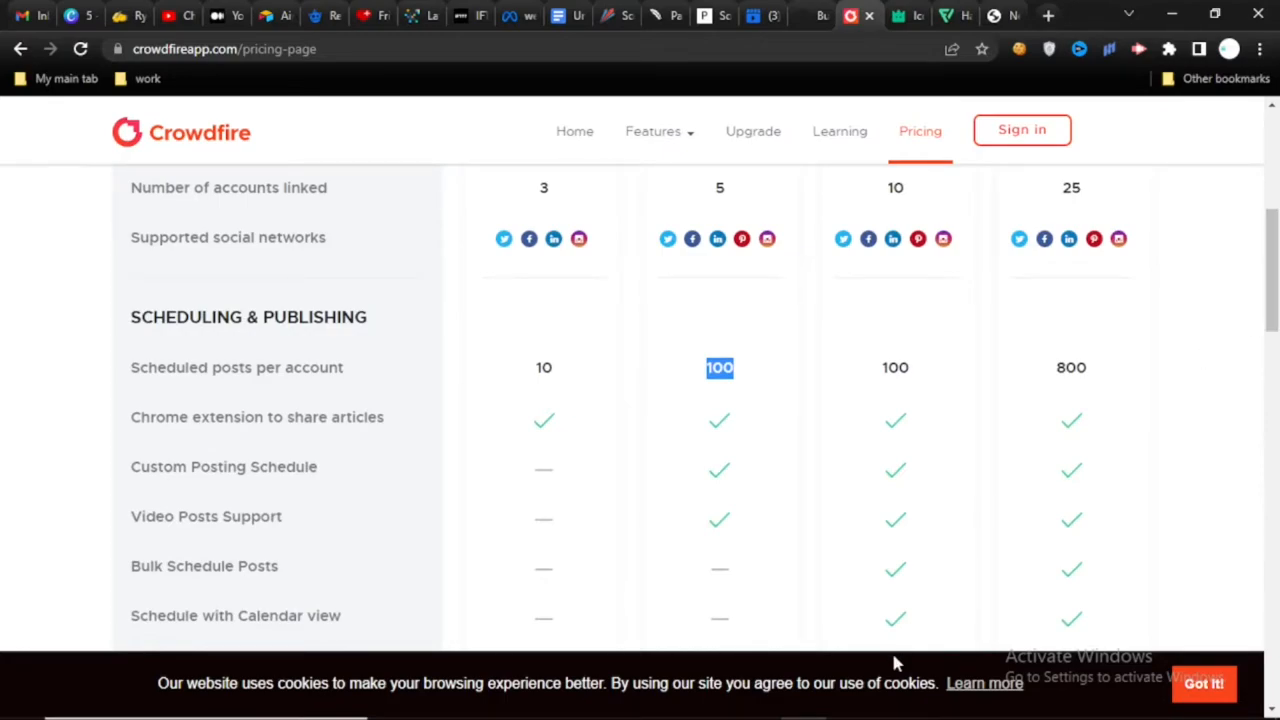
left_click(800, 16)
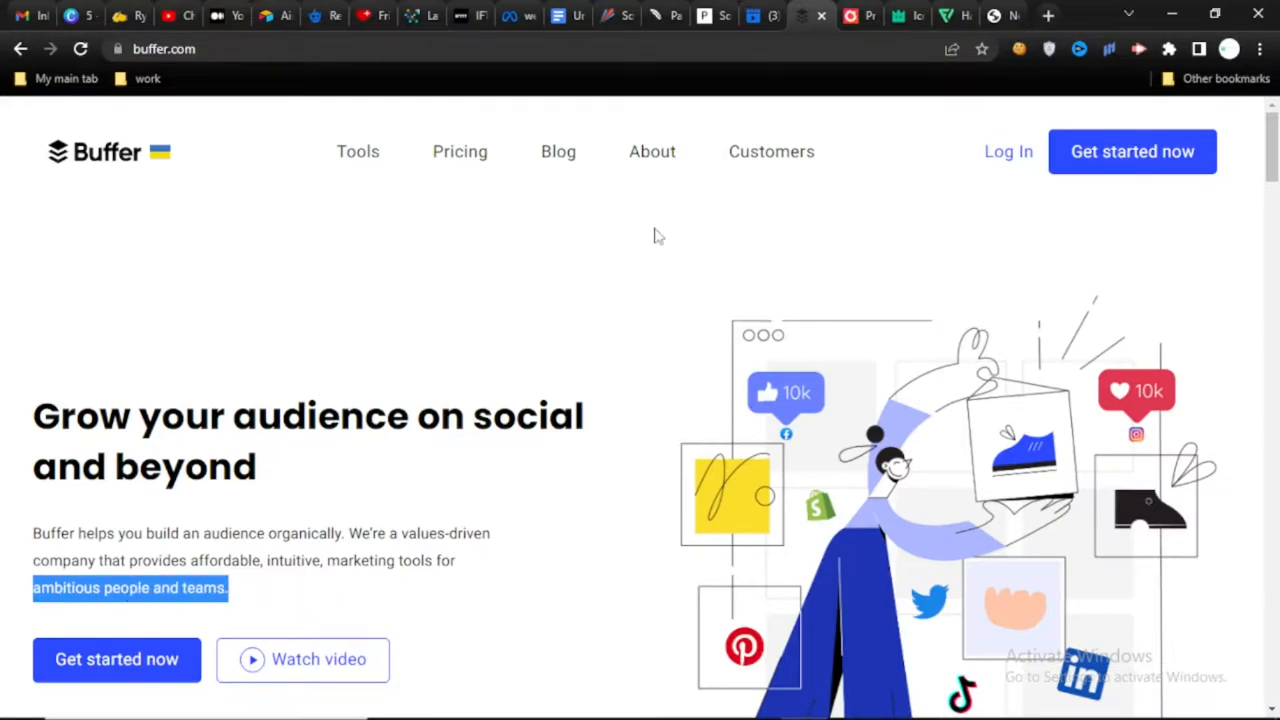
Step: Go to Buffer's Publishing tool page via Tools and highlight its list of supported social networks
scroll("down", 3)
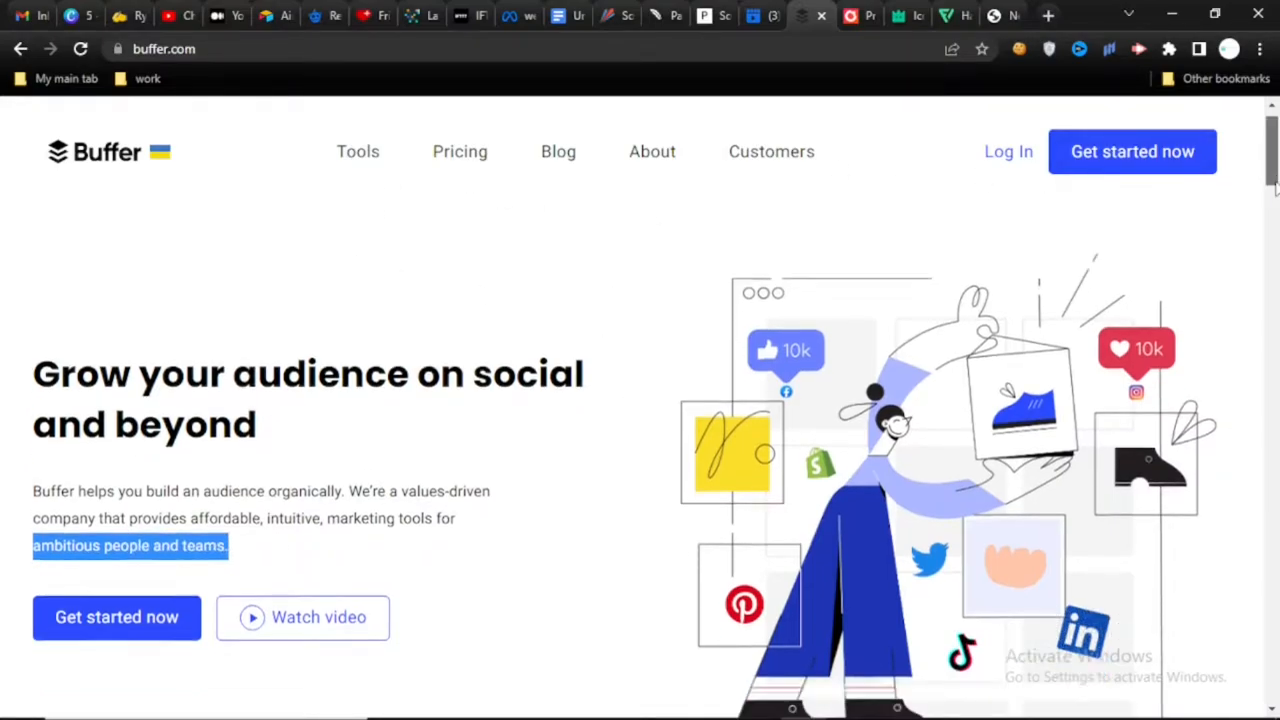
left_click(356, 152)
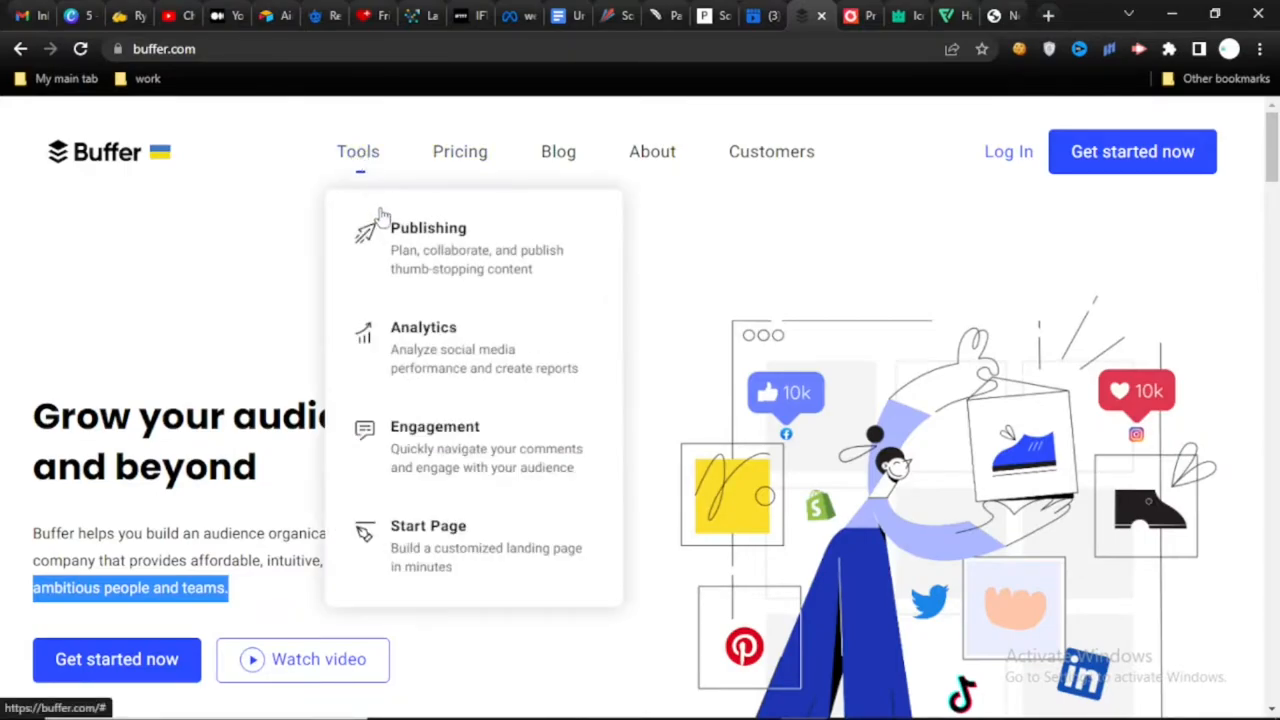
left_click(428, 228)
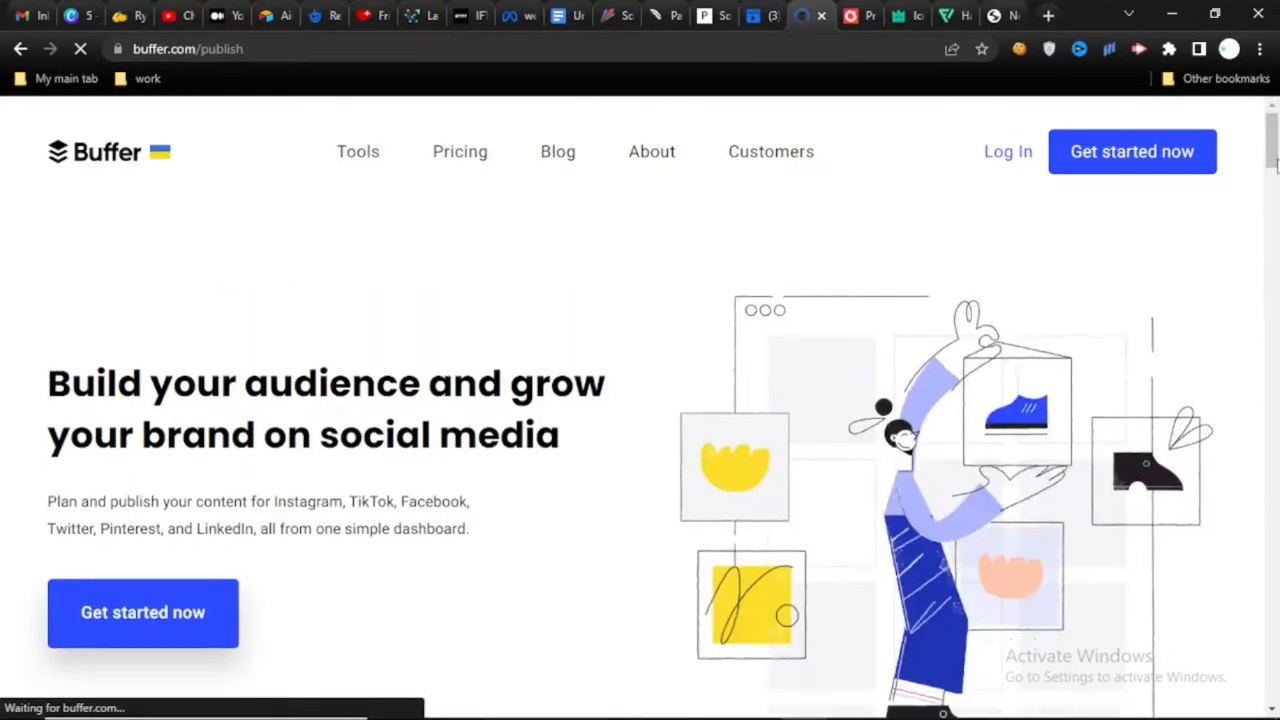
scroll("down", 3)
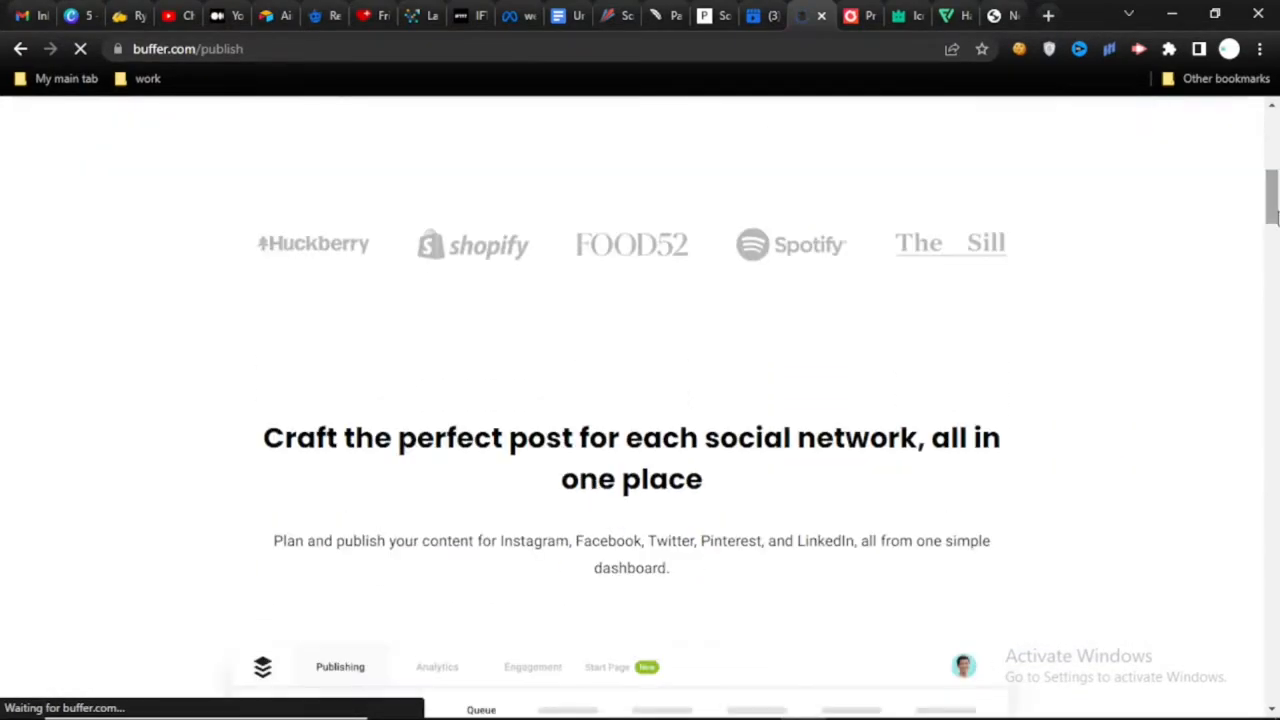
left_click_drag(510, 540, 664, 568)
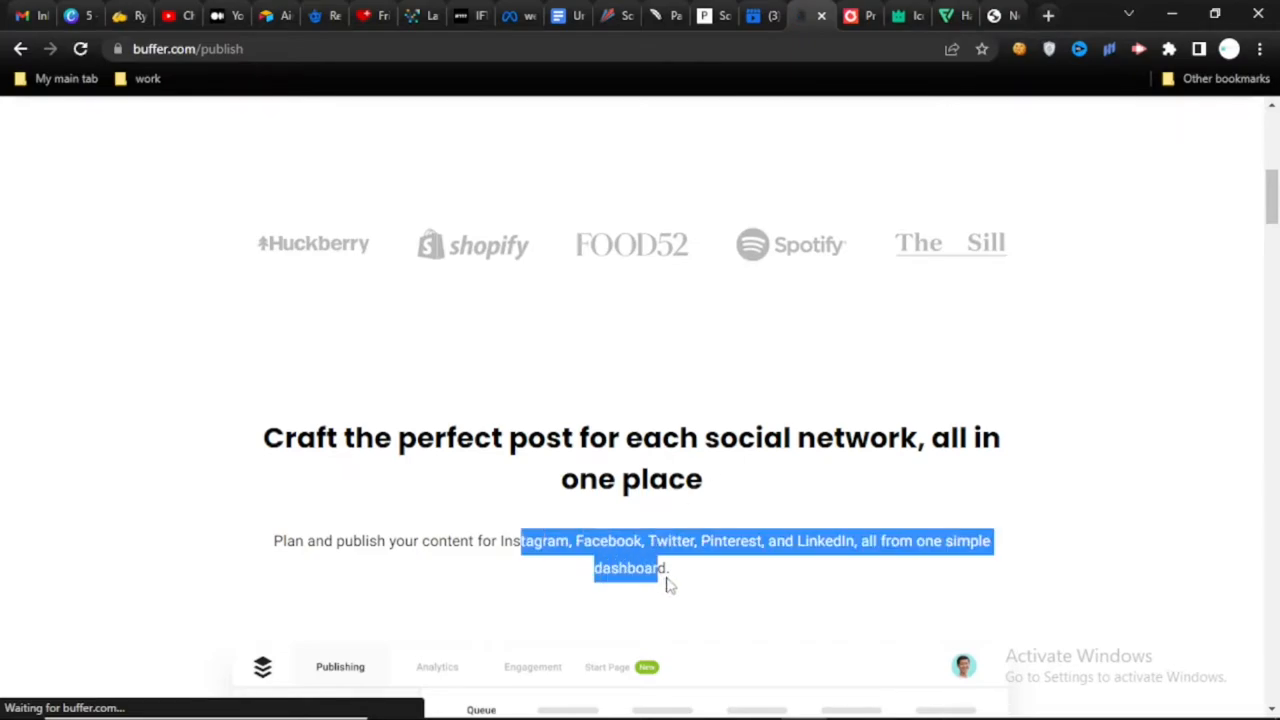
Step: Highlight Buffer's Instagram planning description and the First comment feature, then head to Pricing
scroll("down", 3)
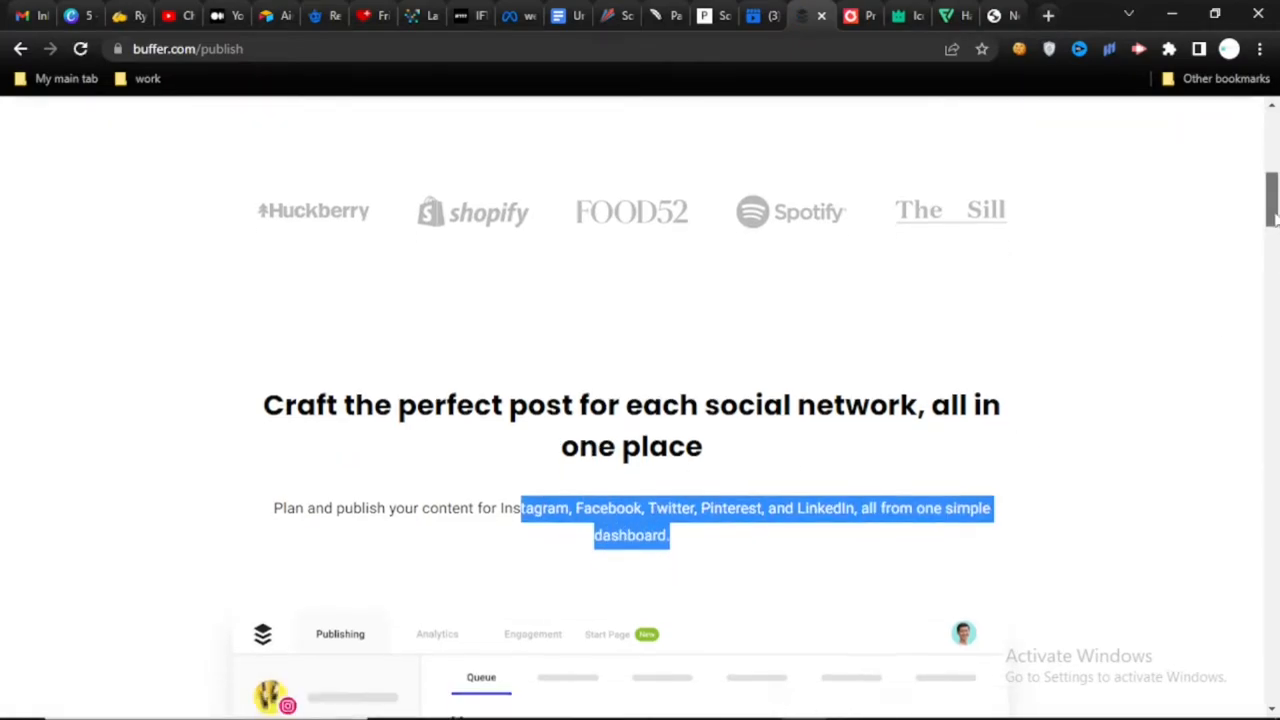
scroll("down", 3)
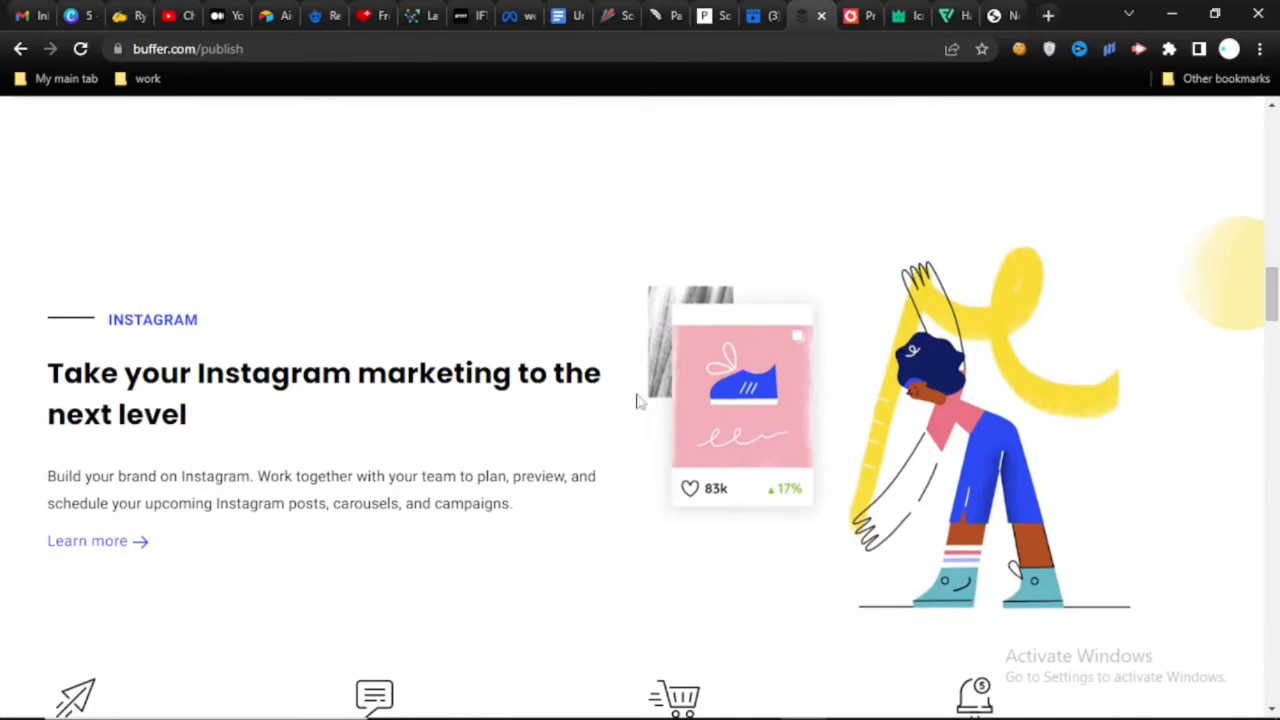
left_click_drag(48, 476, 296, 504)
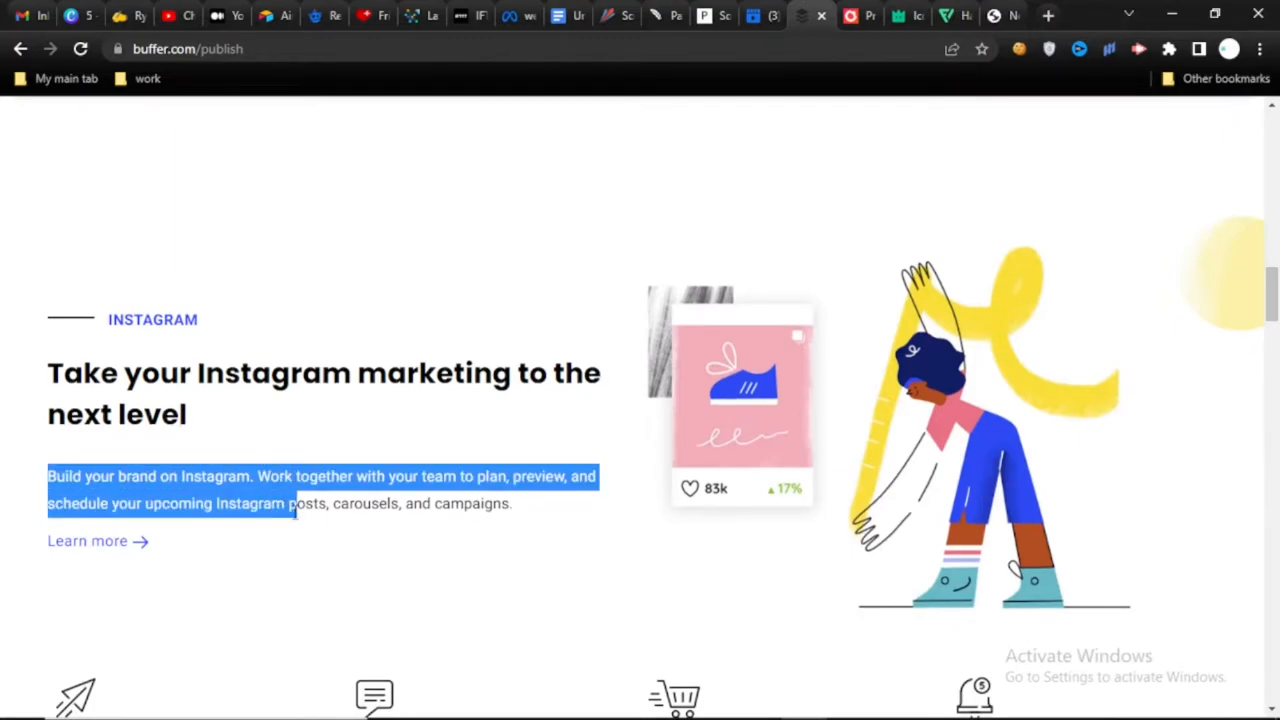
left_click_drag(296, 504, 432, 510)
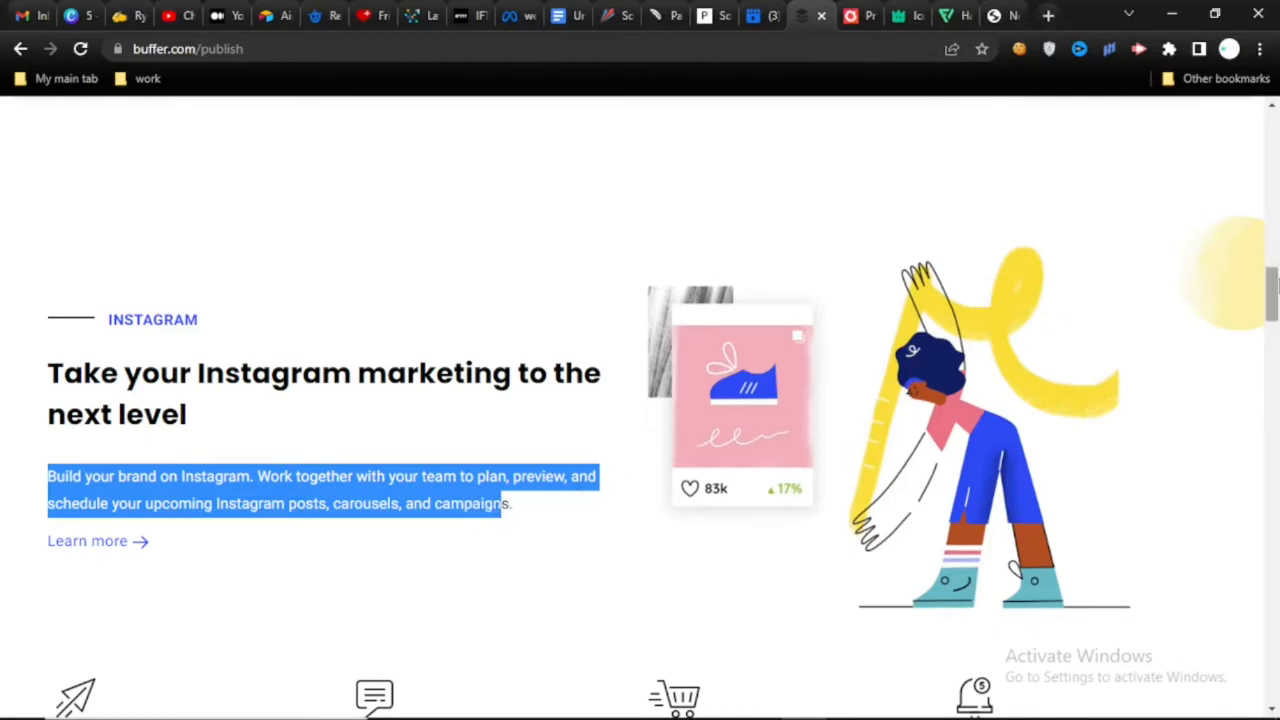
scroll("down", 3)
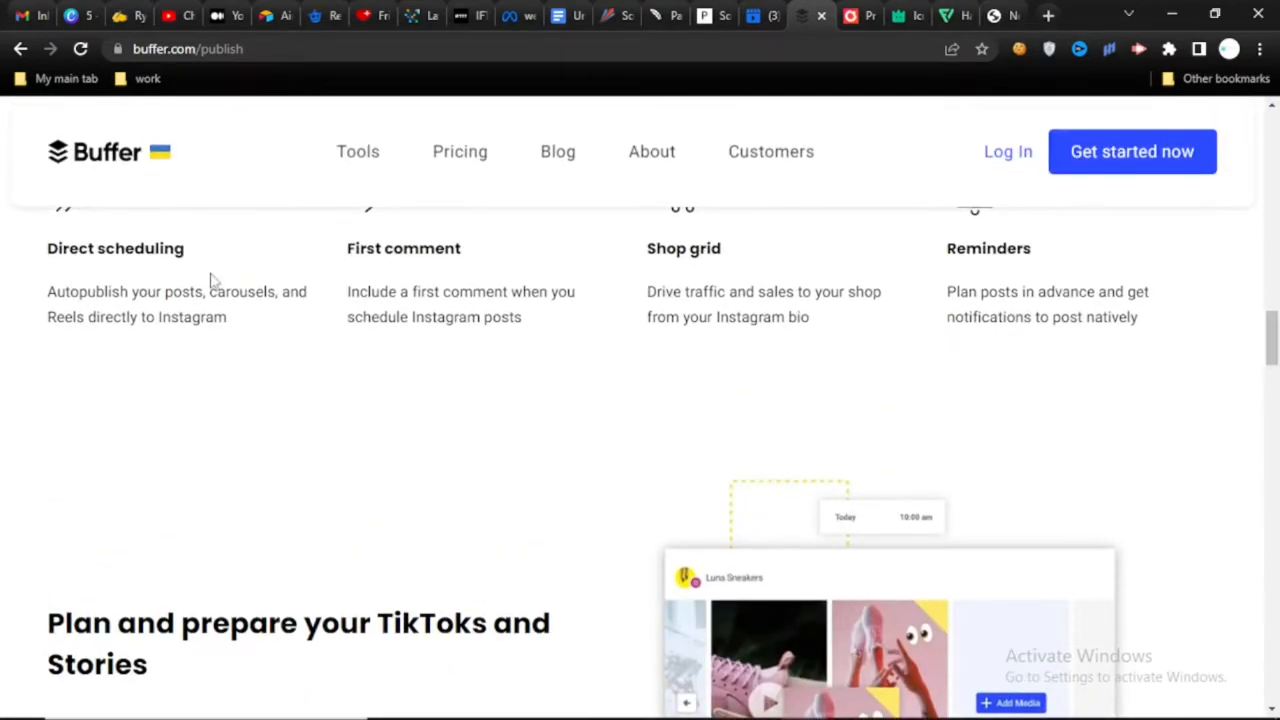
left_click_drag(348, 292, 520, 316)
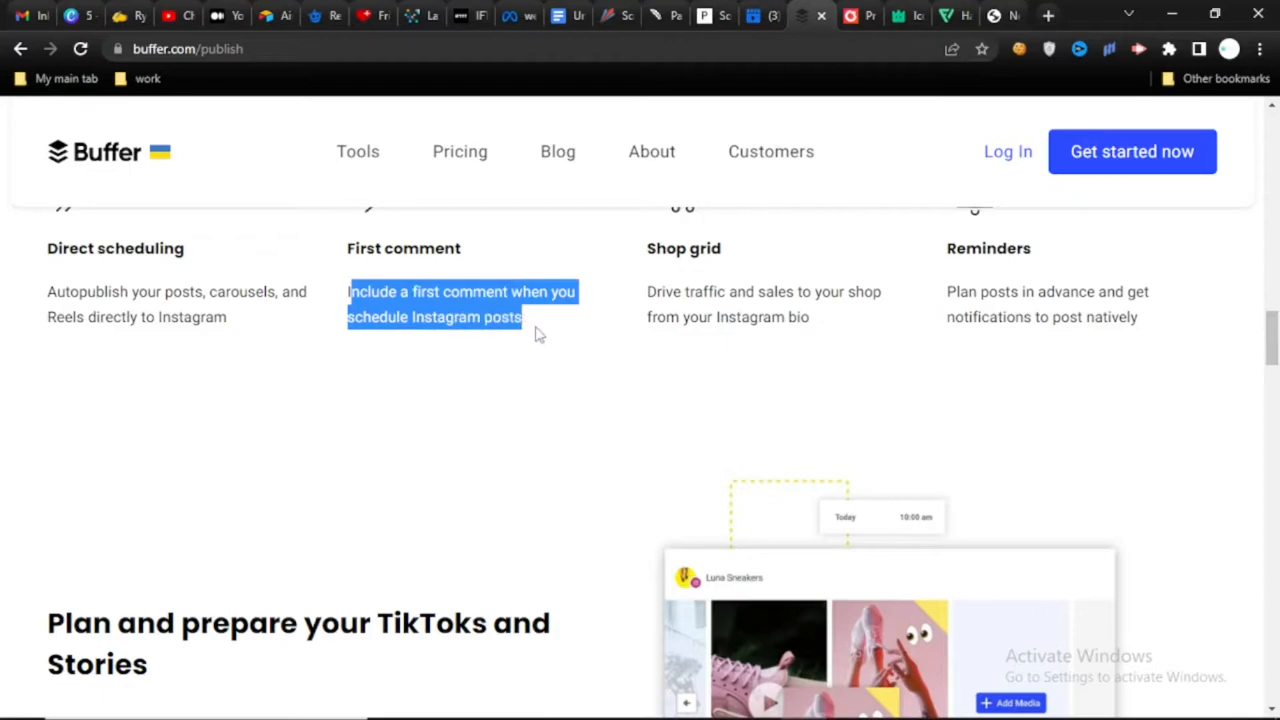
mouse_move(1150, 372)
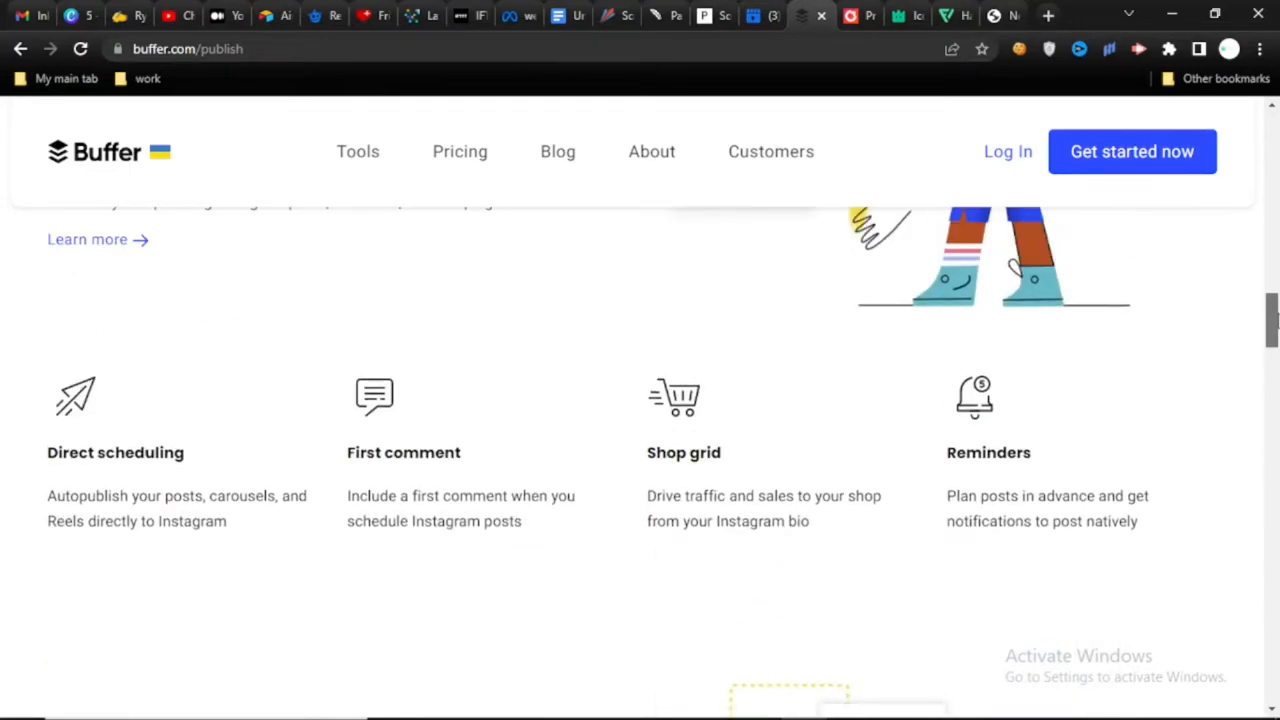
left_click(460, 152)
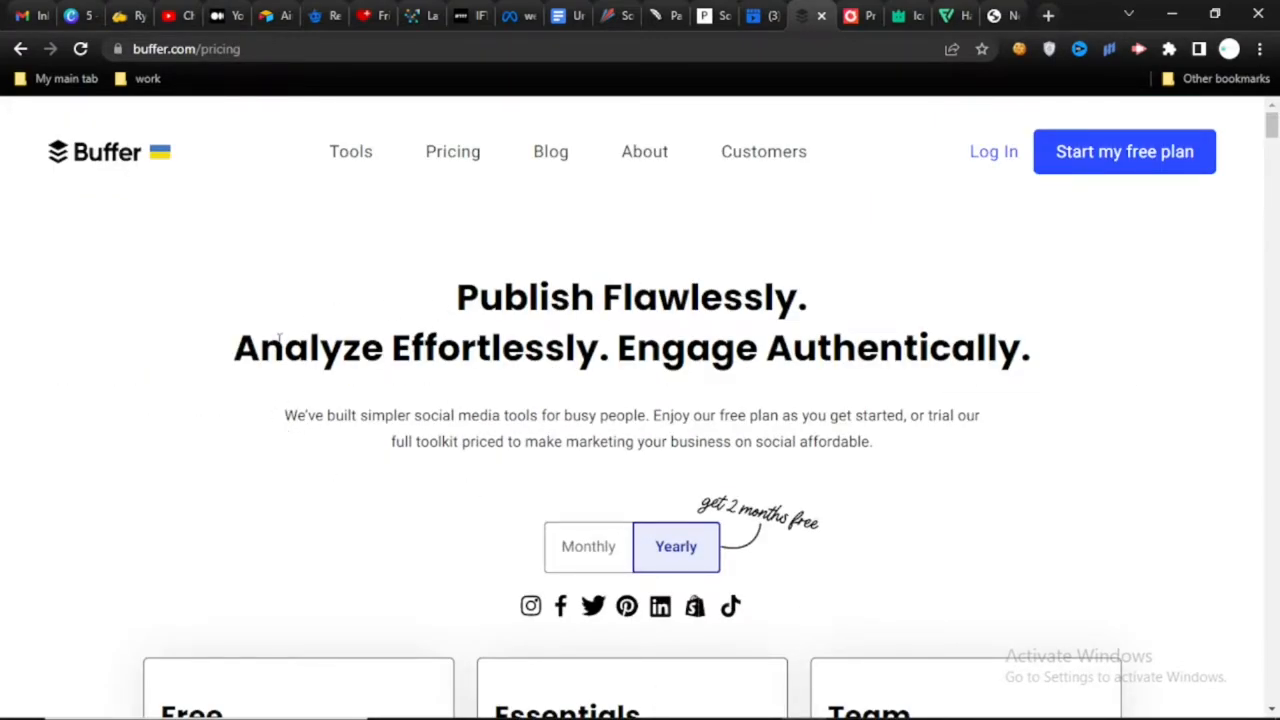
Step: Review Buffer's Free ($0), Essentials ($5) and Team ($10) plan cards, then move on to Planoly
scroll("down", 3)
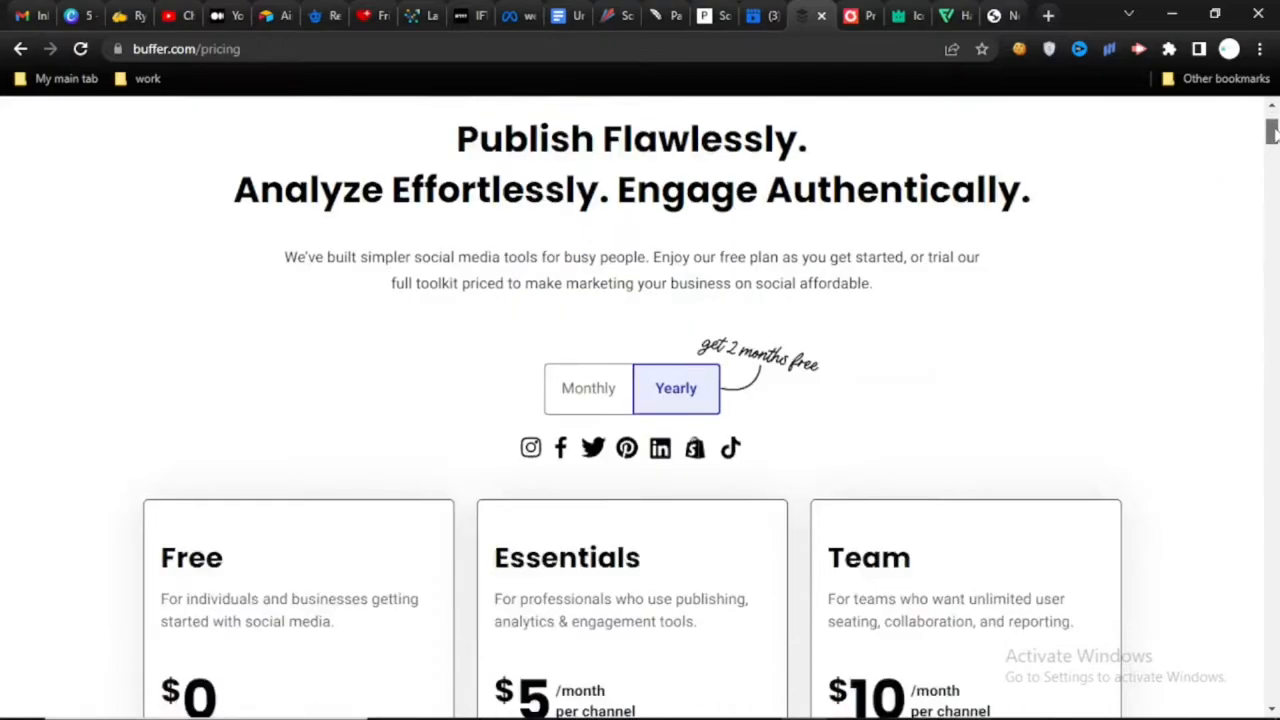
scroll("down", 3)
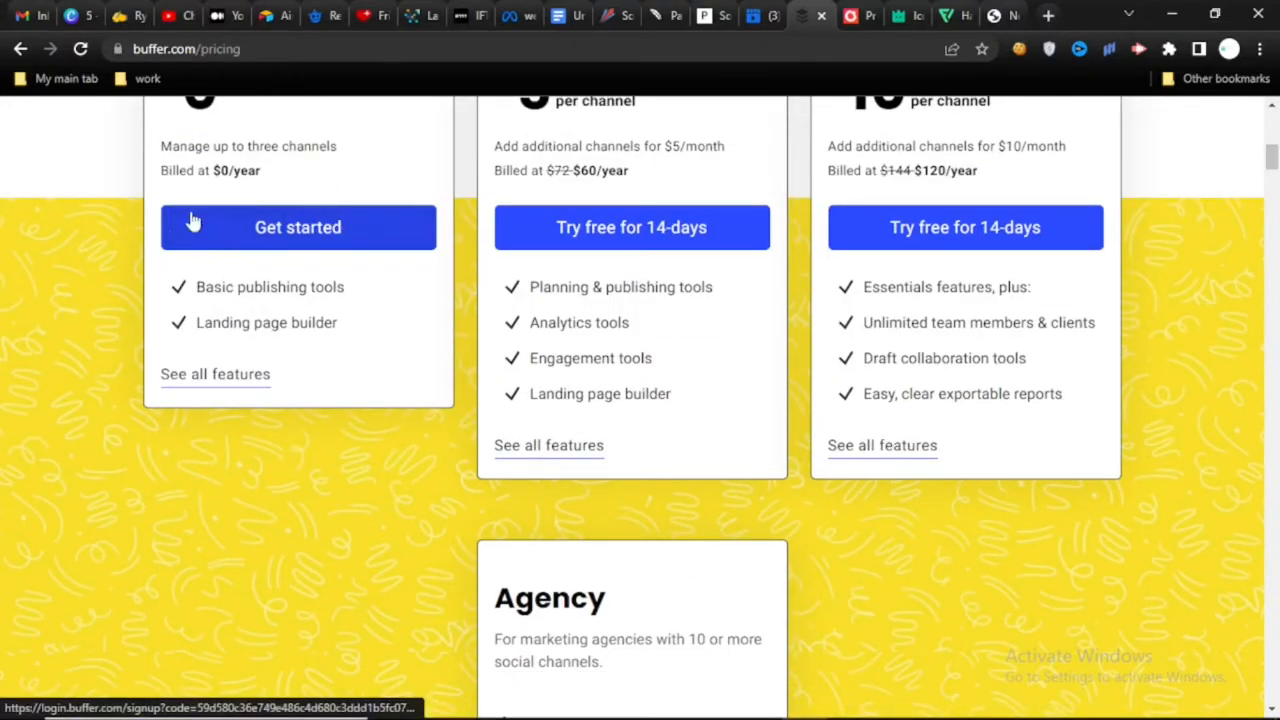
mouse_move(816, 280)
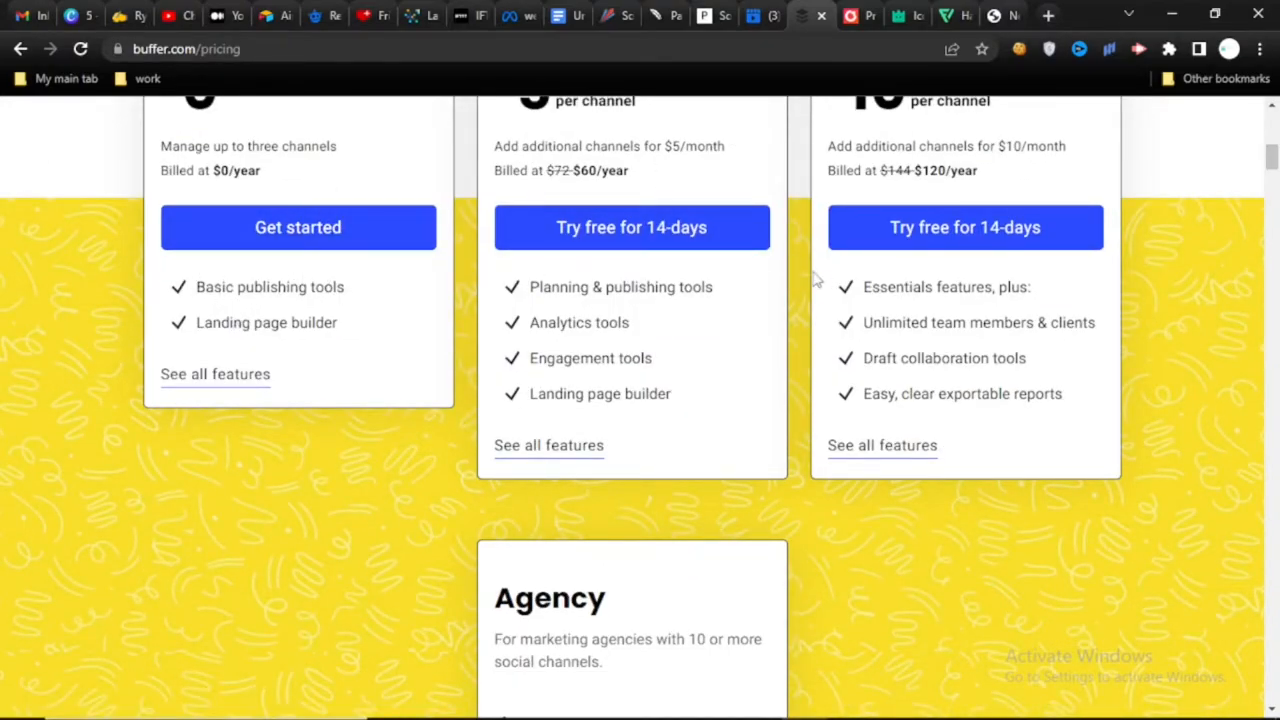
scroll("up", 3)
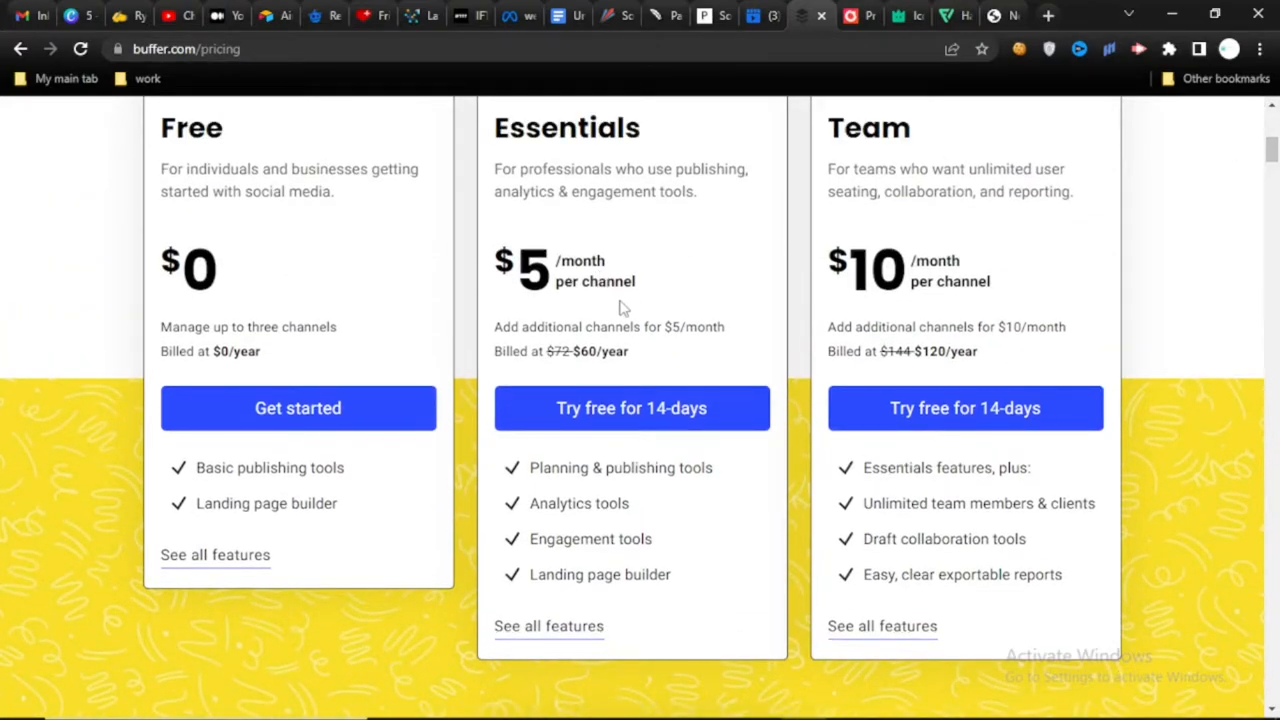
left_click(712, 16)
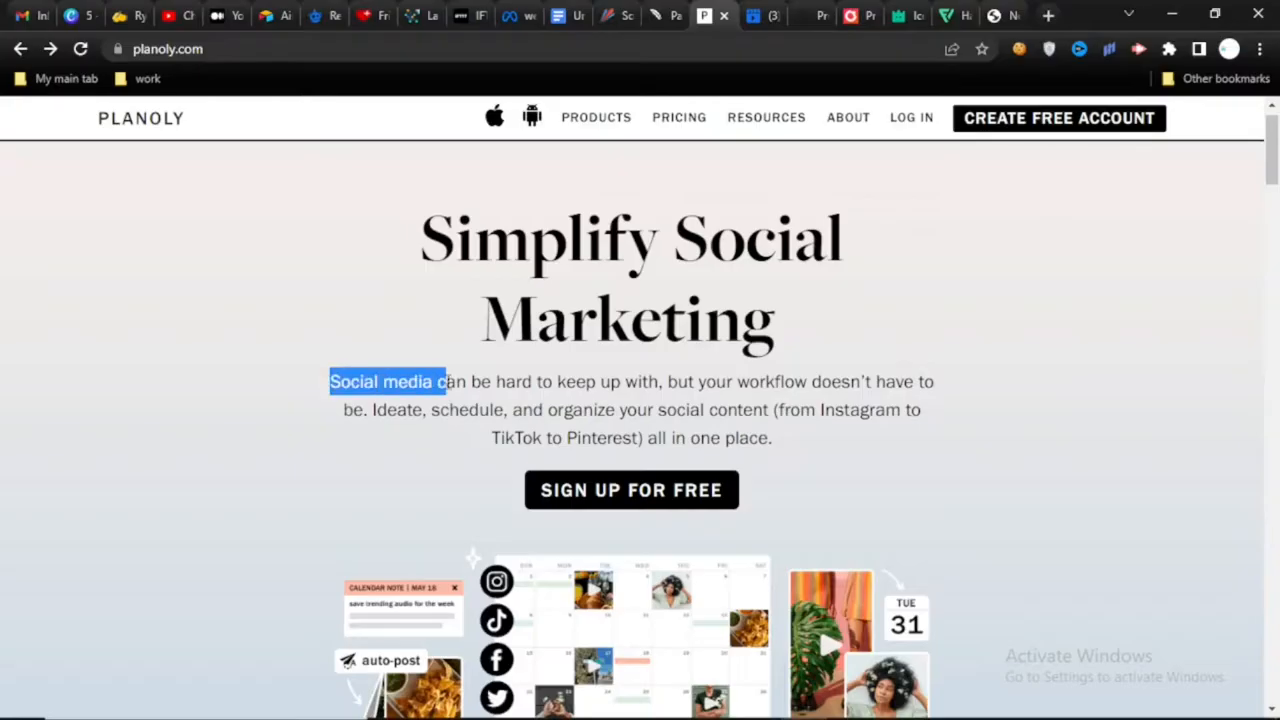
Step: Browse down Planoly's homepage to the 'Easily plan & schedule' section
left_click_drag(450, 380, 630, 320)
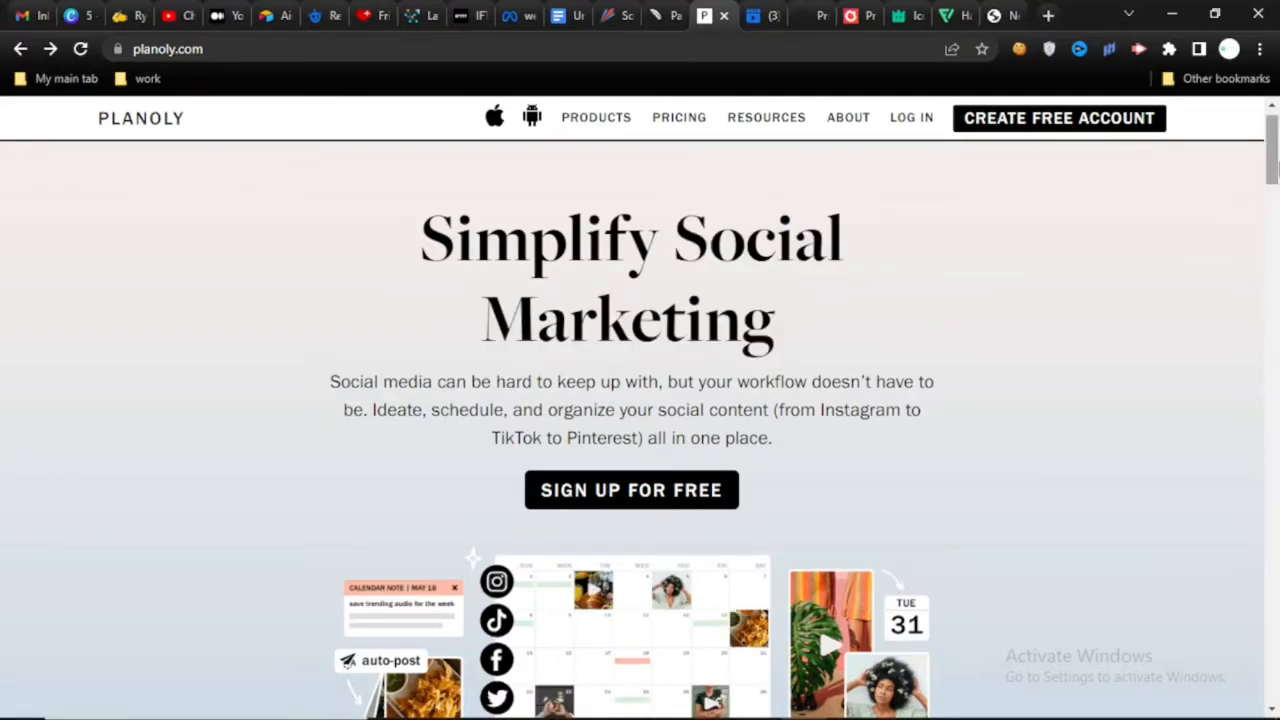
scroll("down", 3)
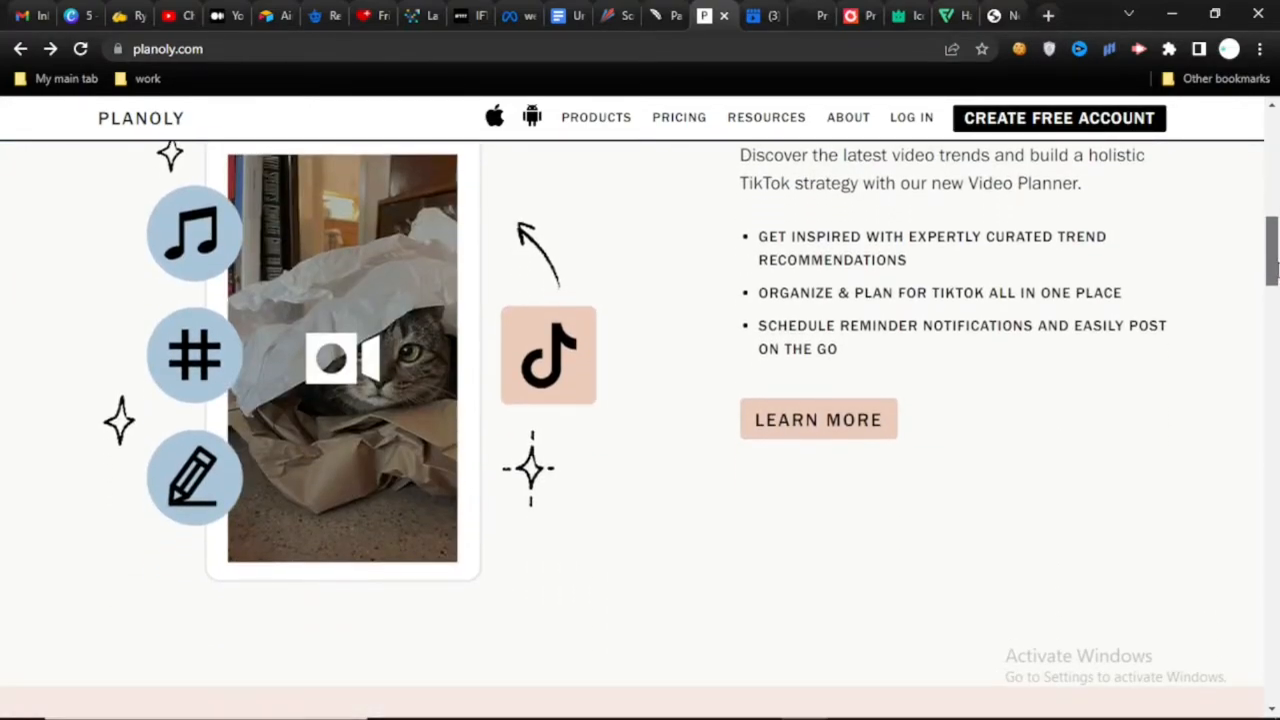
scroll("down", 3)
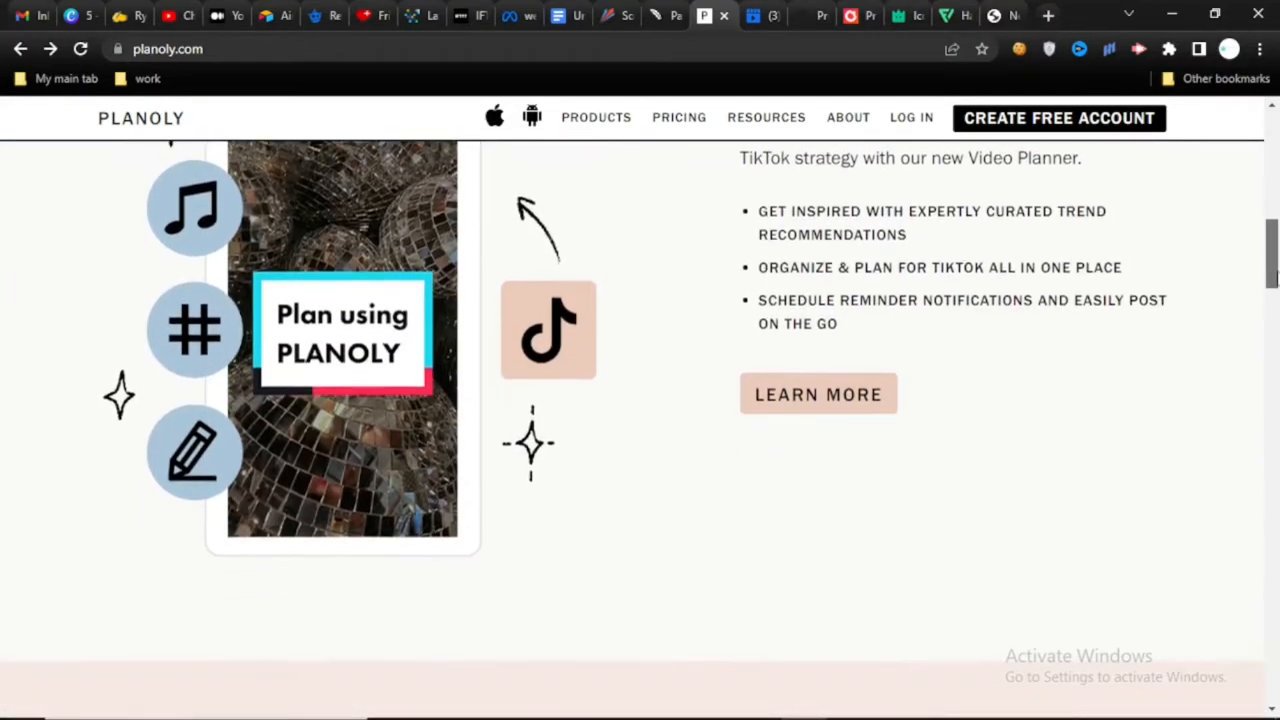
scroll("down", 3)
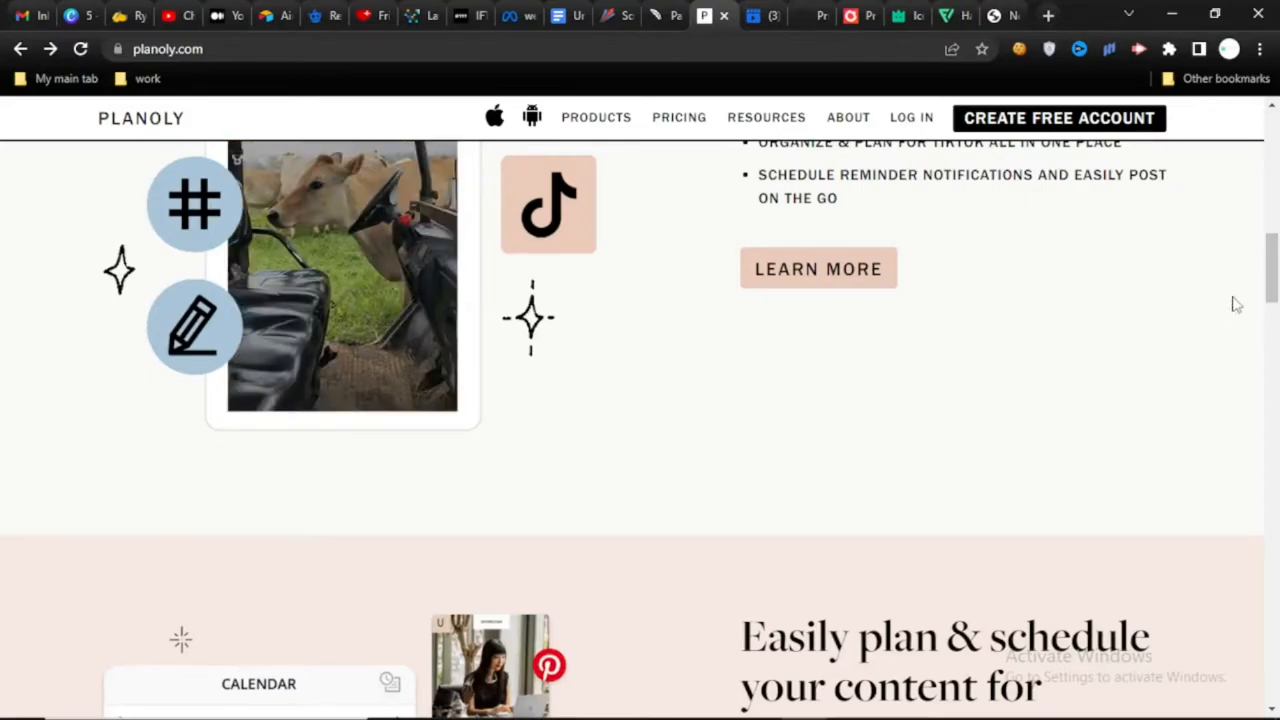
scroll("down", 3)
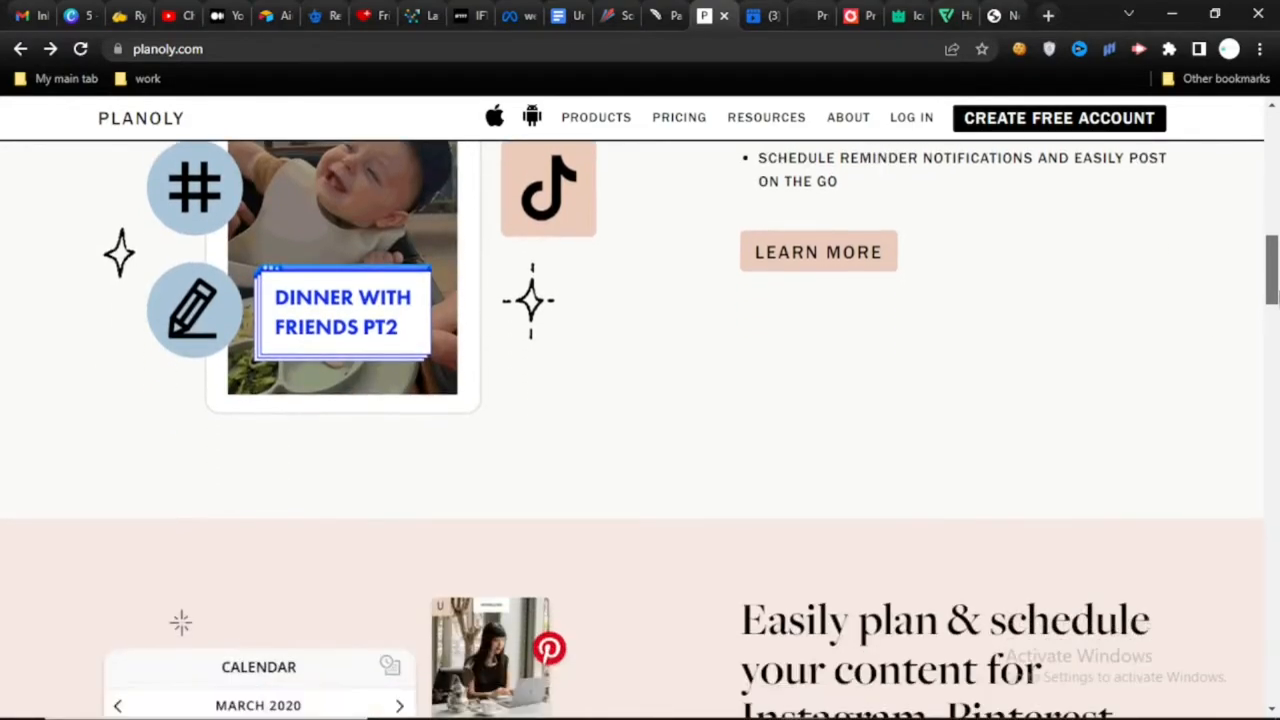
scroll("down", 3)
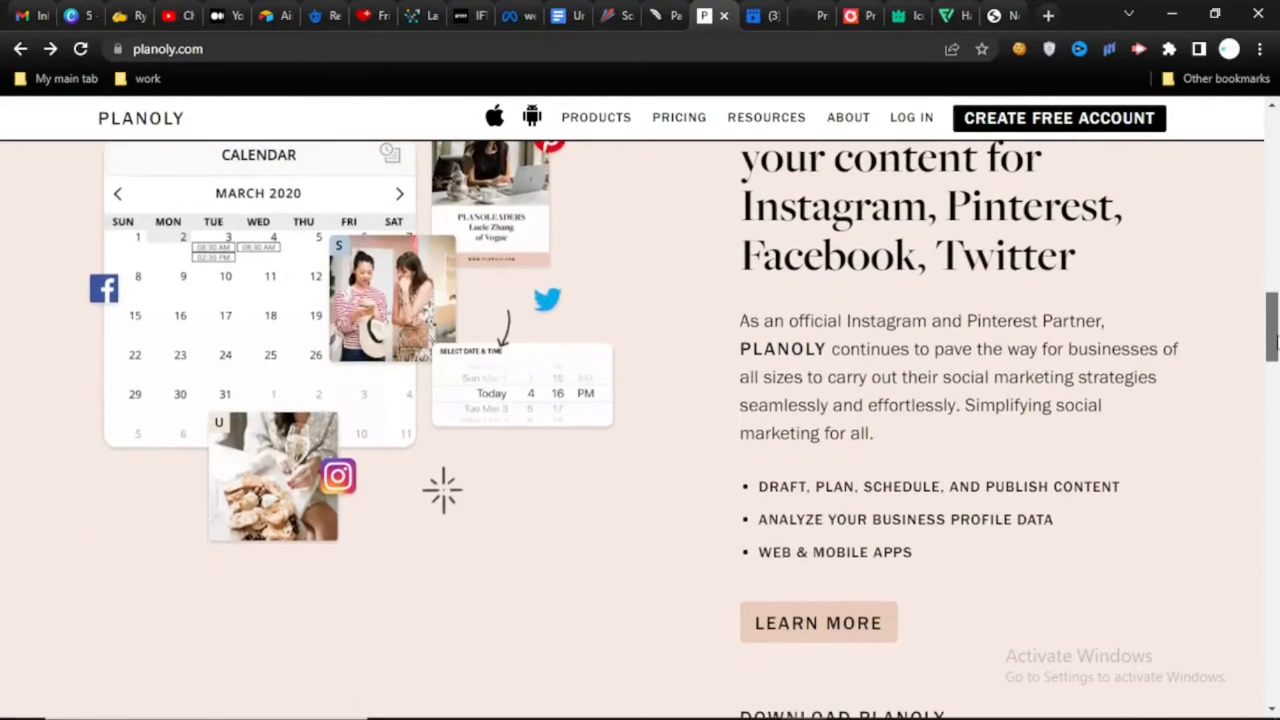
scroll("down", 3)
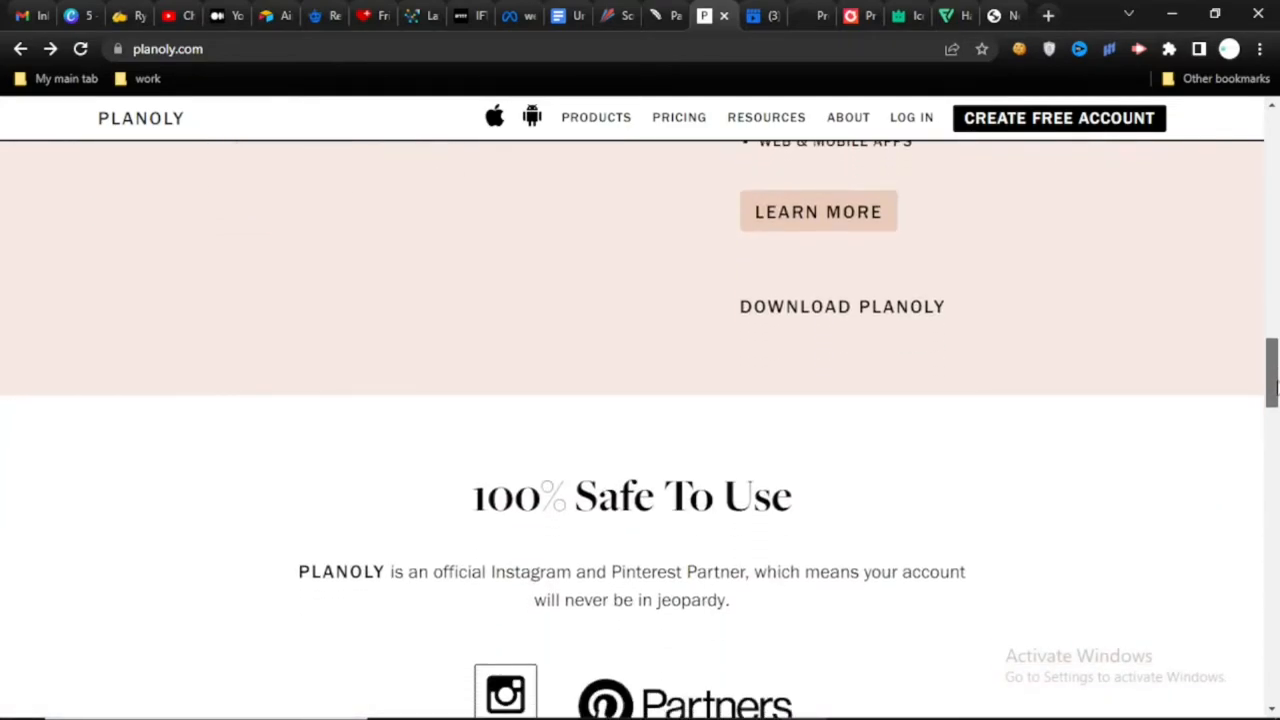
scroll("up", 3)
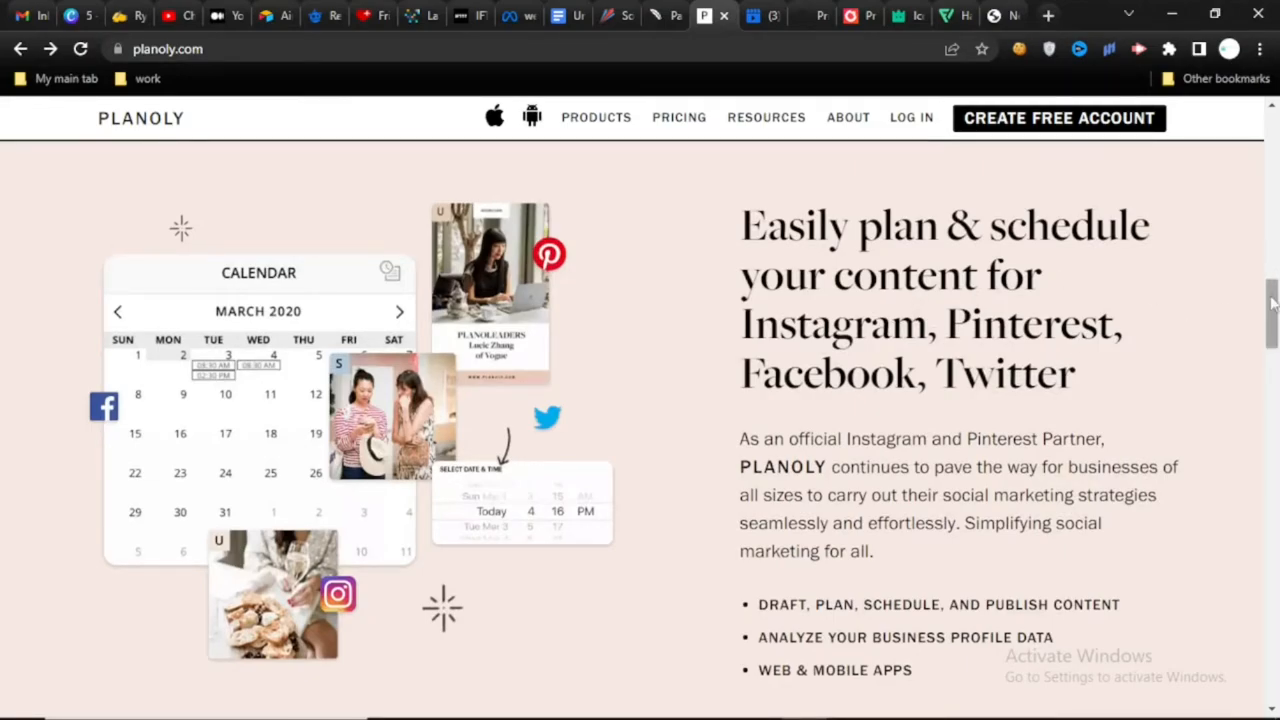
scroll("down", 3)
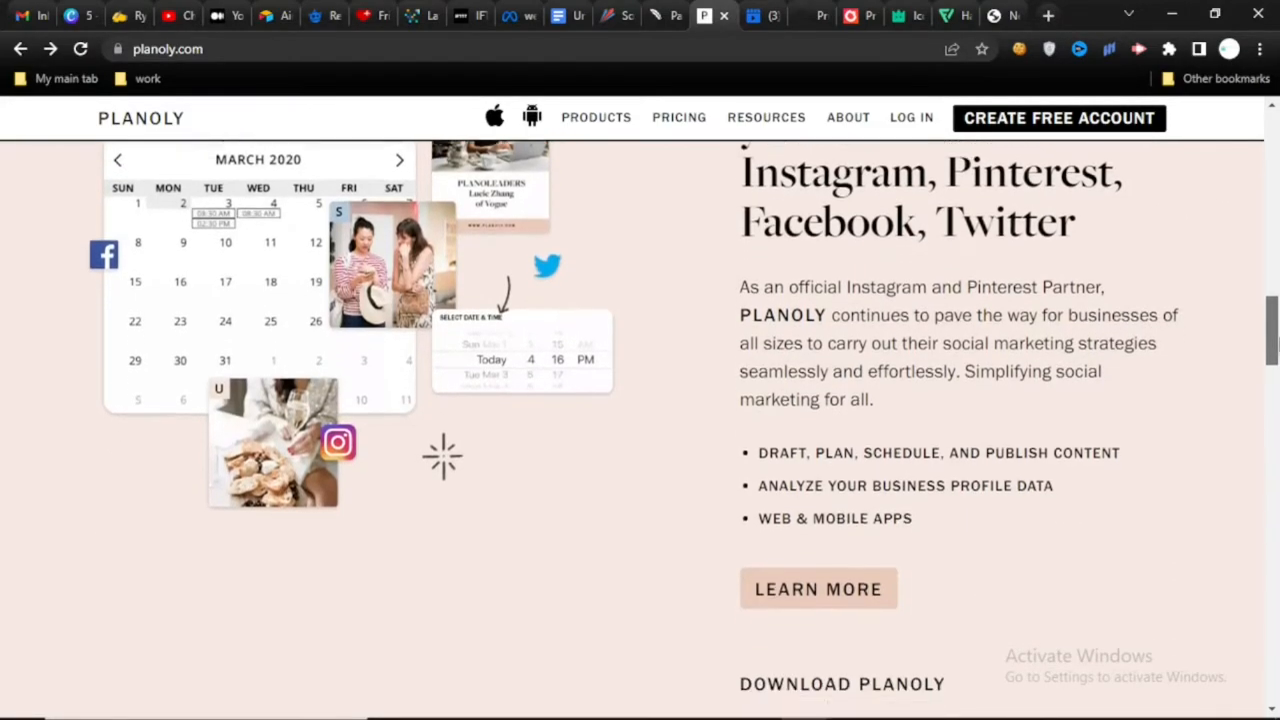
scroll("down", 3)
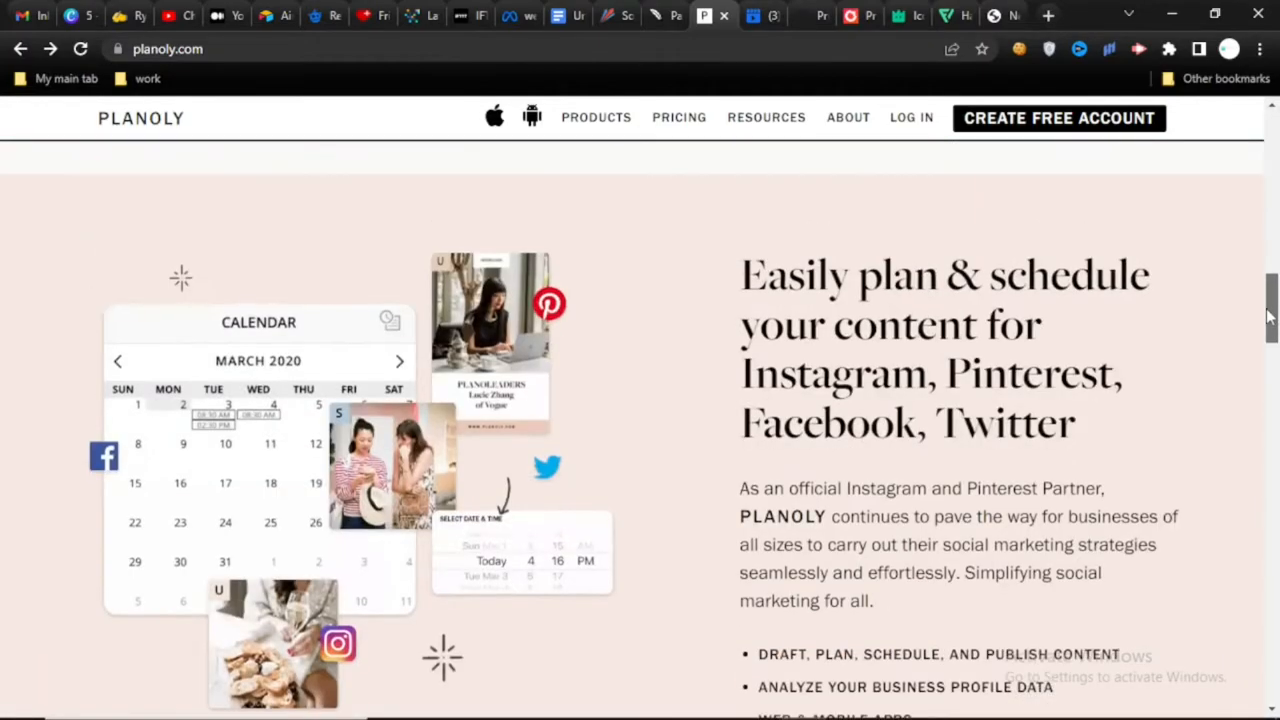
Step: Highlight Planoly's official partner sentence for Instagram, Pinterest, Facebook and Twitter, then clear it
left_click_drag(740, 488, 850, 488)
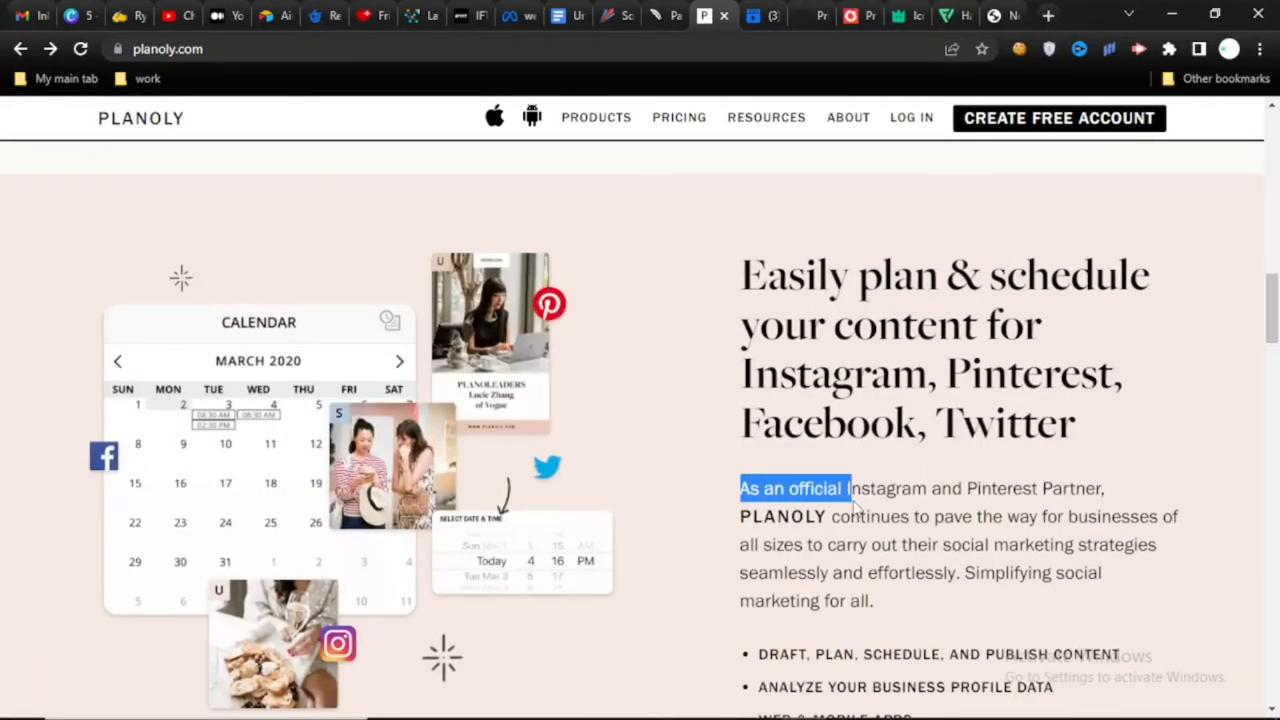
left_click_drag(844, 488, 960, 544)
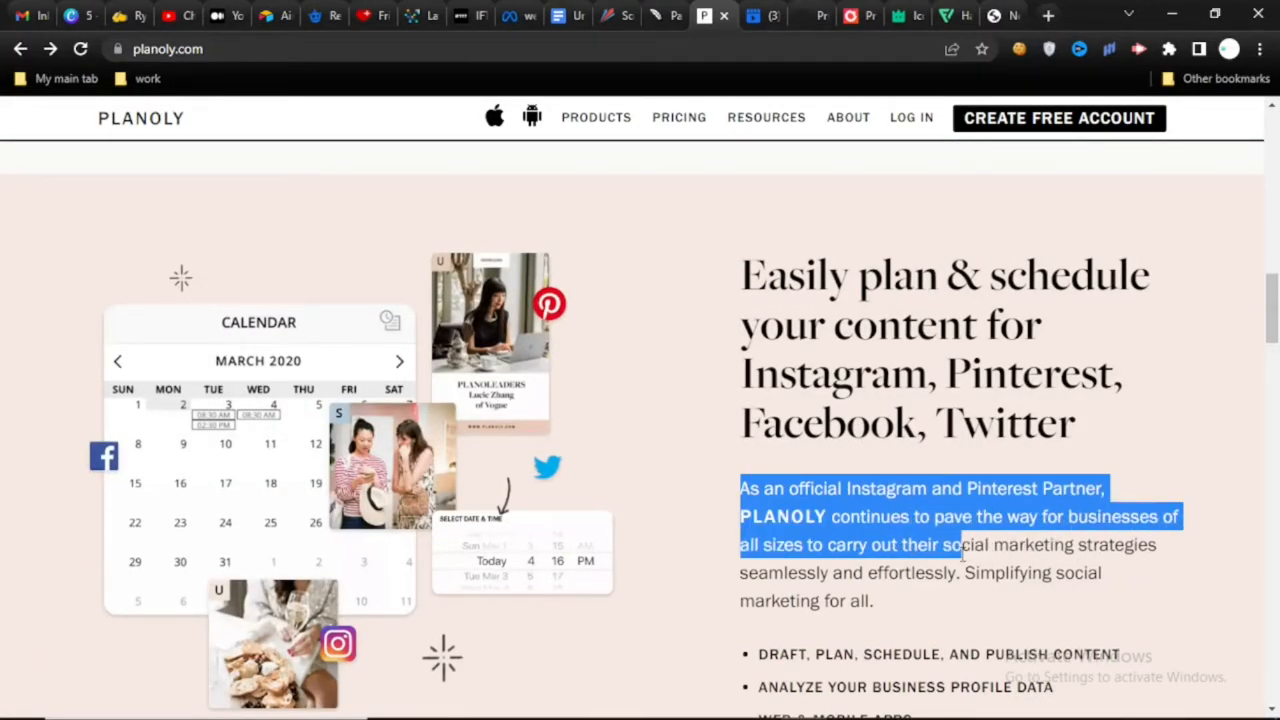
left_click_drag(956, 544, 956, 572)
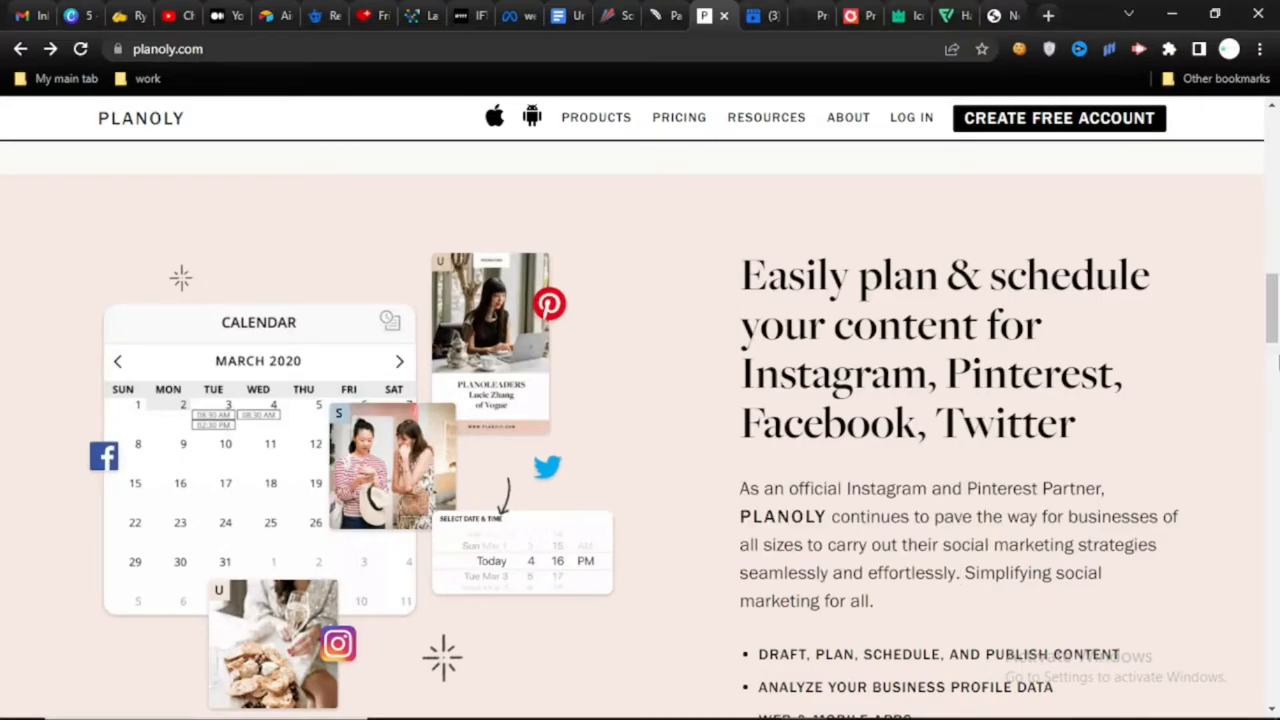
Step: Review Planoly's free Personal plan with 30 monthly uploads and the paid plans, then switch to Facebook Creator Studio
left_click(678, 116)
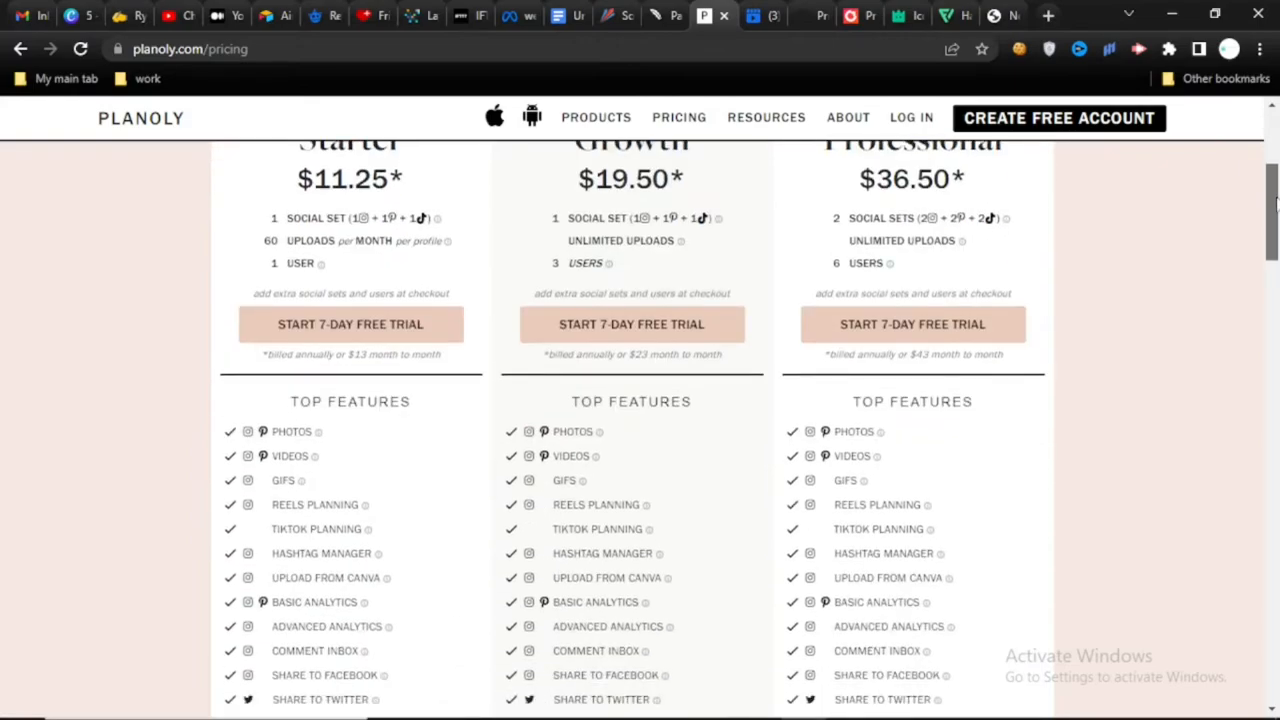
scroll("down", 3)
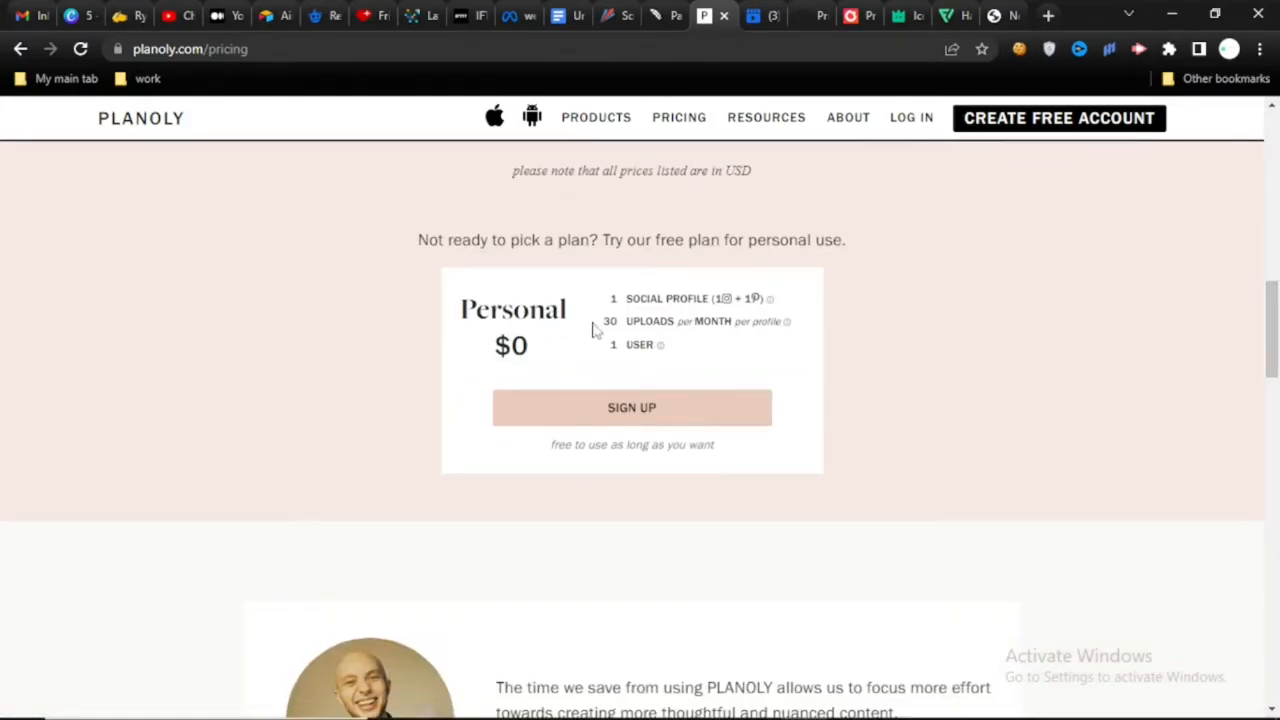
double_click(636, 298)
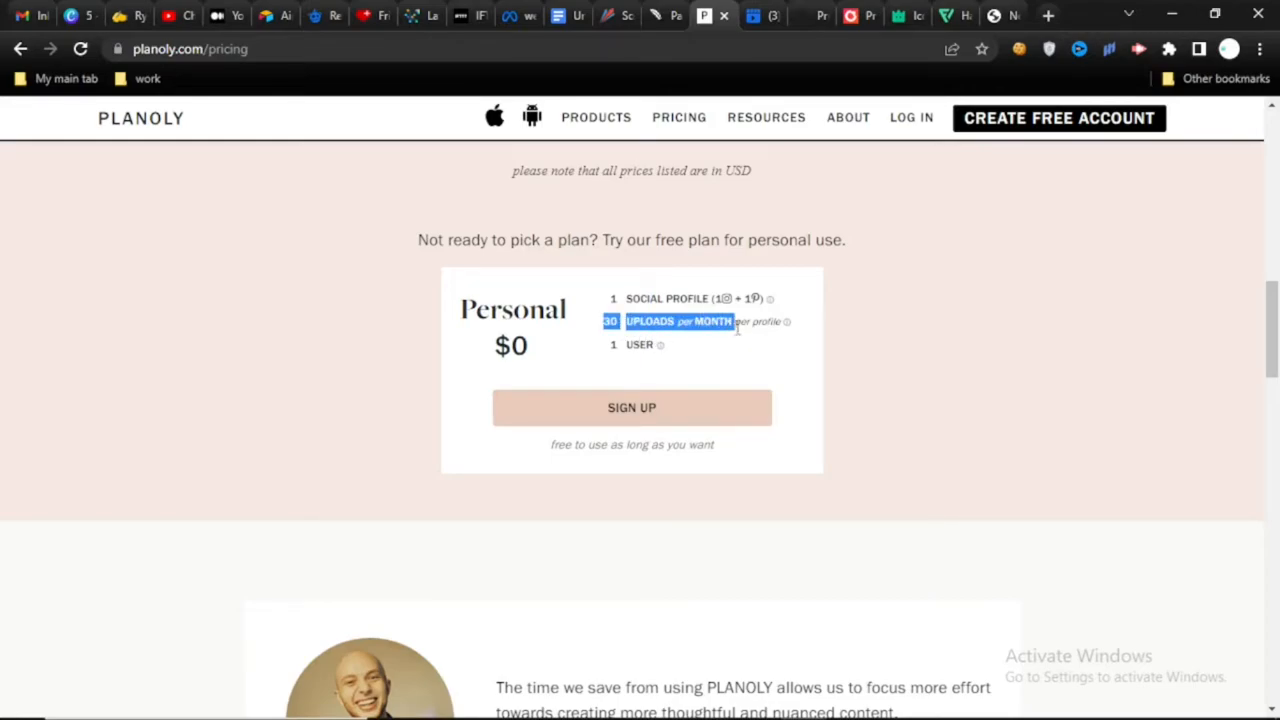
mouse_move(1172, 344)
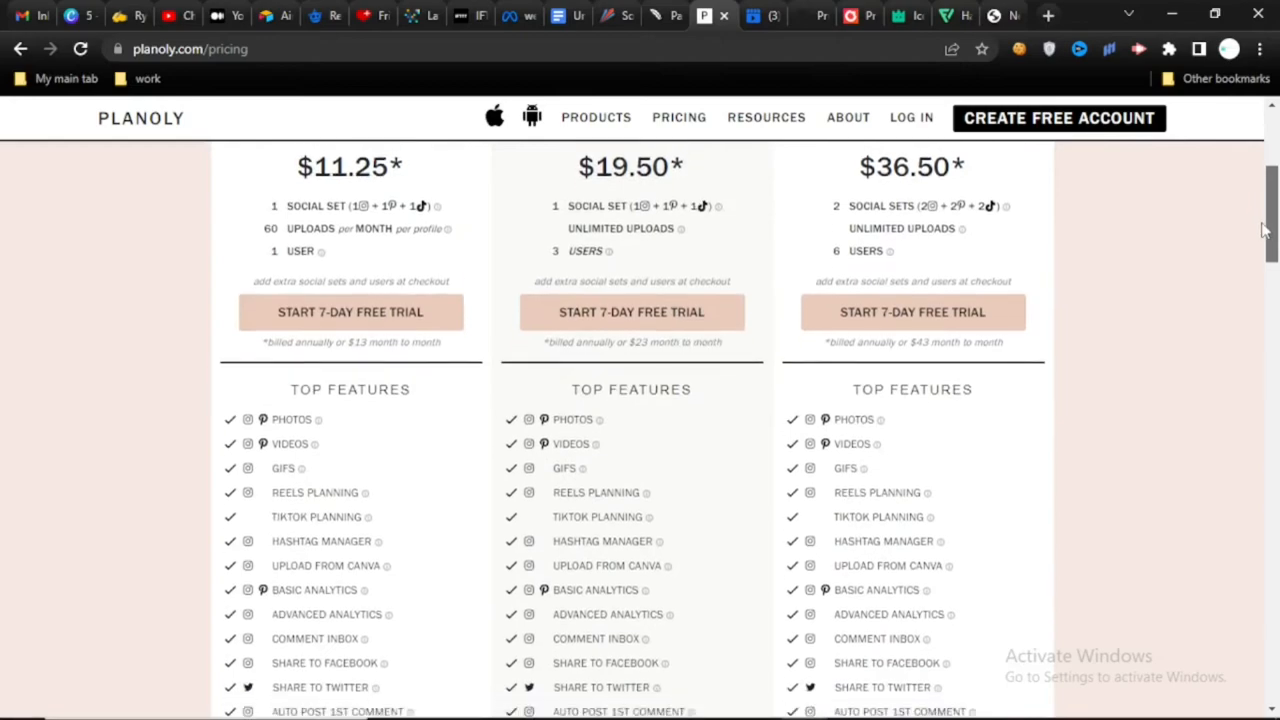
scroll("up", 3)
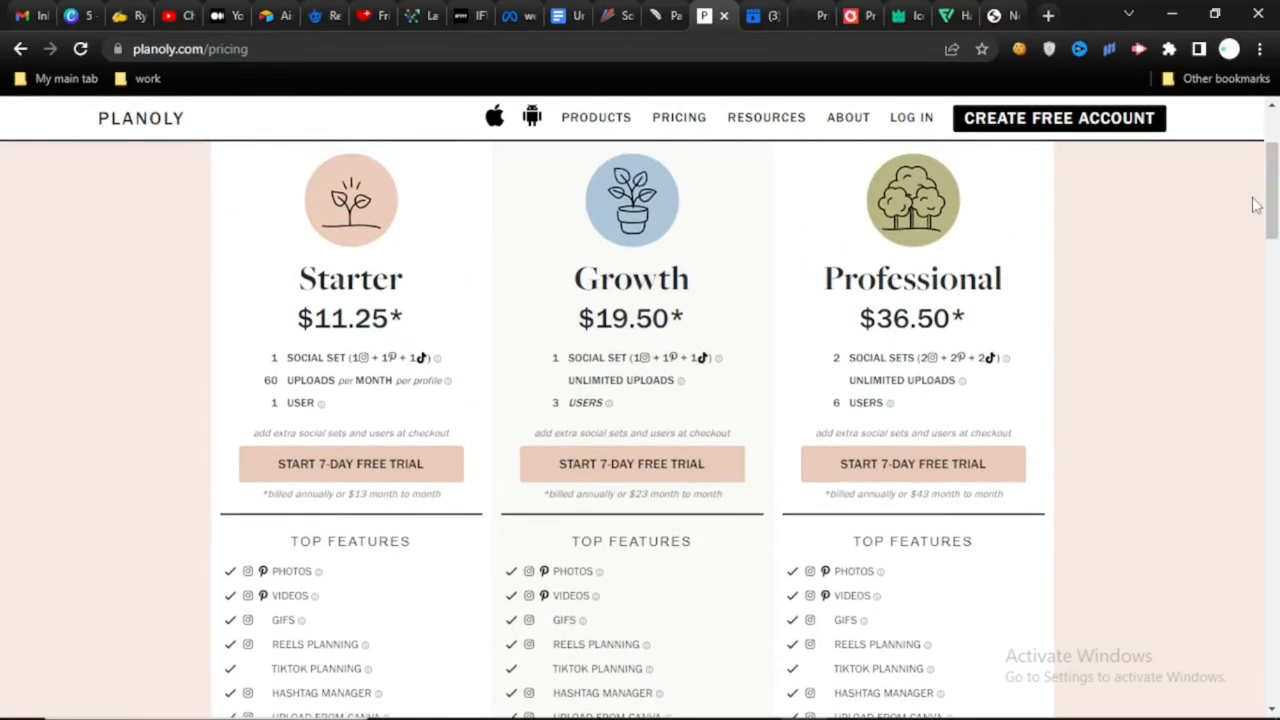
mouse_move(252, 362)
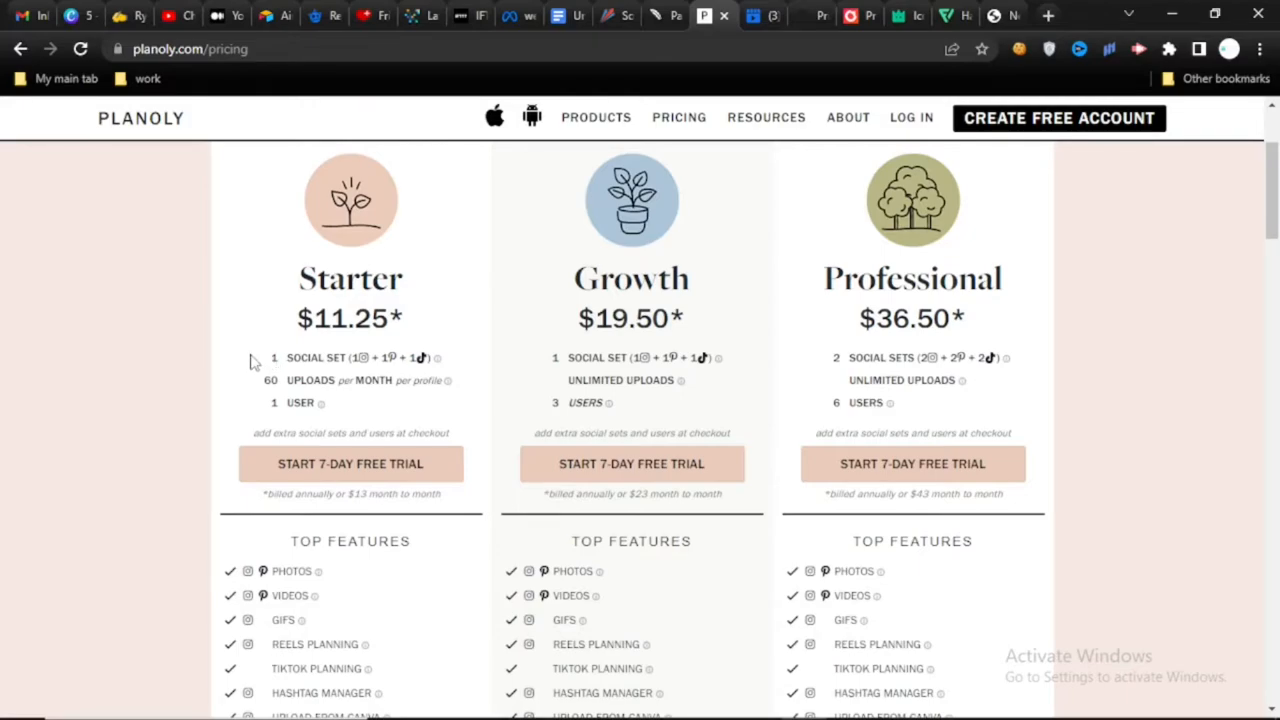
double_click(272, 356)
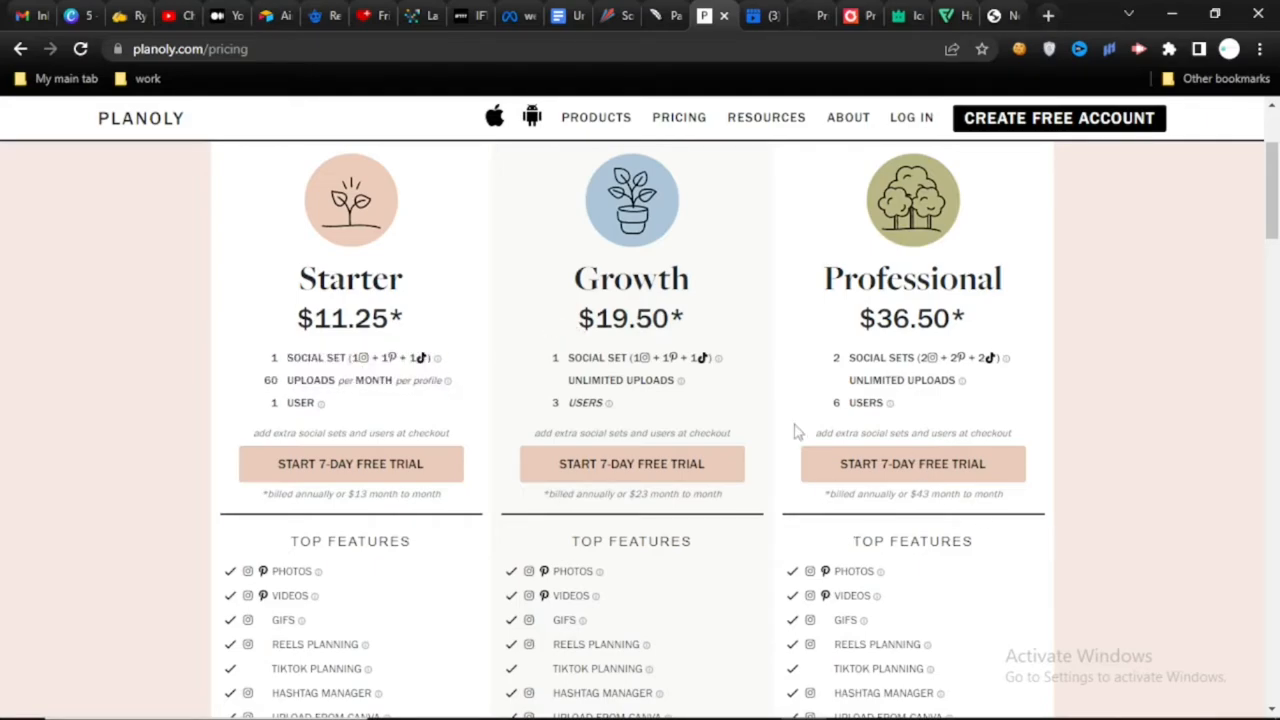
mouse_move(1236, 232)
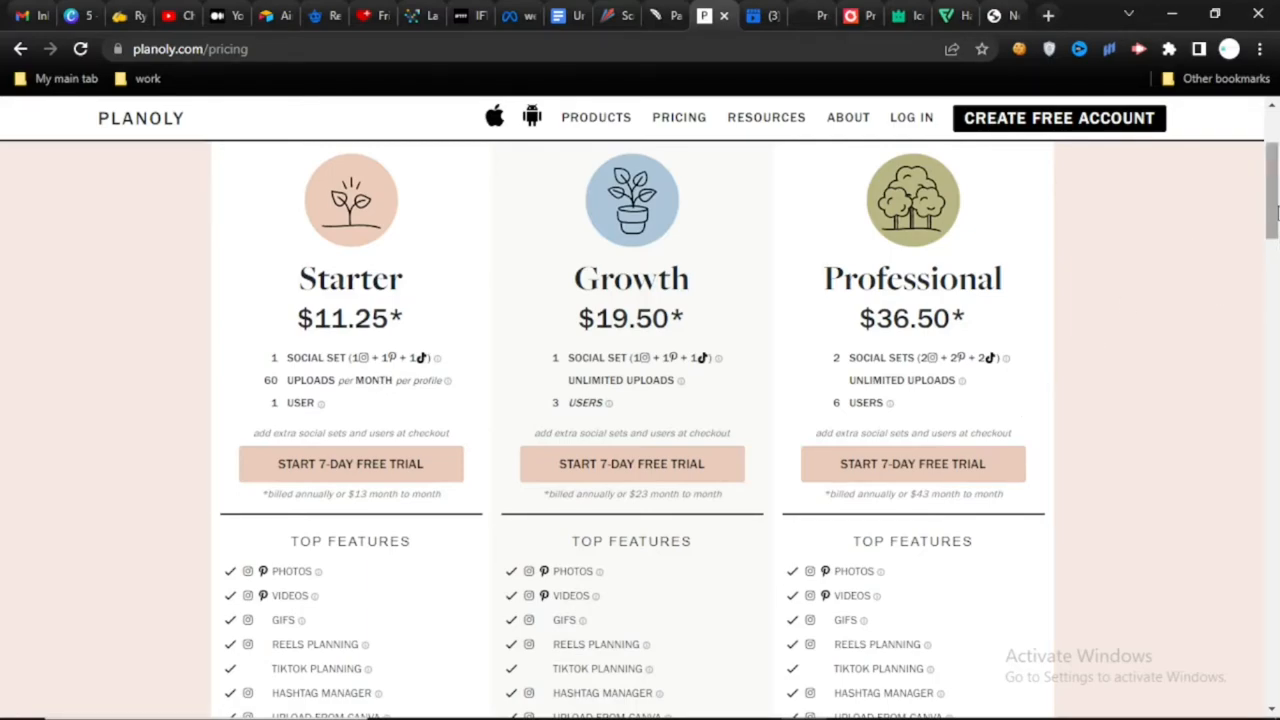
left_click(714, 16)
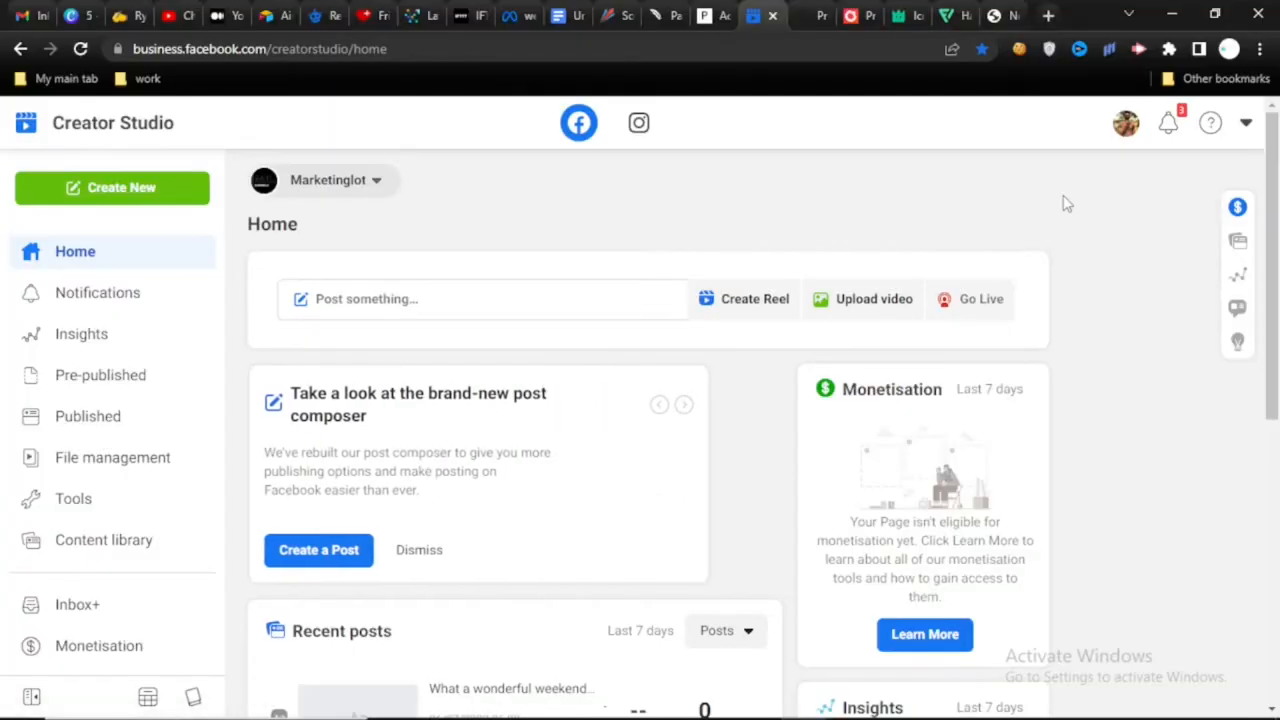
mouse_move(708, 498)
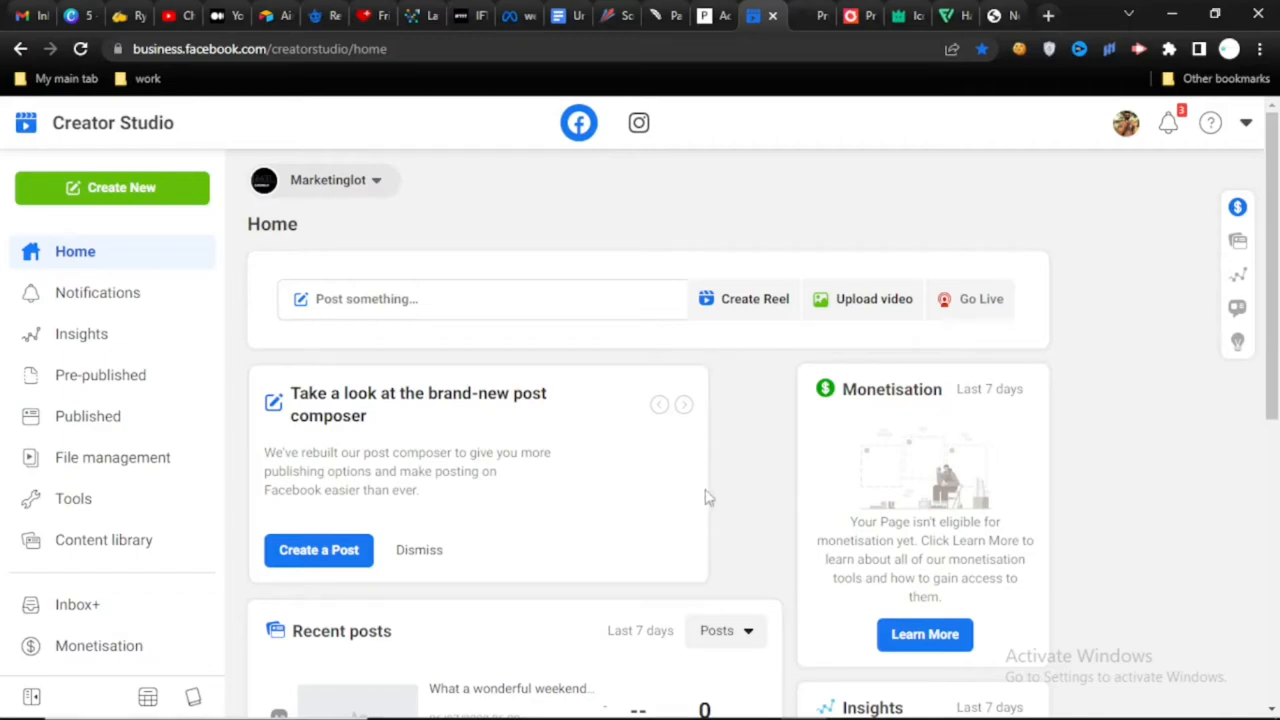
Step: View the Instagram side of Creator Studio, then return to the Facebook side
left_click(640, 122)
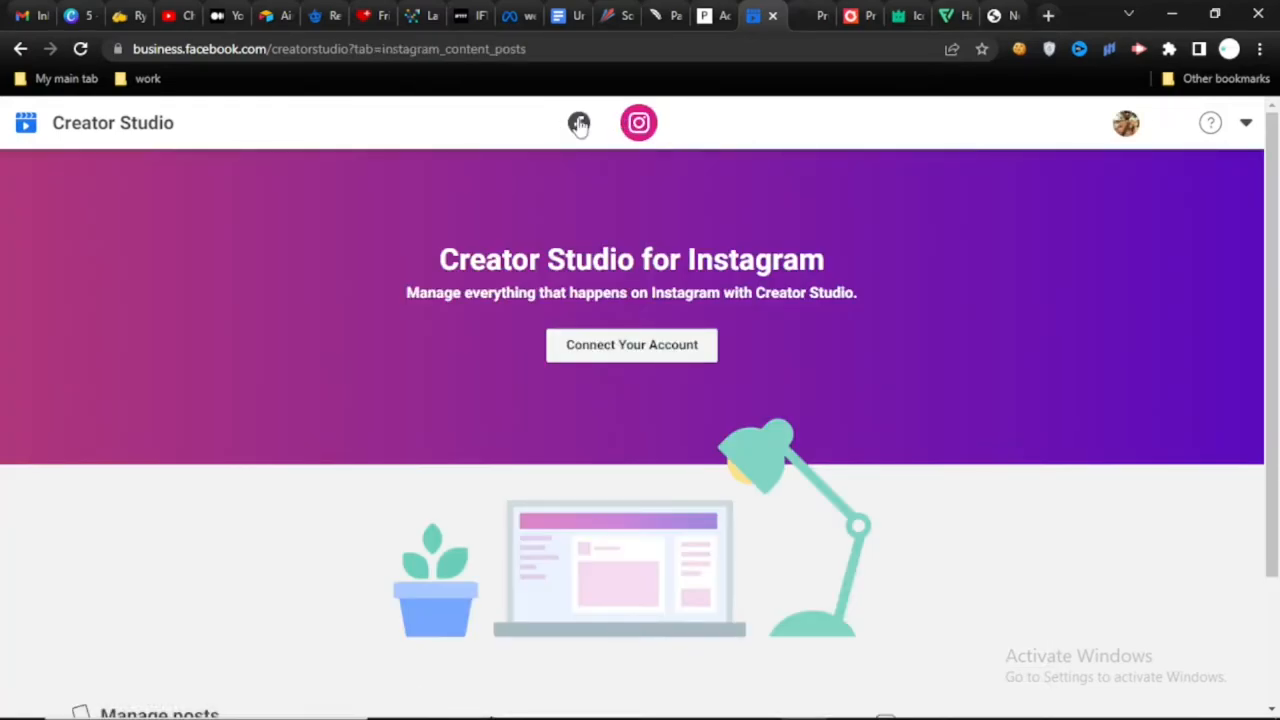
left_click(578, 122)
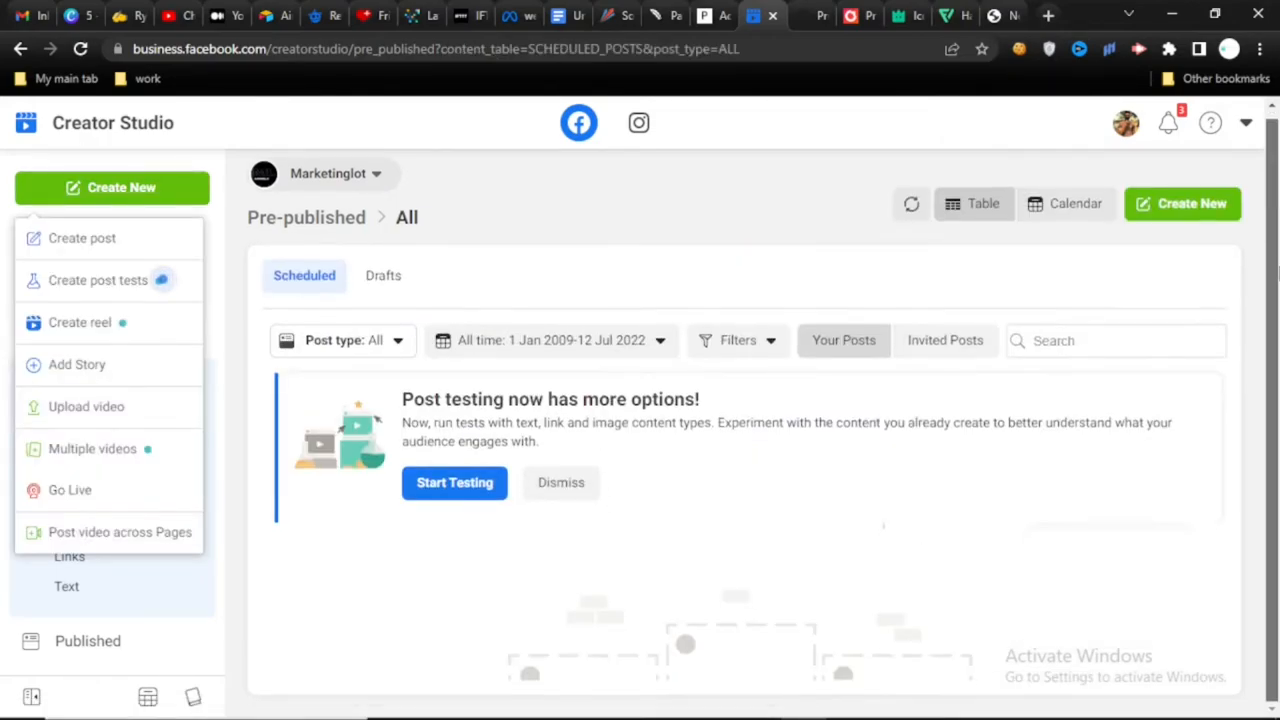
Step: Dismiss the Post testing banner and show all pre-published posts as a weekly July 2022 calendar
left_click(560, 482)
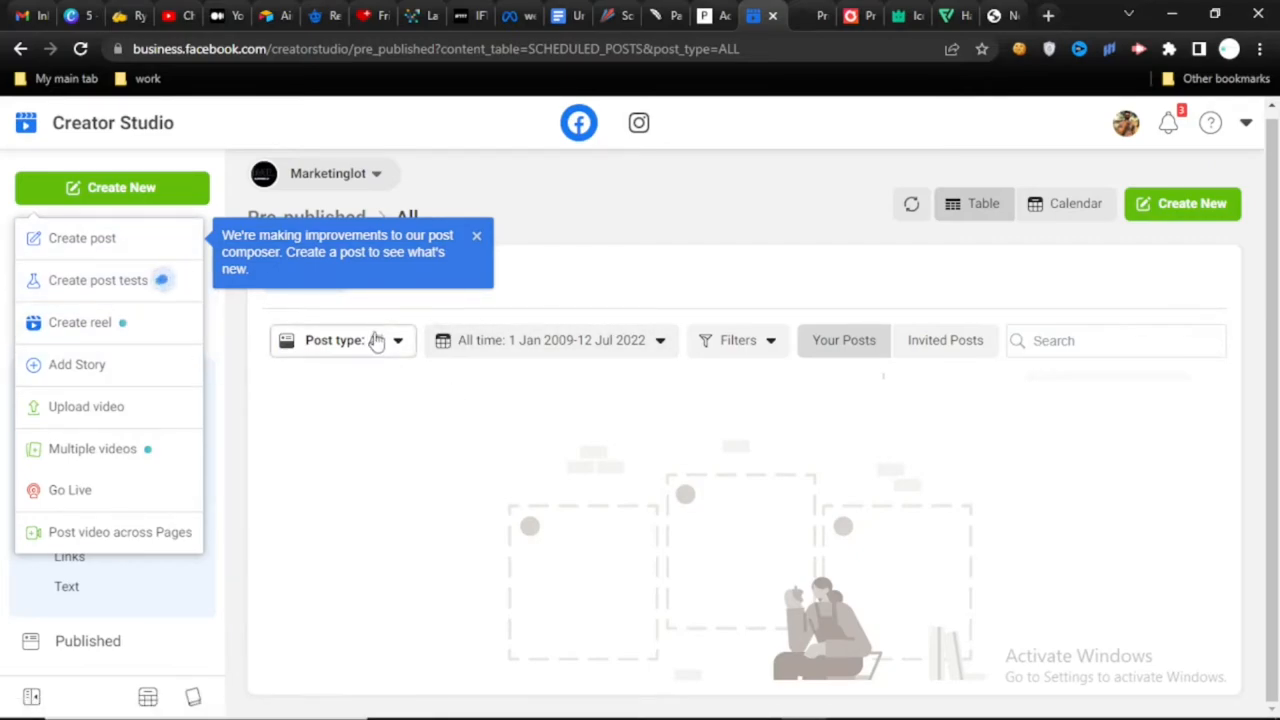
left_click(1064, 204)
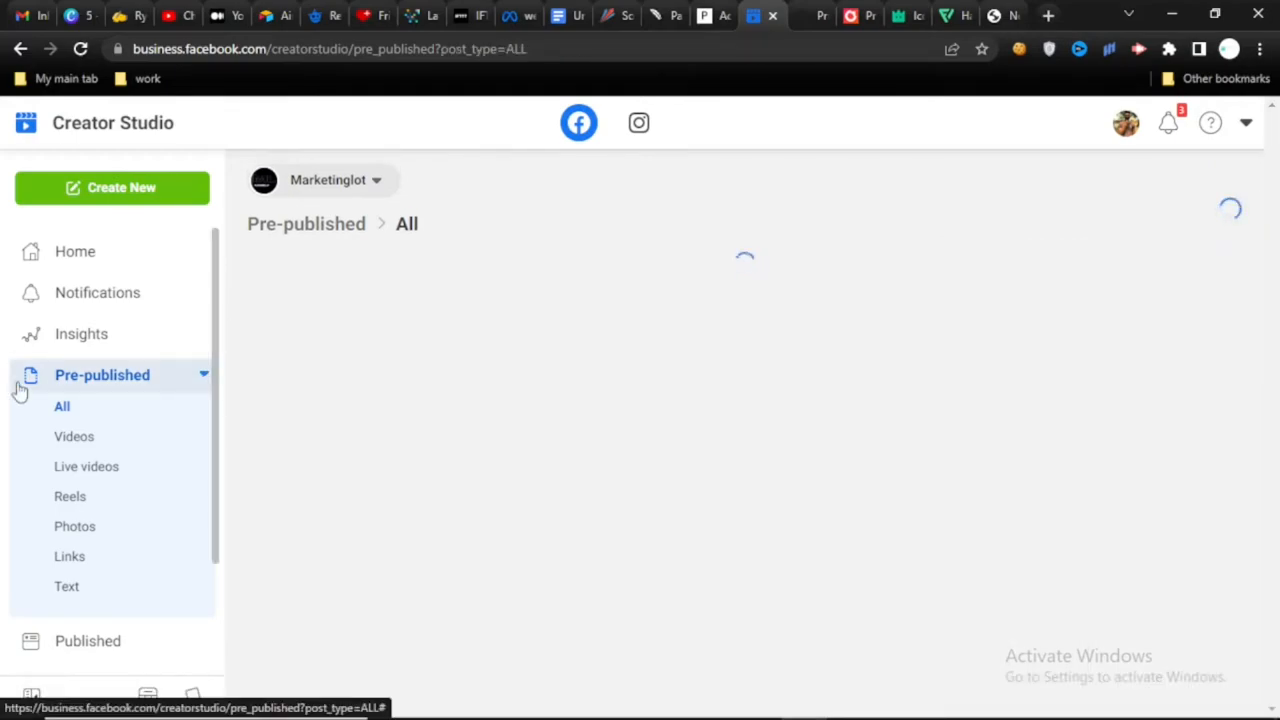
left_click(112, 188)
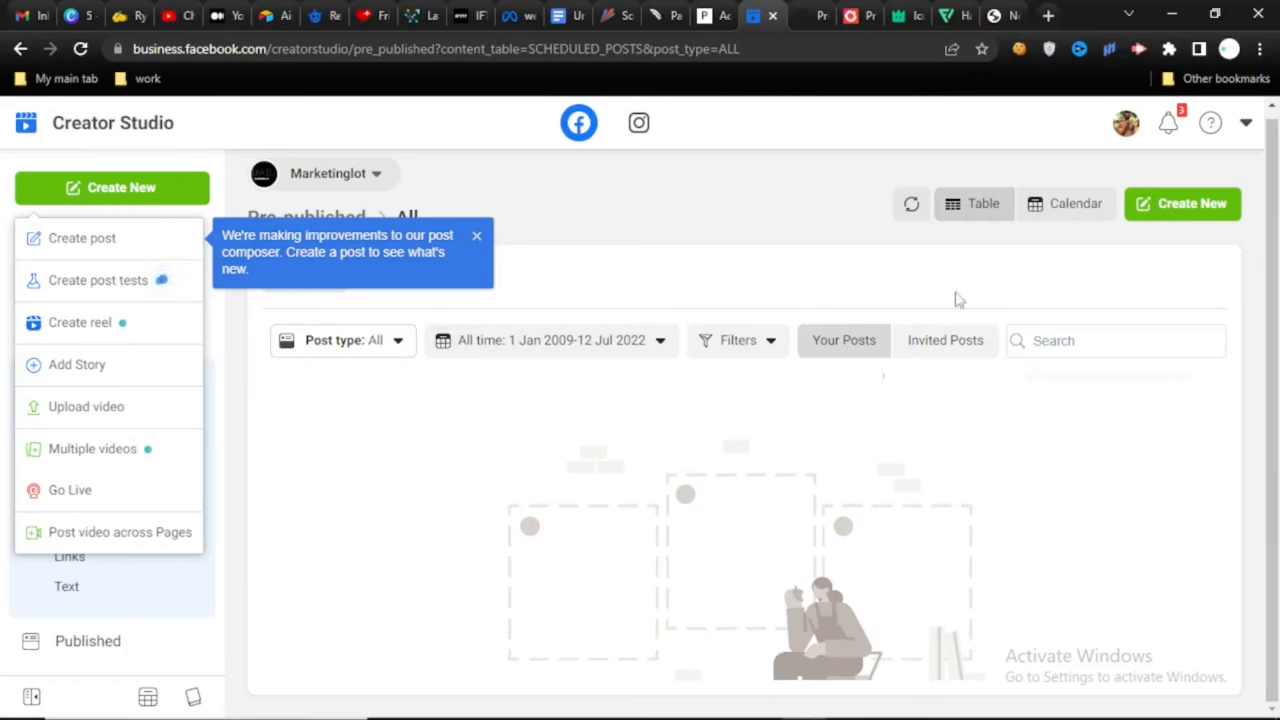
left_click(1064, 204)
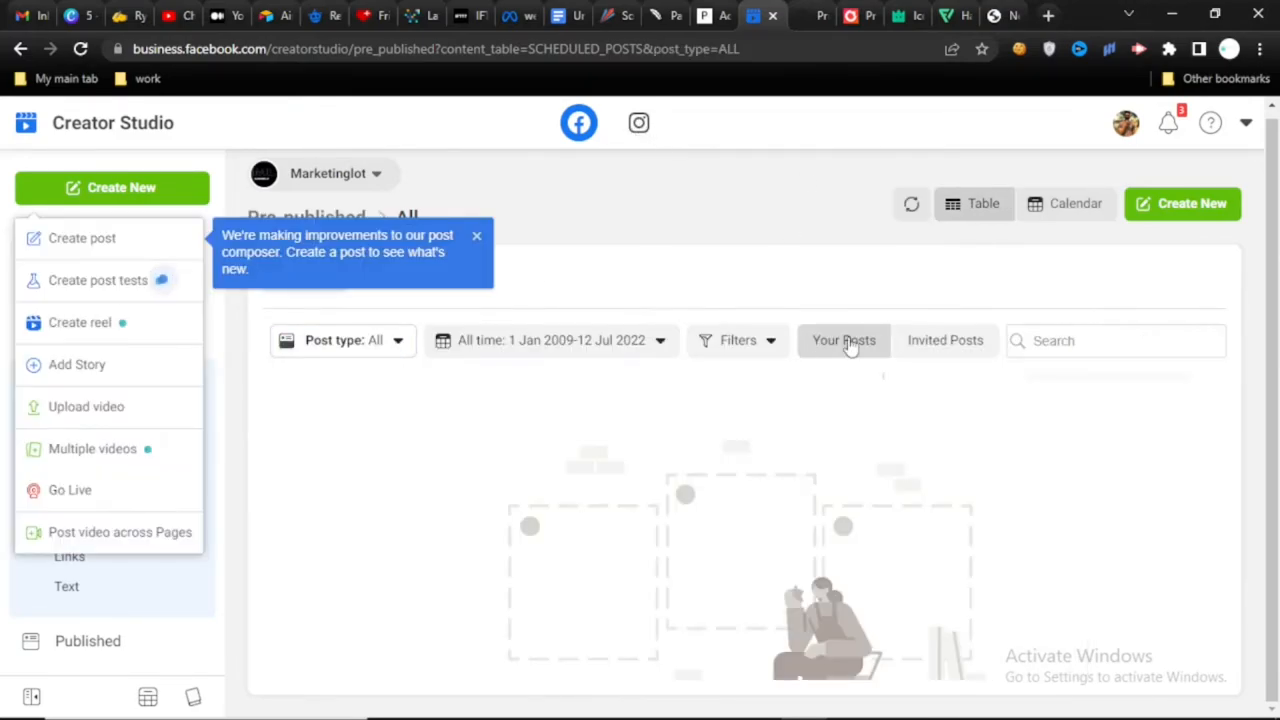
left_click(1064, 204)
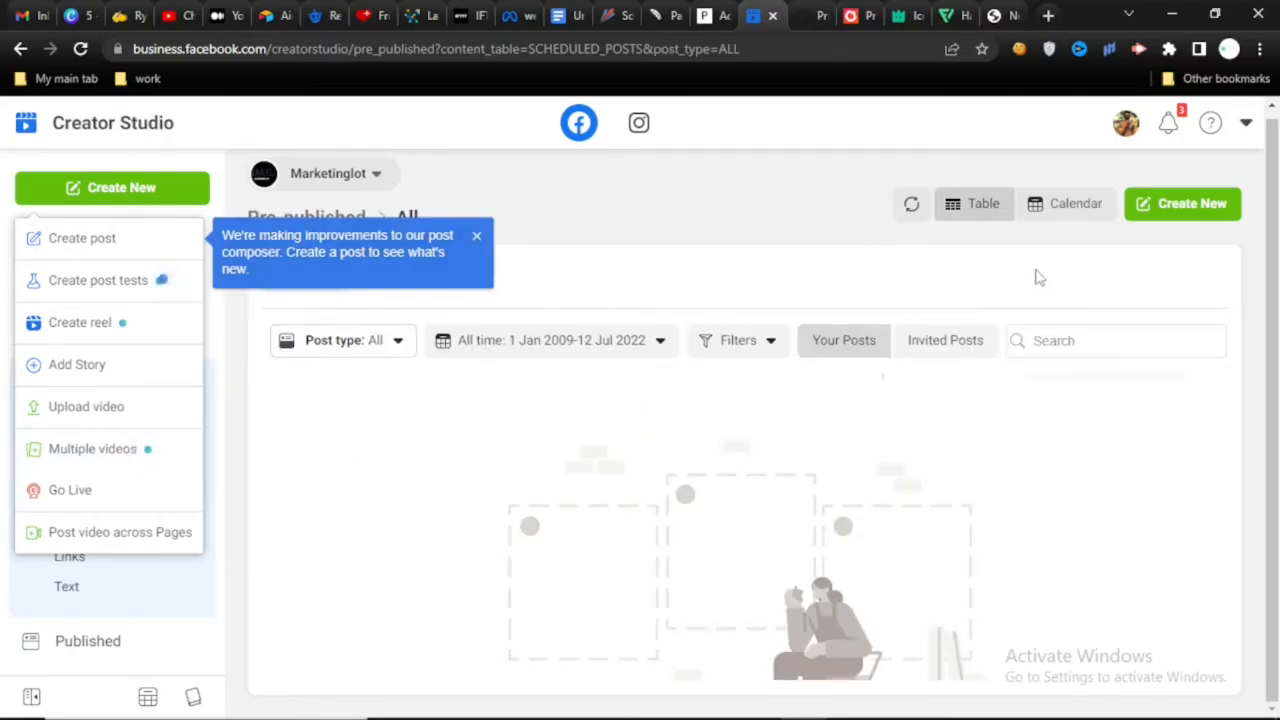
left_click(1064, 204)
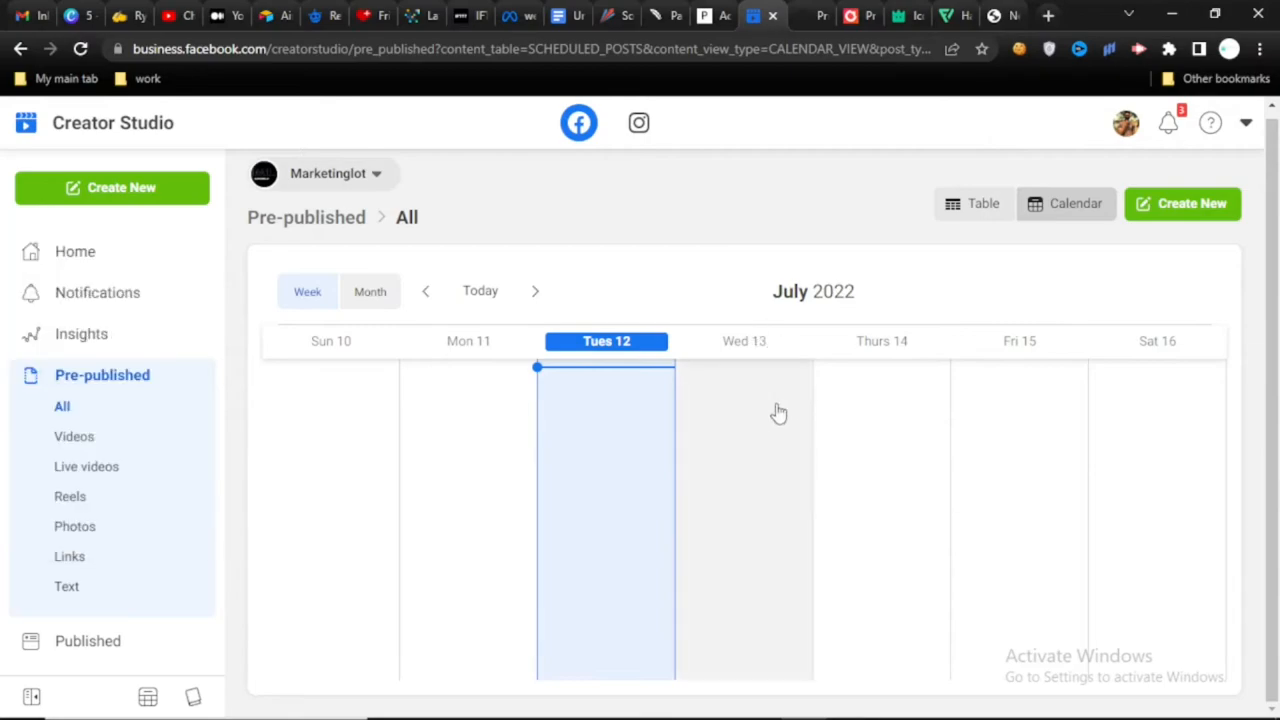
Step: Return to Creator Studio's home dashboard, then move on to SocialOomph's homepage
left_click(76, 252)
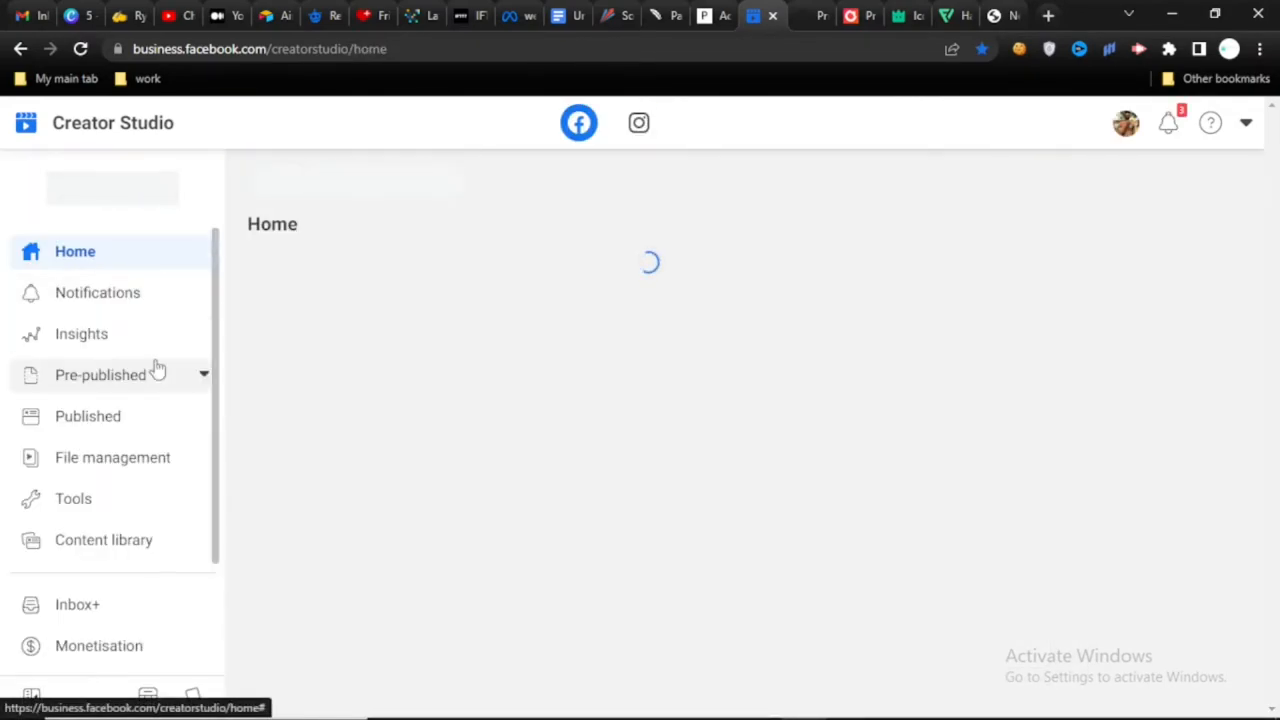
left_click(100, 374)
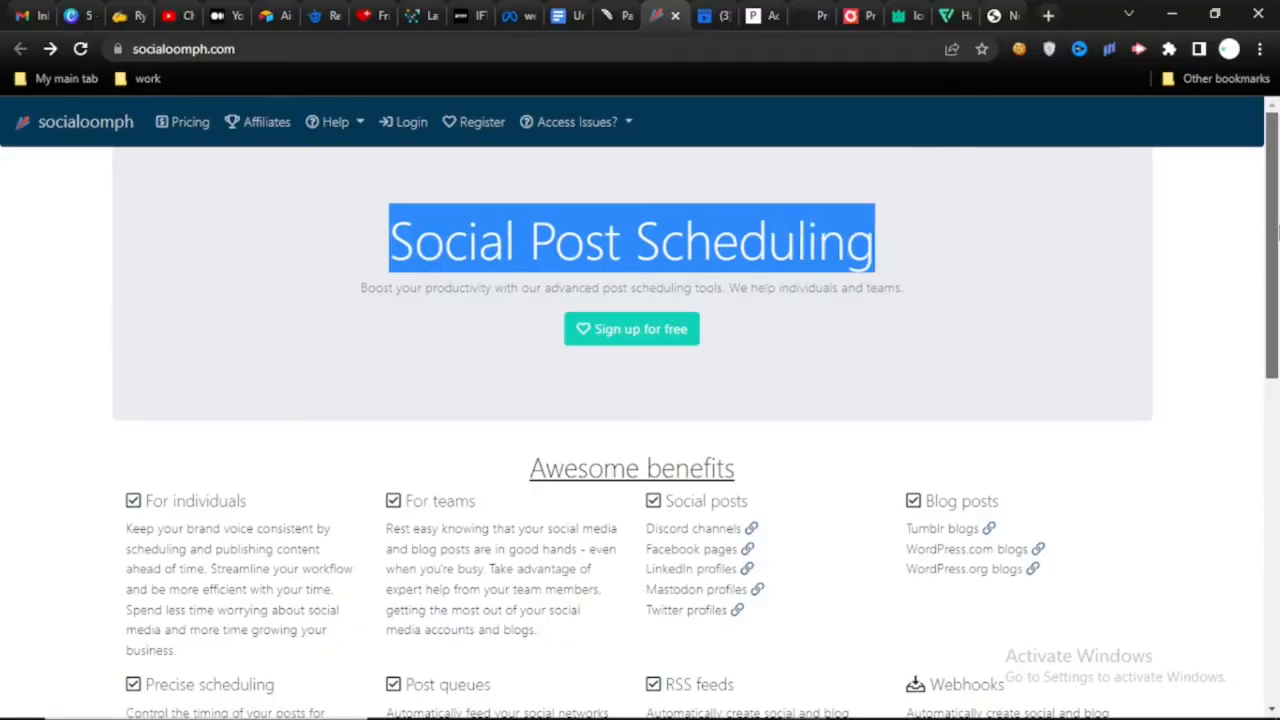
Step: Reveal the Awesome benefits grid and briefly highlight 'maximum impact' under Precise scheduling
scroll("down", 3)
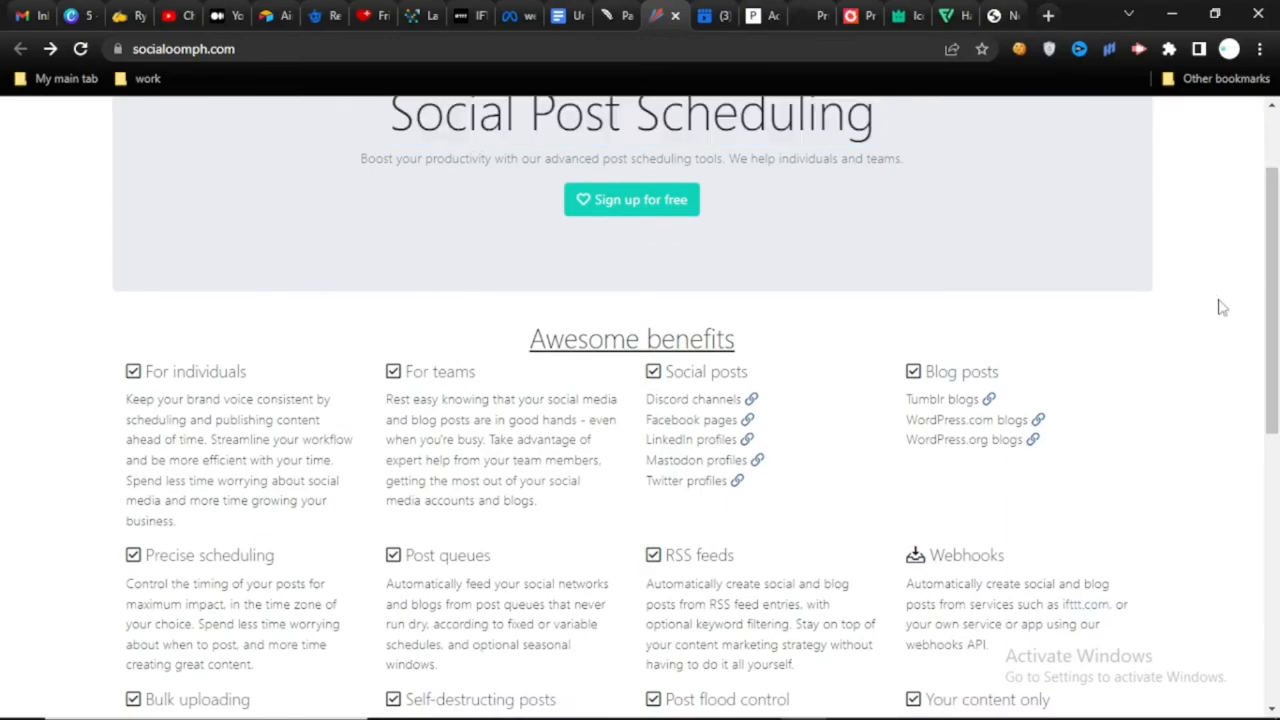
scroll("down", 3)
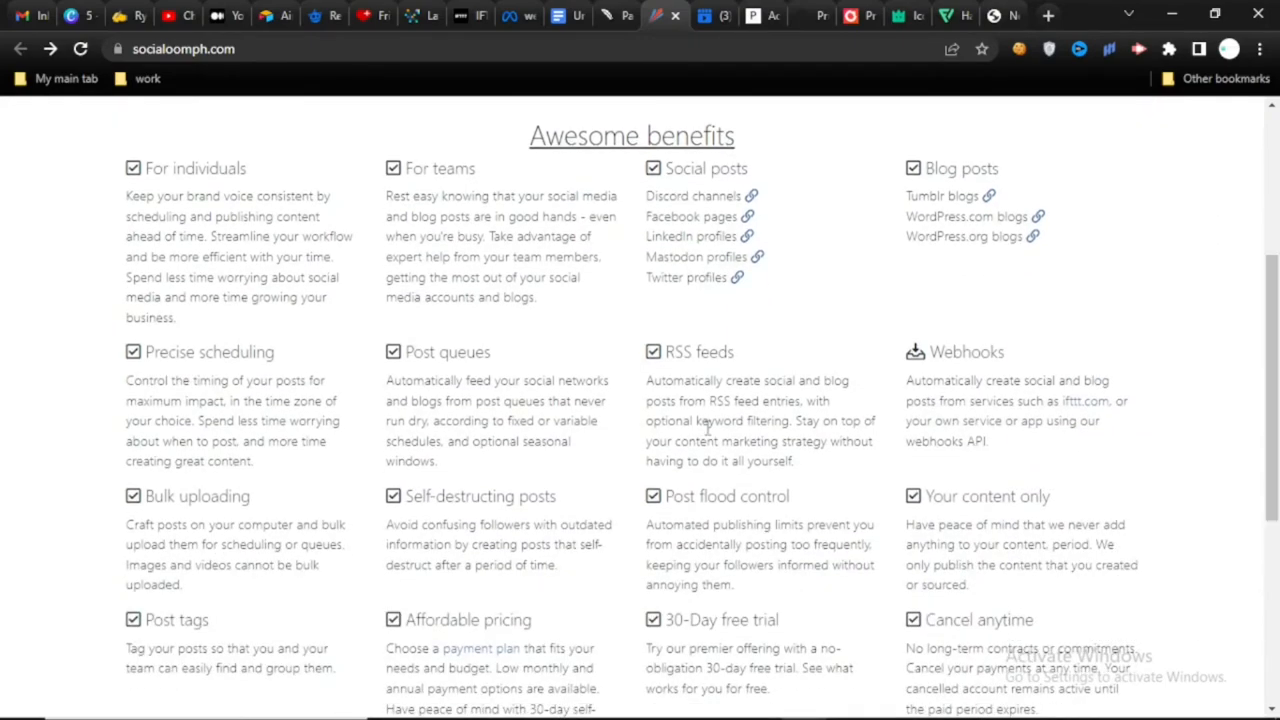
left_click_drag(124, 400, 264, 420)
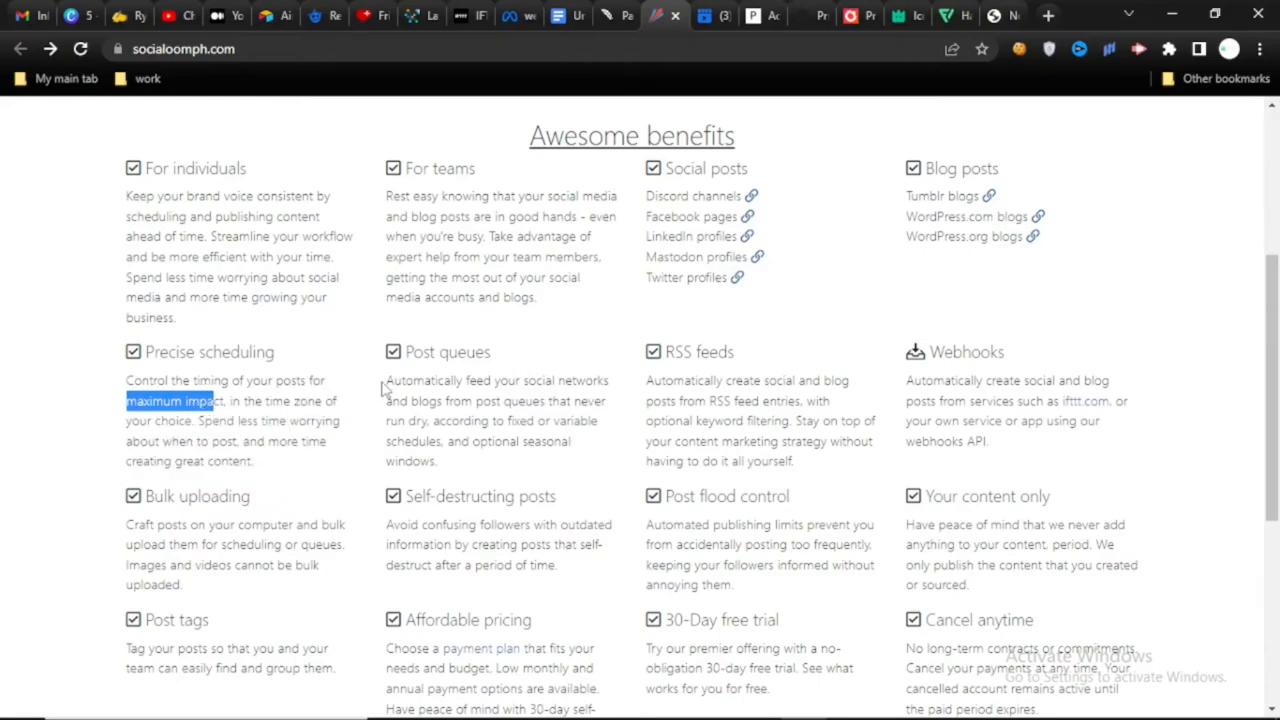
left_click(384, 388)
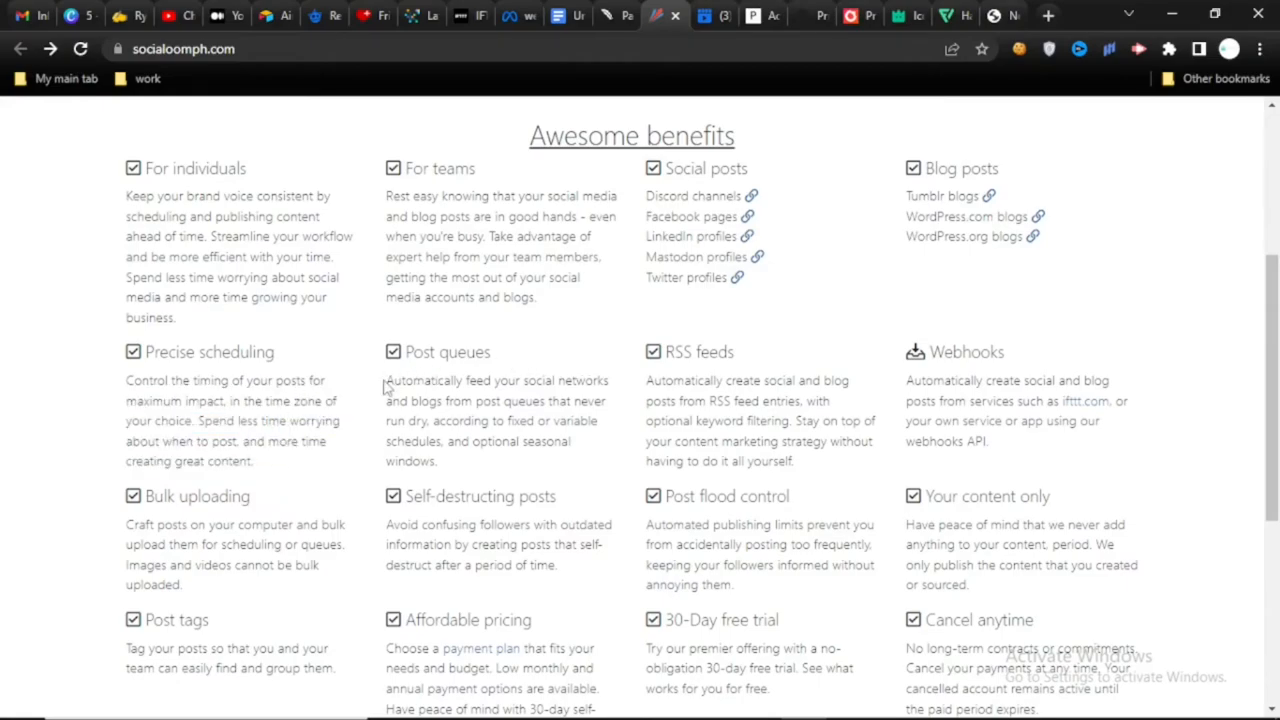
mouse_move(688, 404)
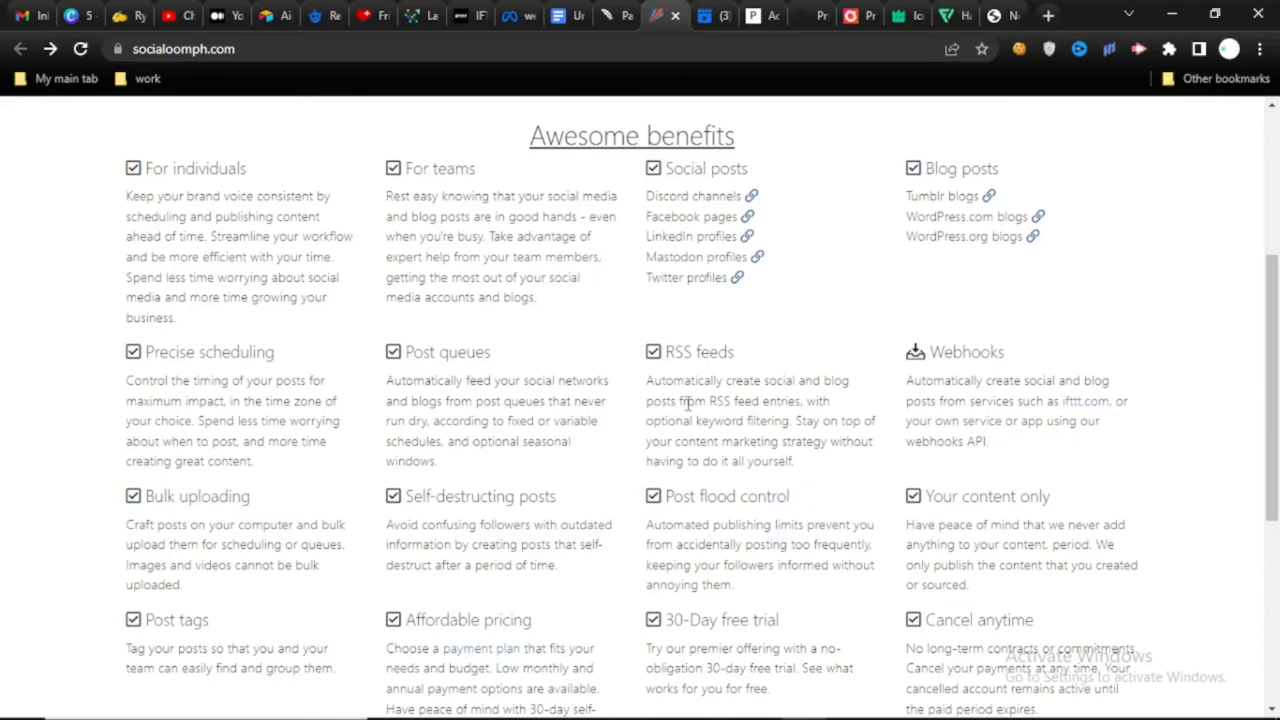
mouse_move(500, 430)
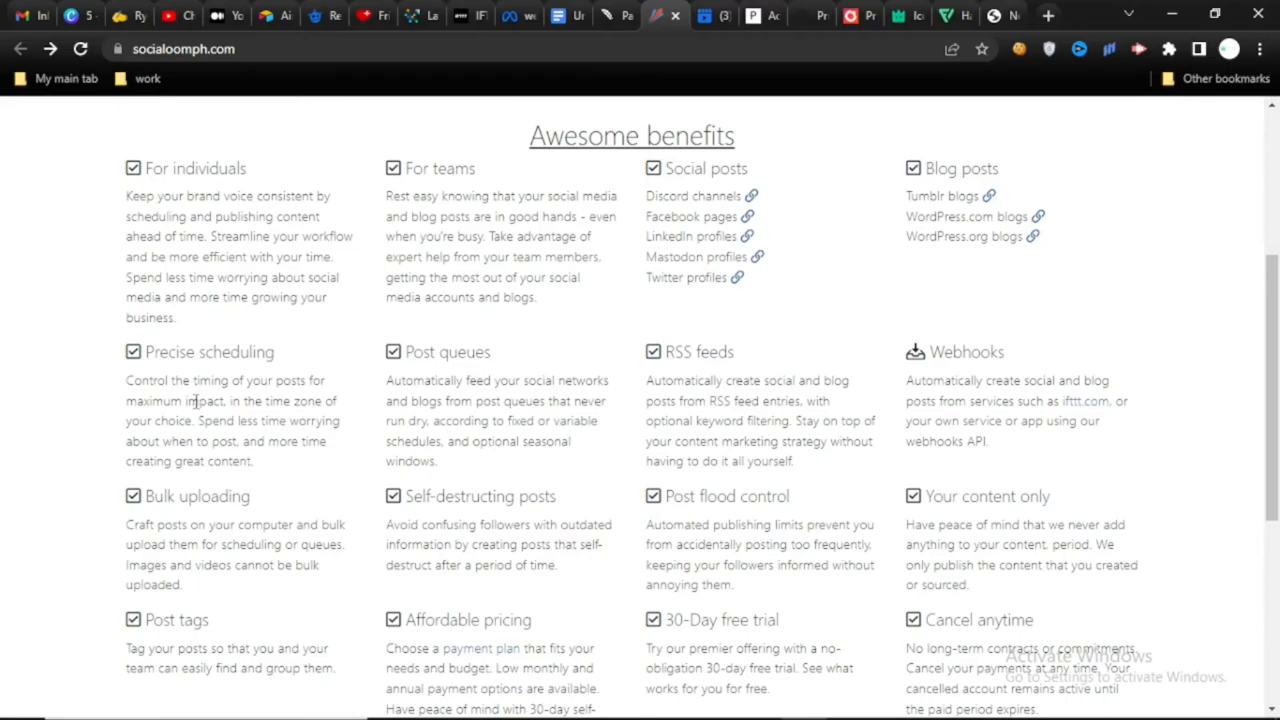
mouse_move(384, 376)
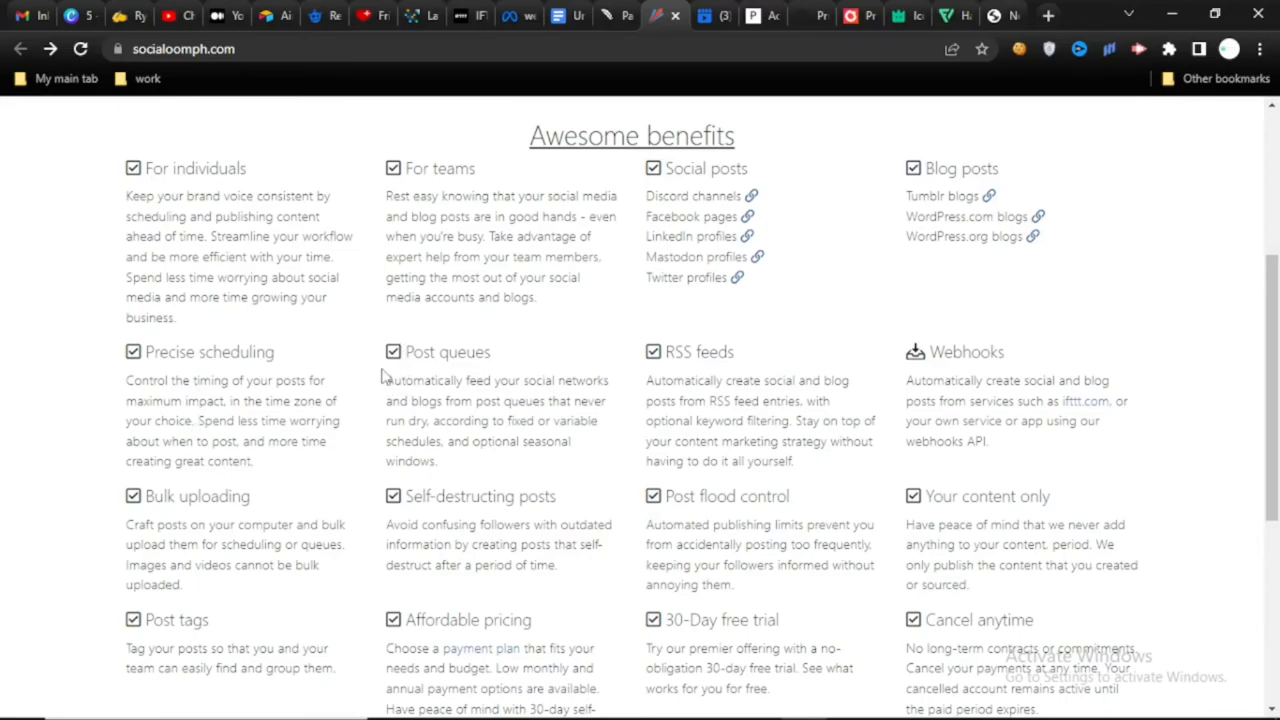
left_click_drag(386, 380, 590, 400)
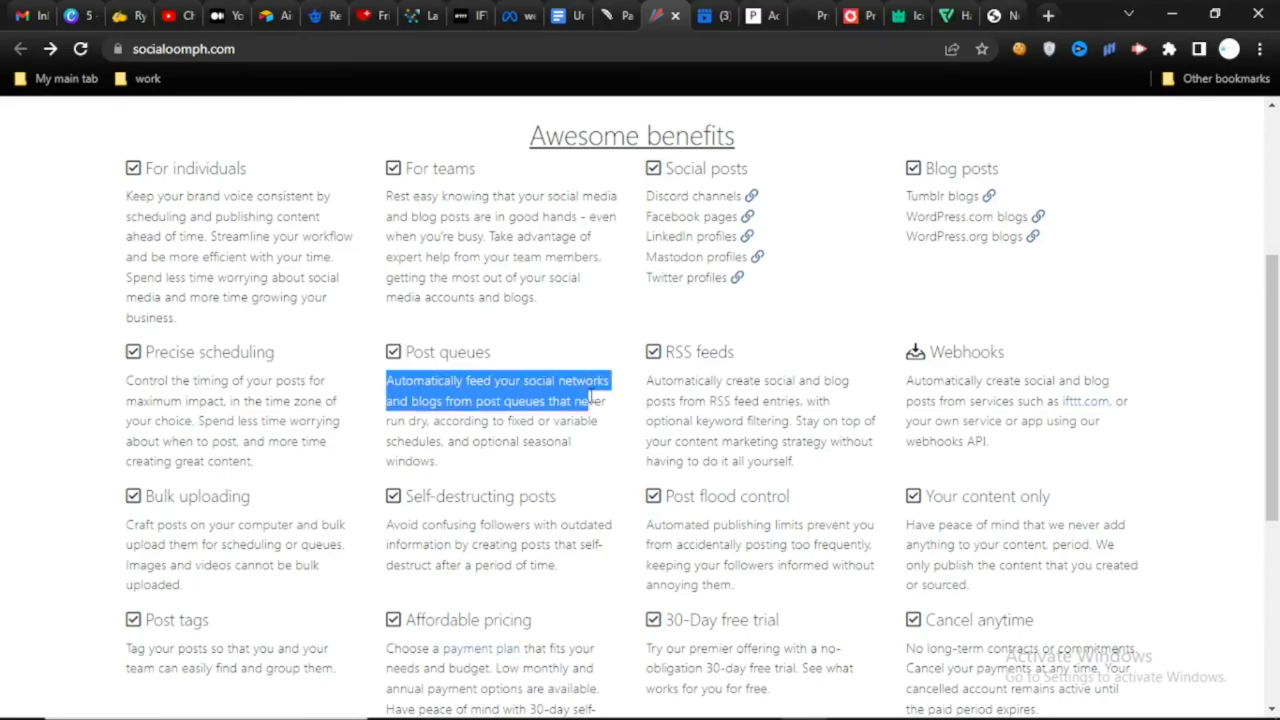
left_click_drag(590, 400, 460, 450)
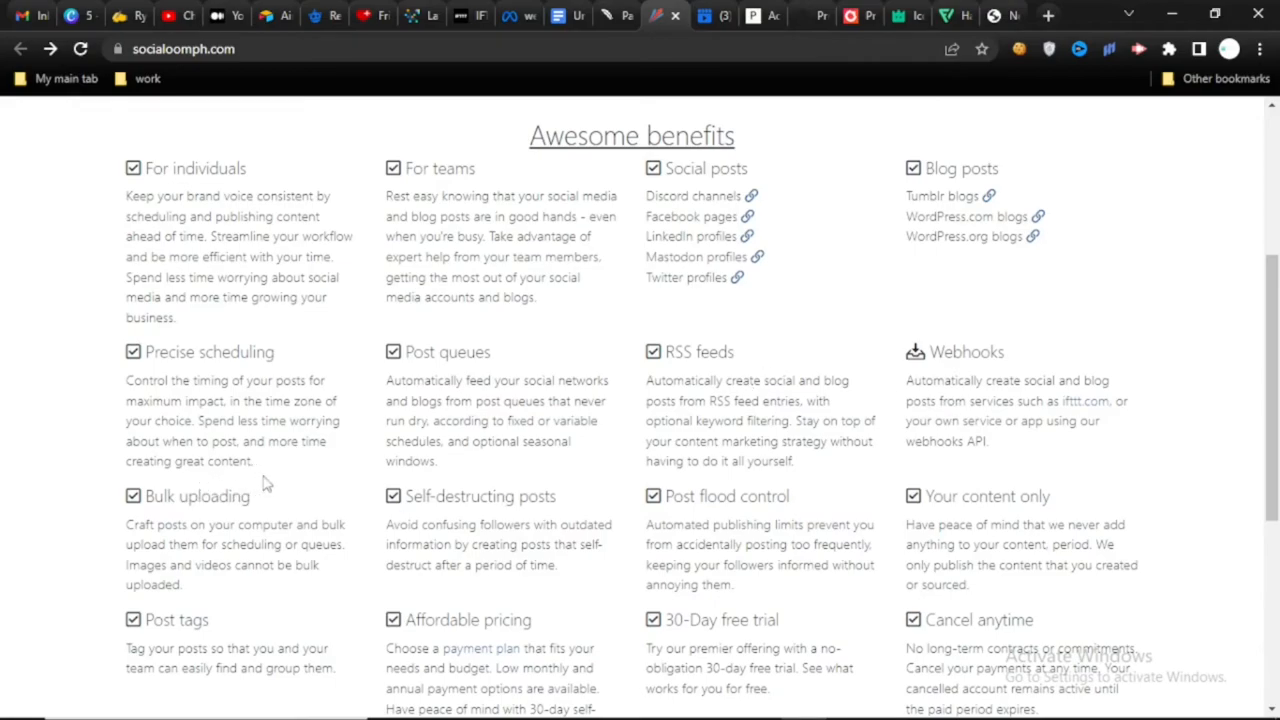
left_click_drag(388, 524, 468, 544)
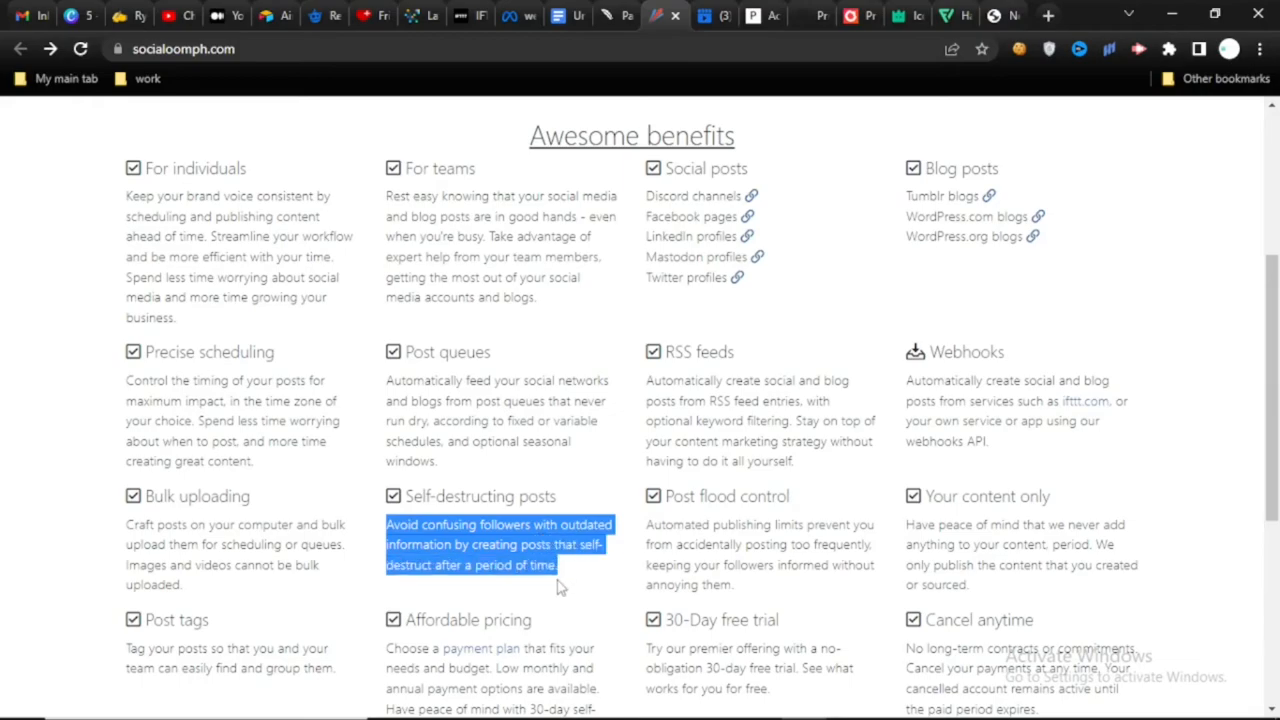
mouse_move(590, 596)
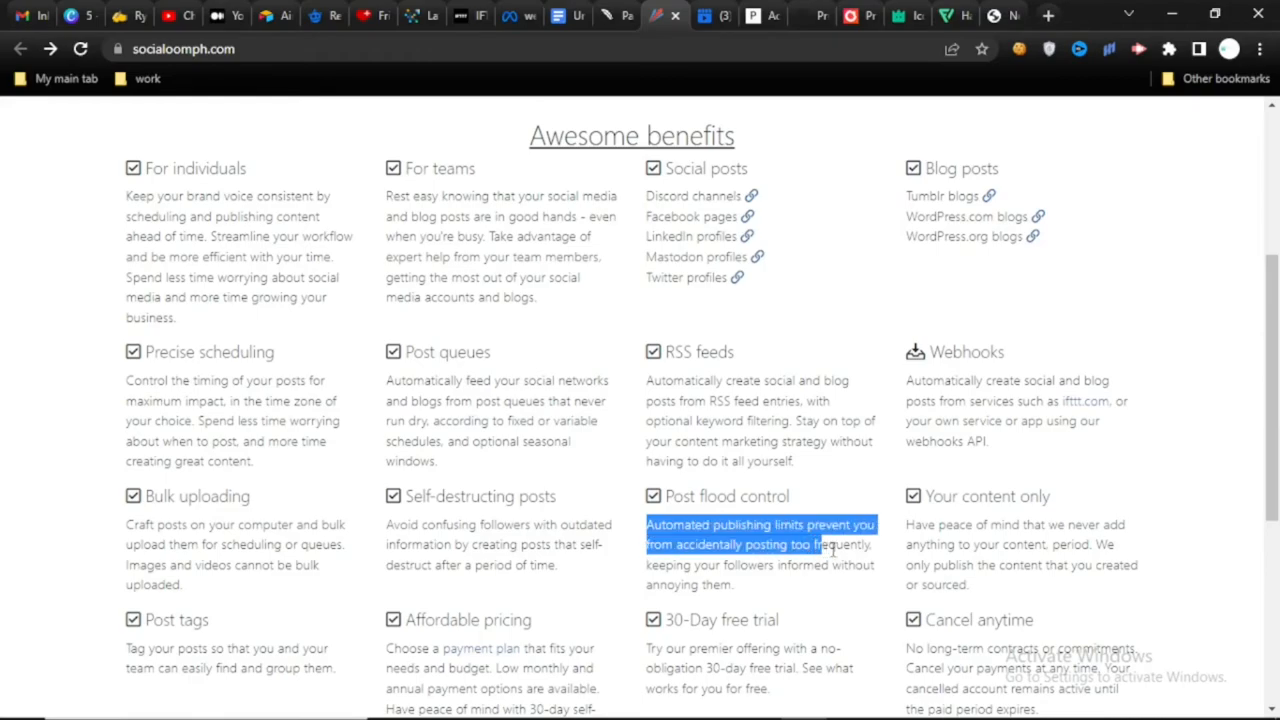
left_click_drag(820, 544, 730, 584)
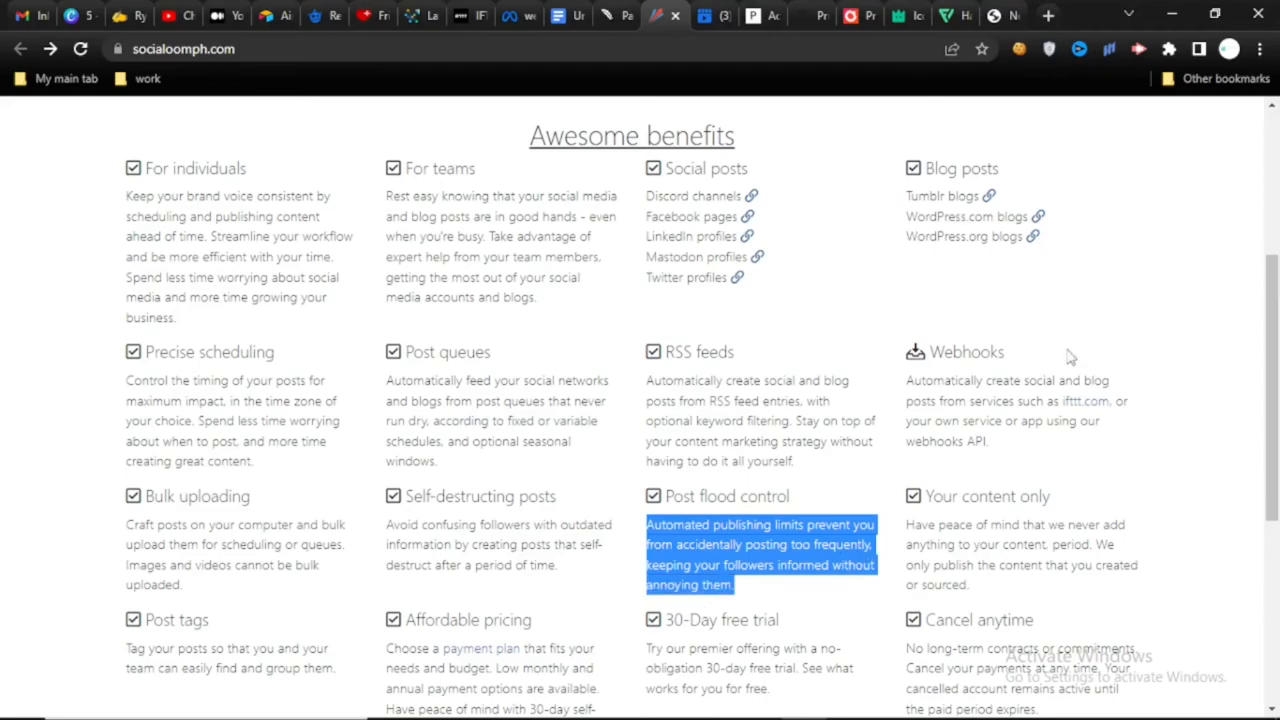
scroll("down", 3)
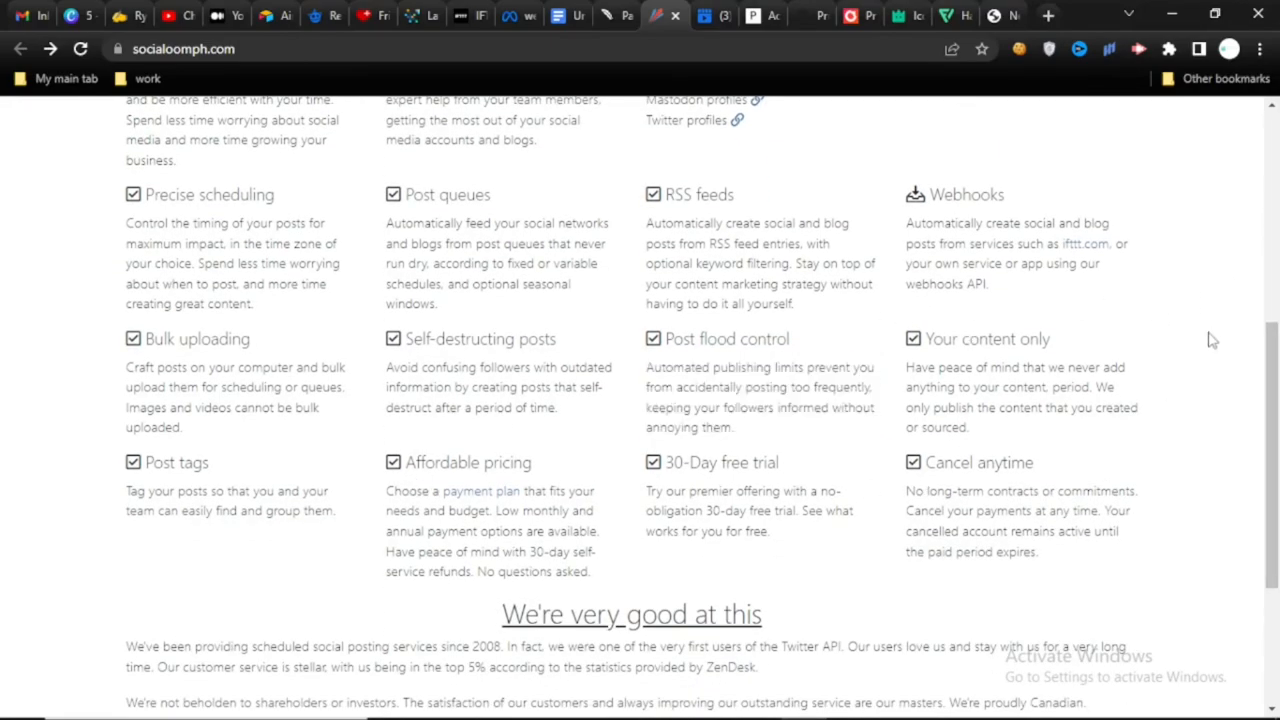
Step: Scroll the benefits list up and back down before heading to the Pricing page
scroll("up", 3)
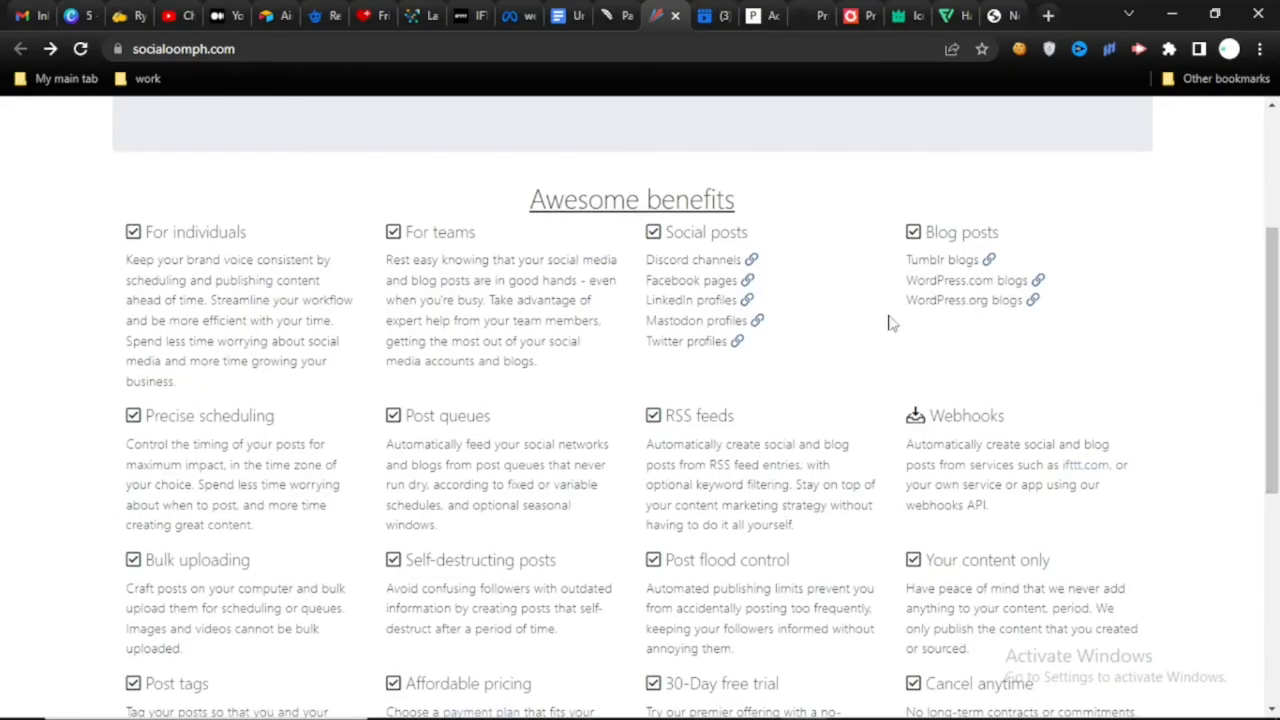
mouse_move(890, 388)
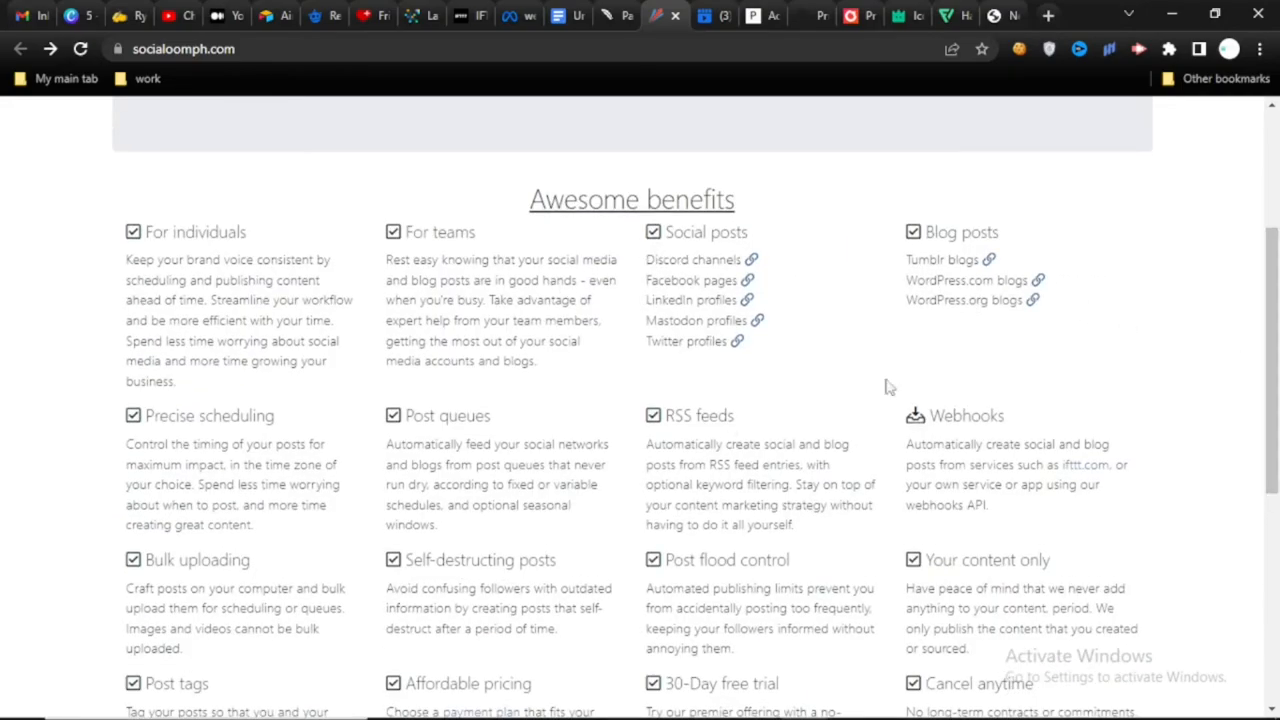
scroll("down", 3)
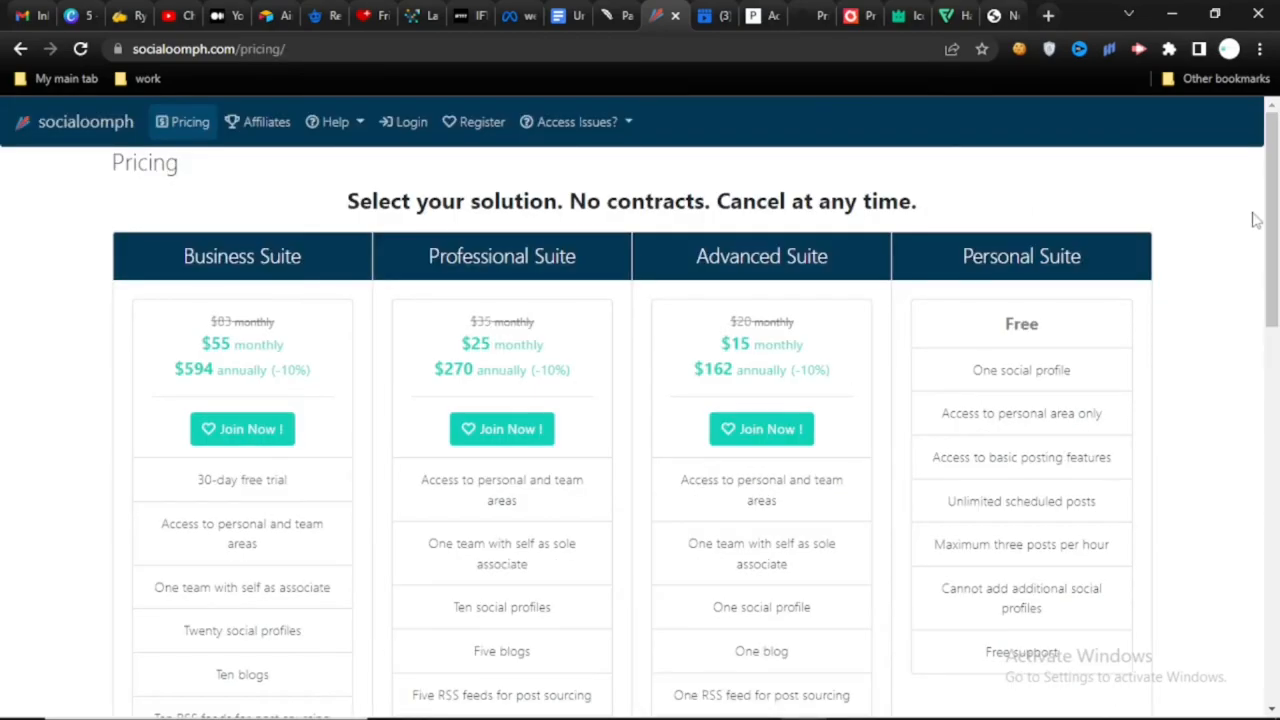
scroll("down", 3)
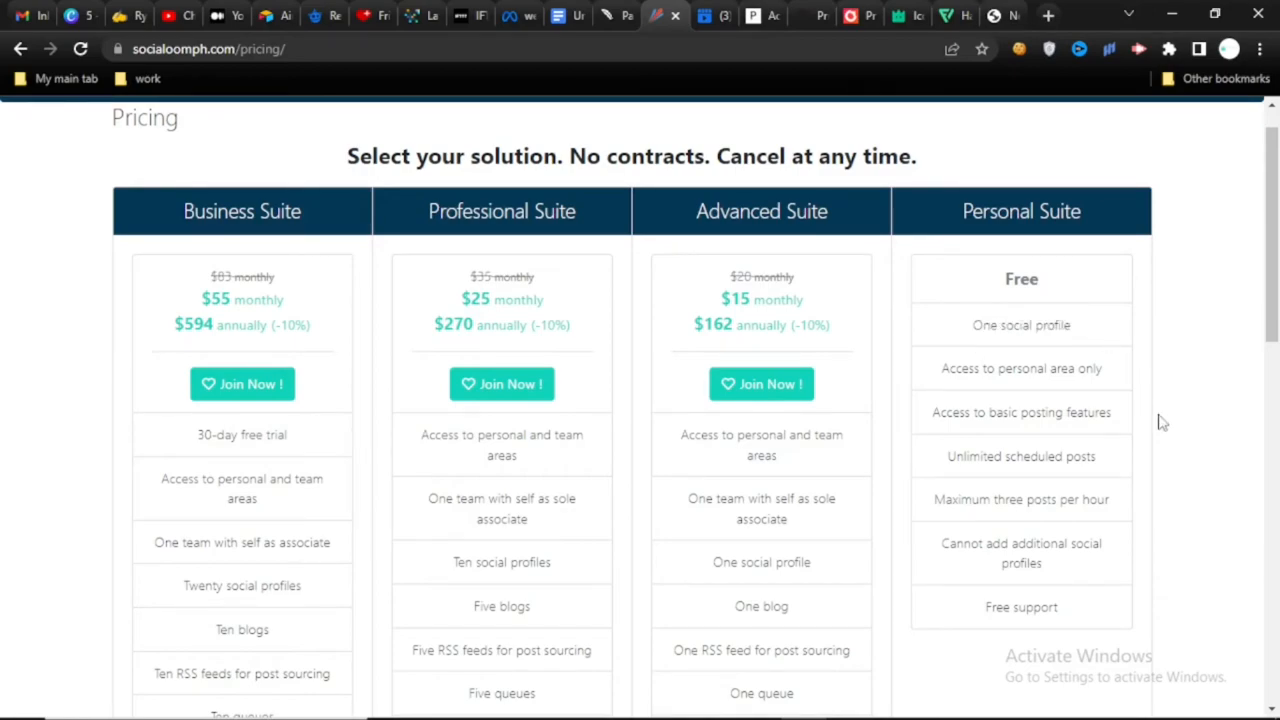
double_click(984, 456)
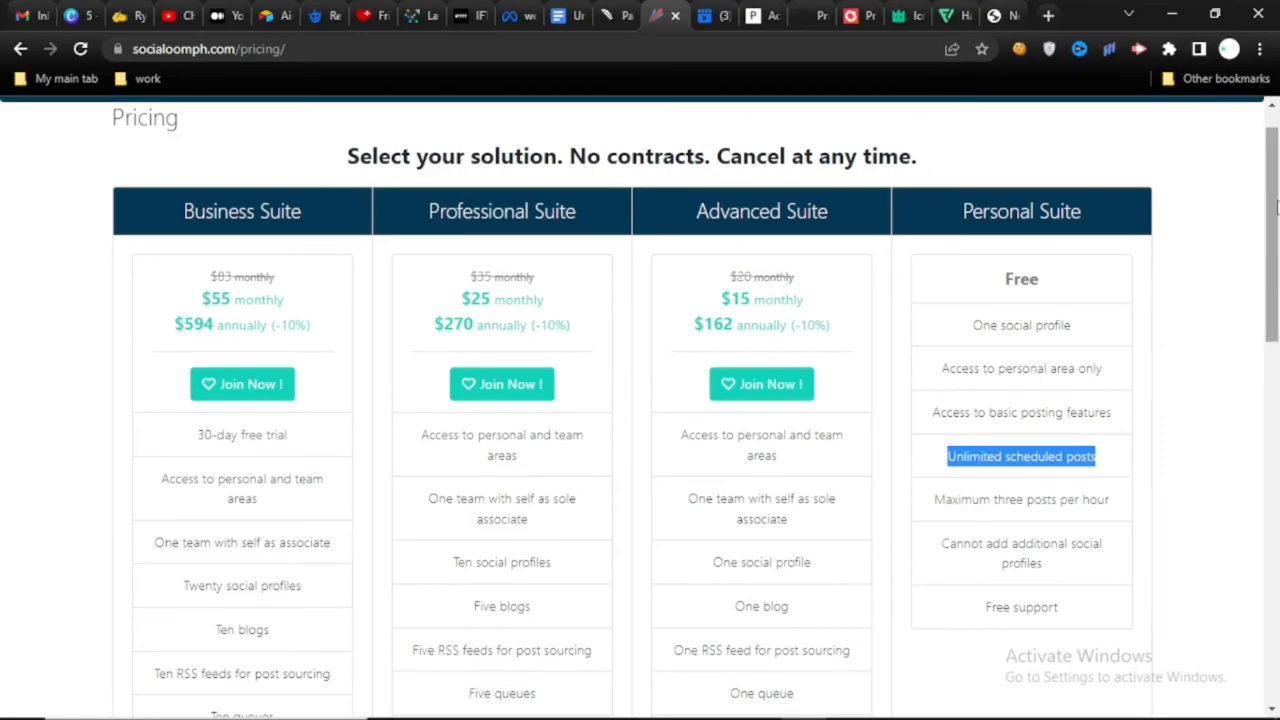
scroll("down", 3)
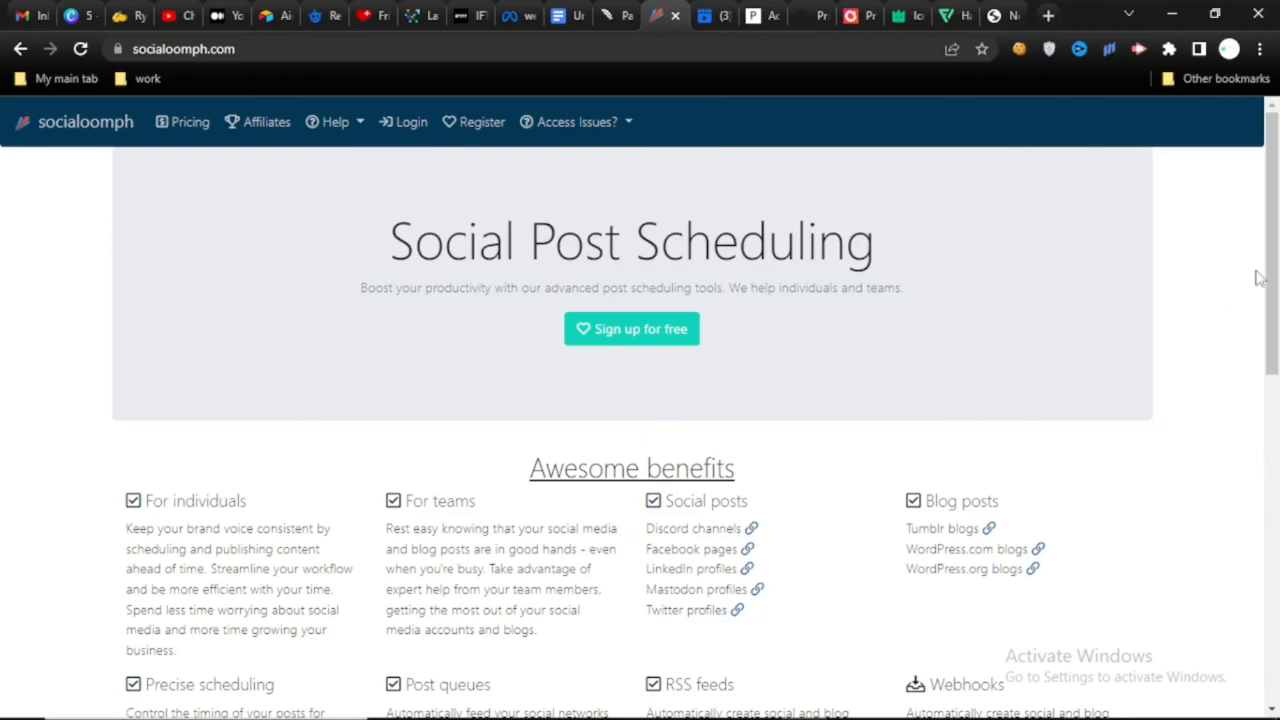
mouse_move(1270, 160)
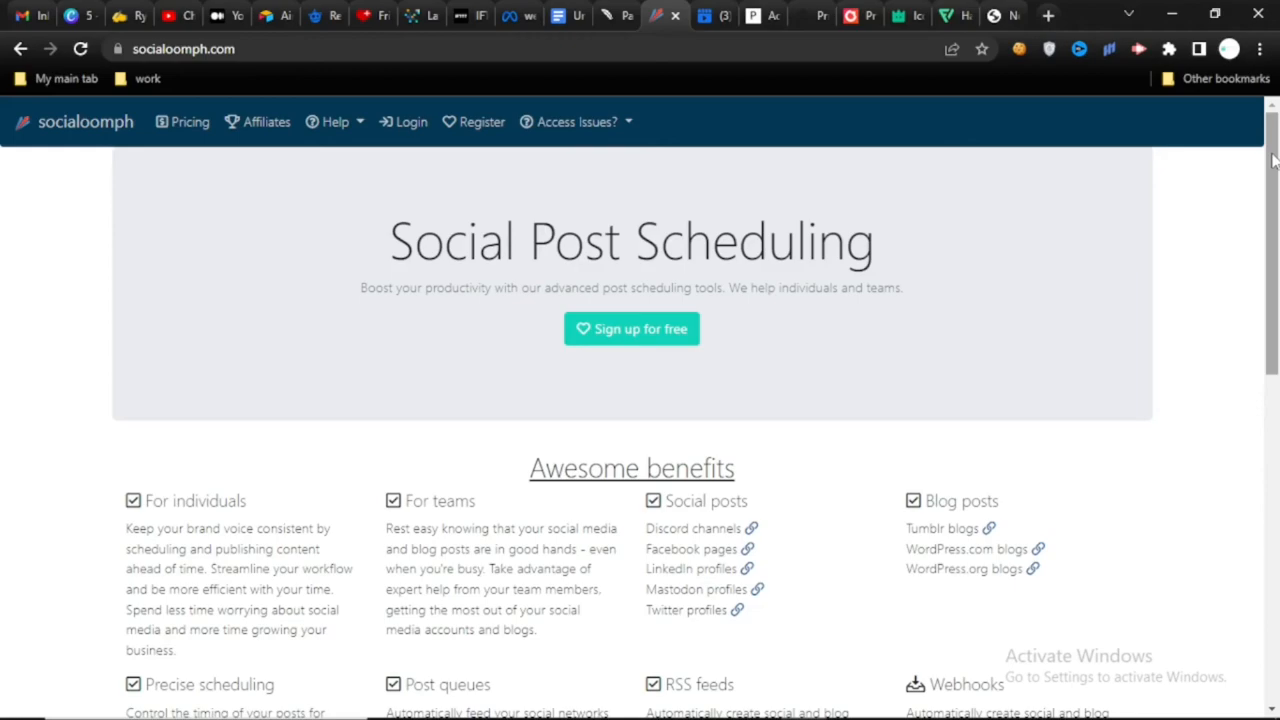
mouse_move(868, 364)
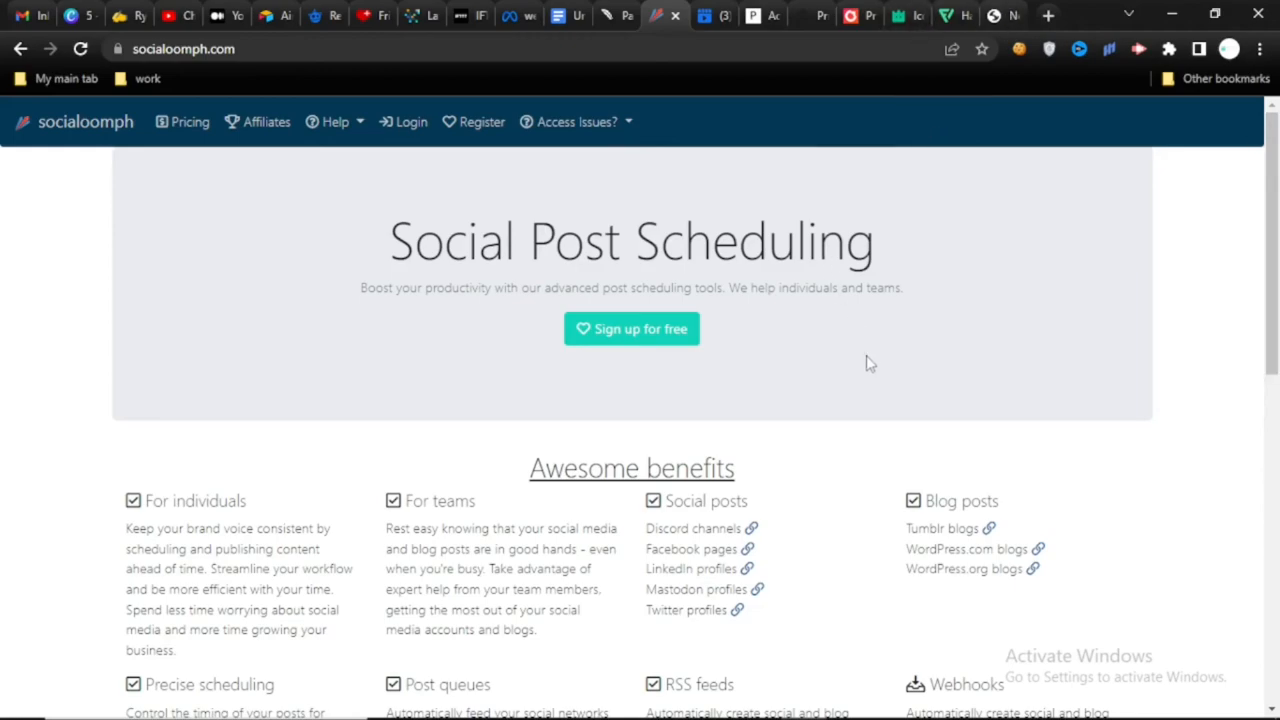
mouse_move(1120, 342)
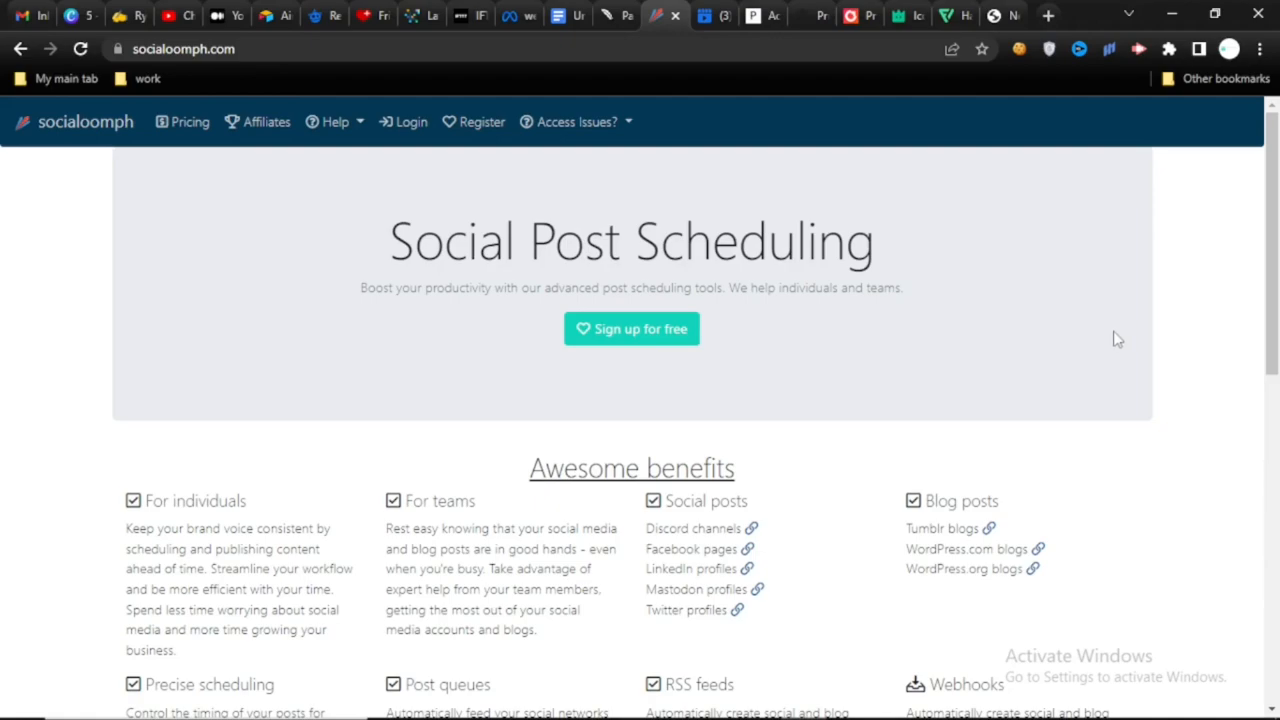
mouse_move(1108, 336)
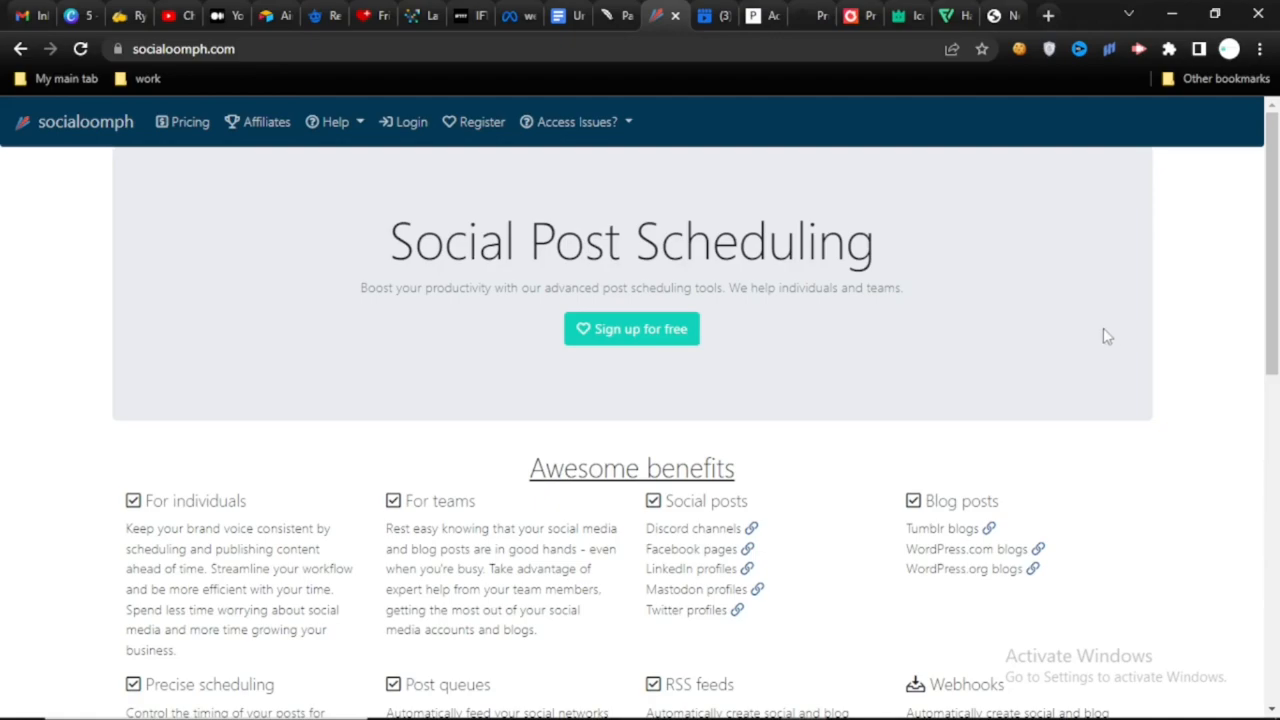
mouse_move(696, 364)
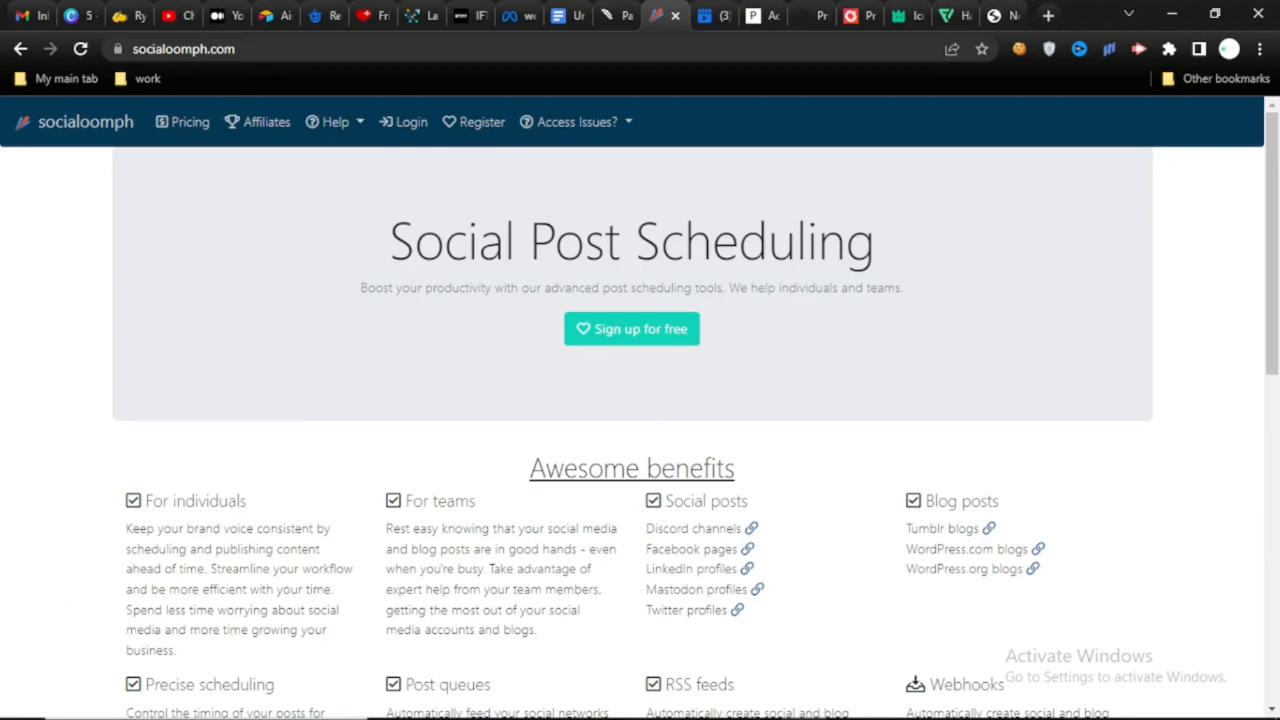
mouse_move(144, 448)
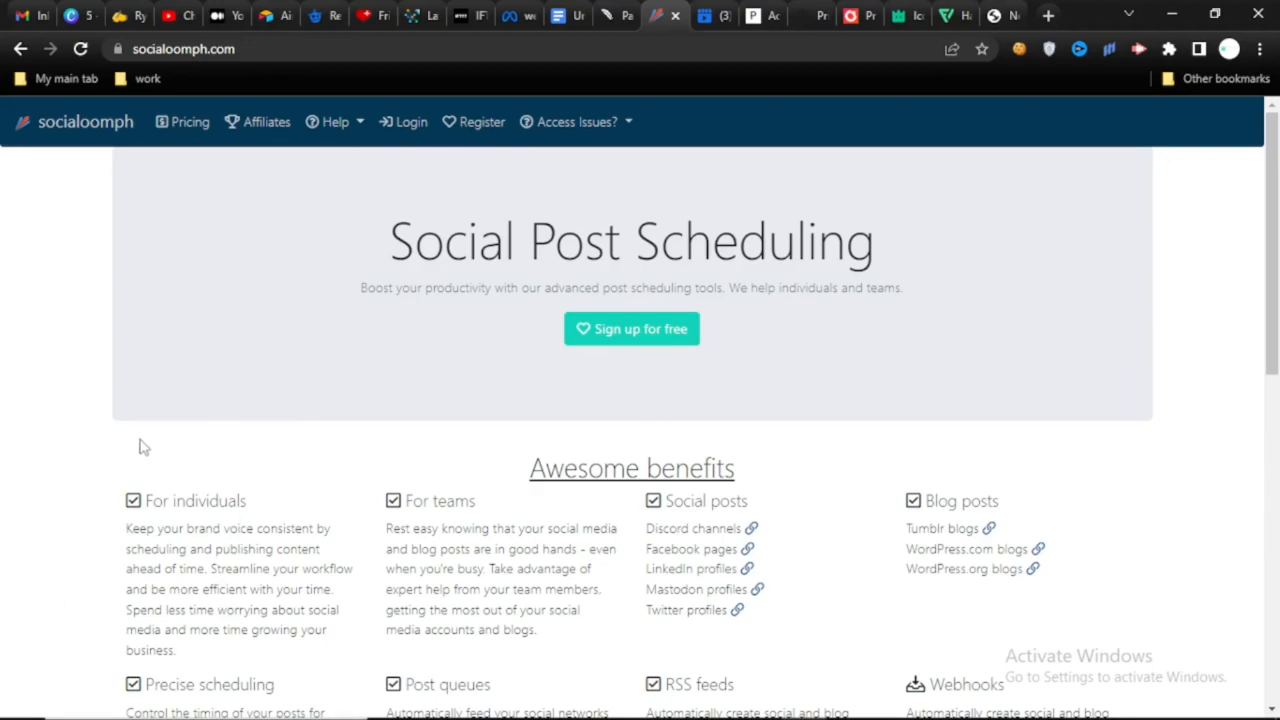